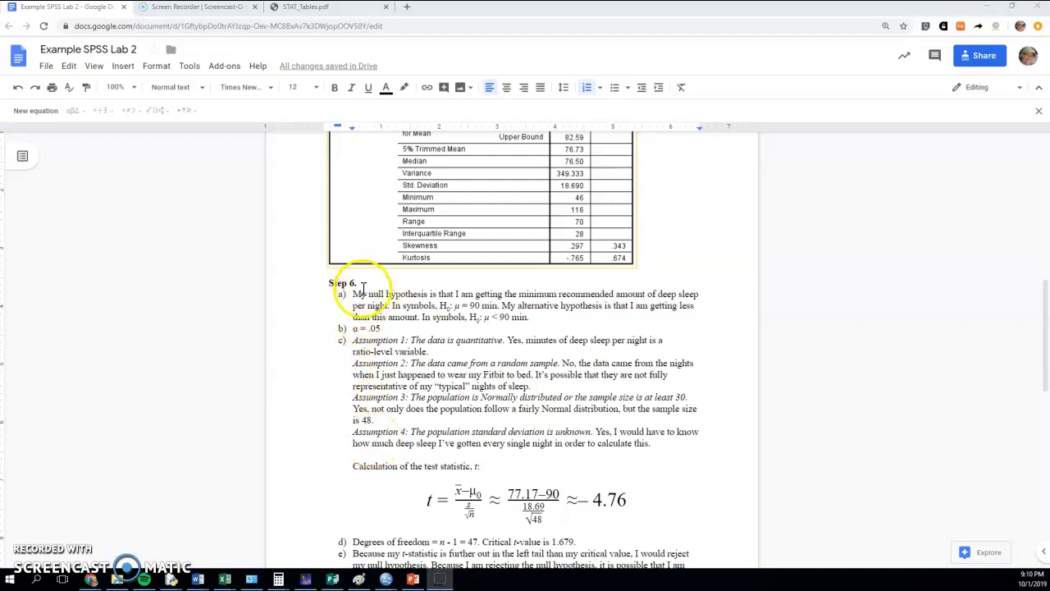
mouse_move(395, 506)
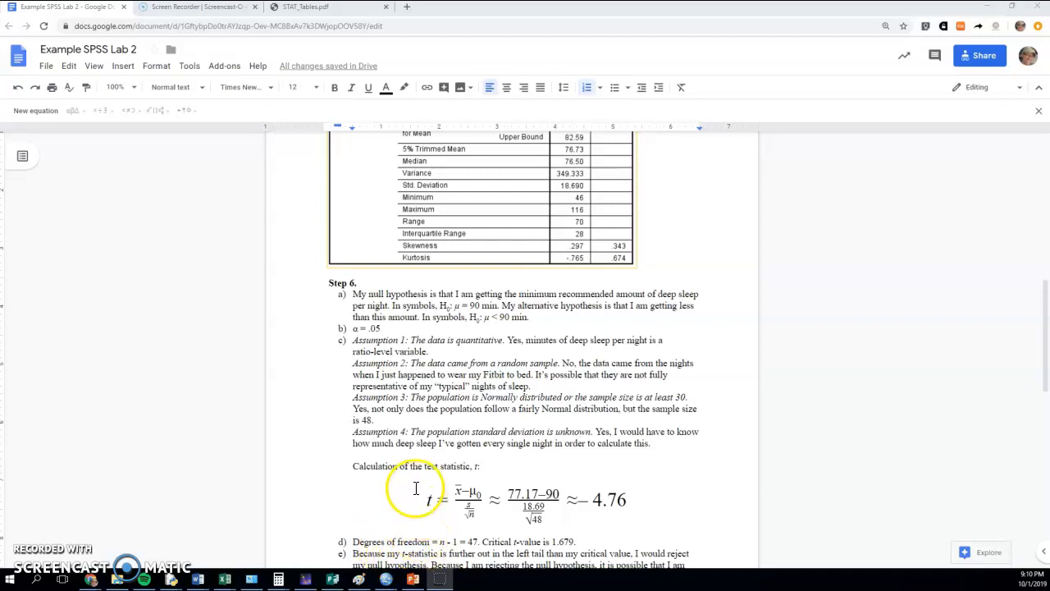
mouse_move(398, 285)
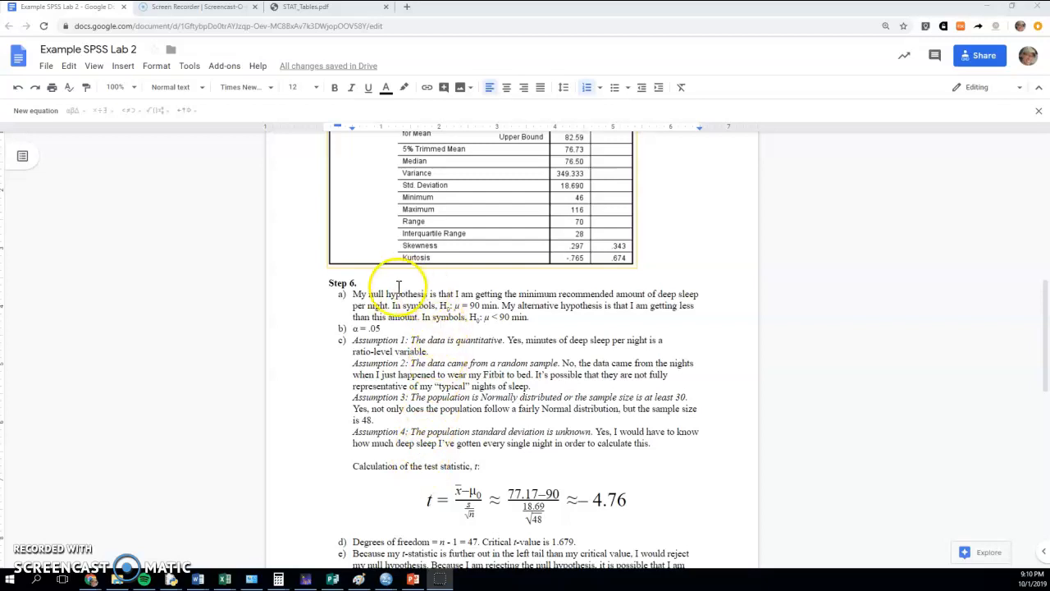
mouse_move(507, 351)
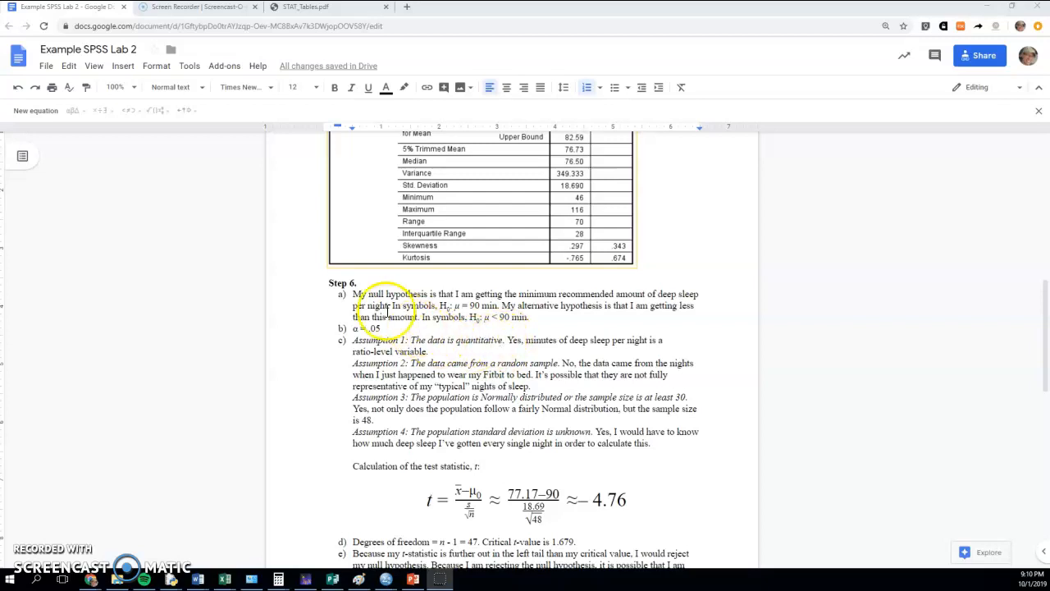
Scroll past the Descriptives table to Step 6's null and alternative hypotheses.
scroll(up, 3)
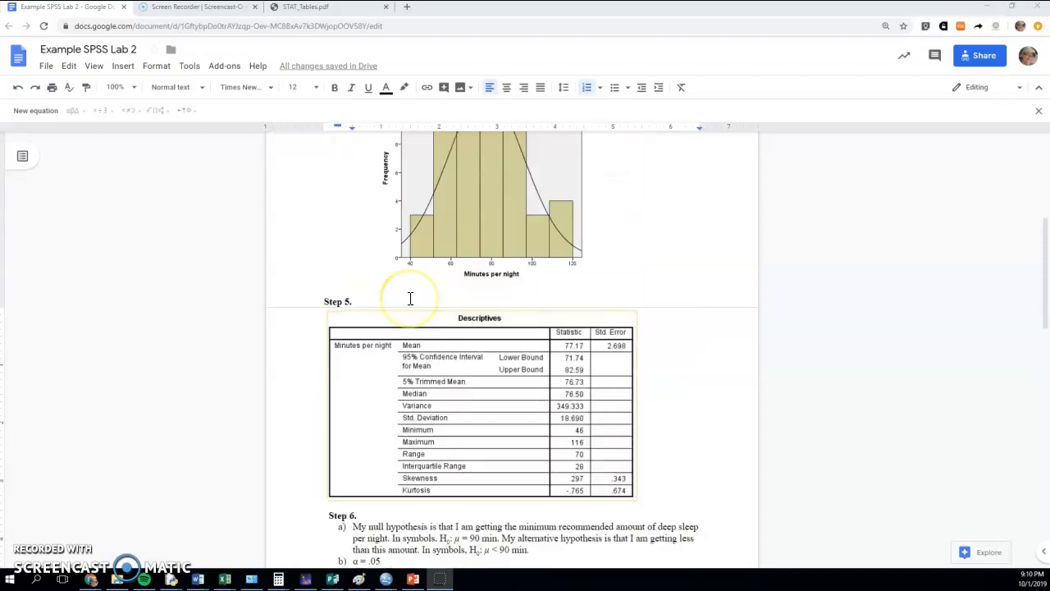
scroll(up, 3)
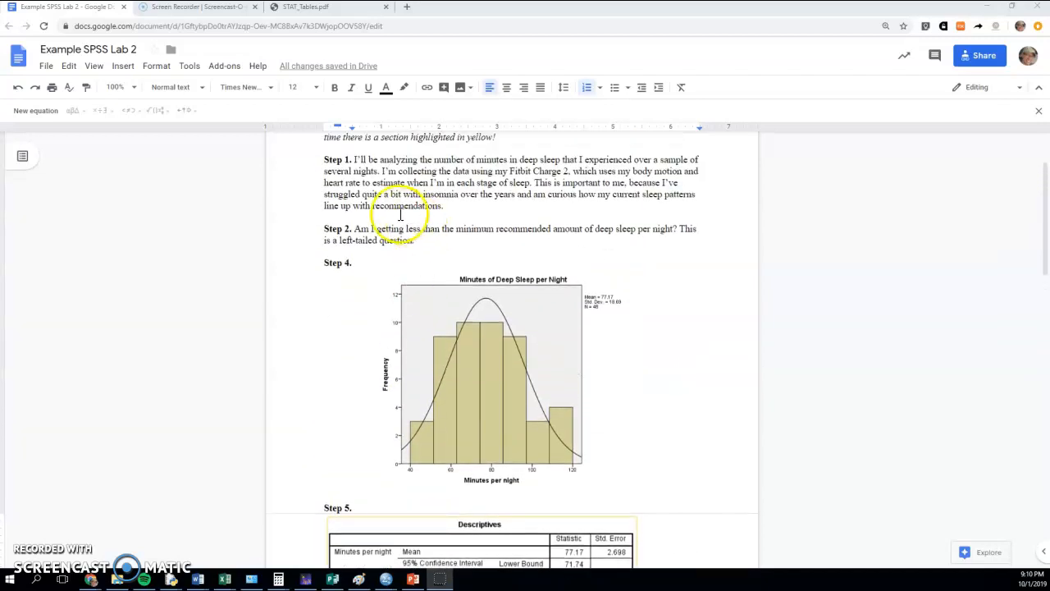
mouse_move(357, 228)
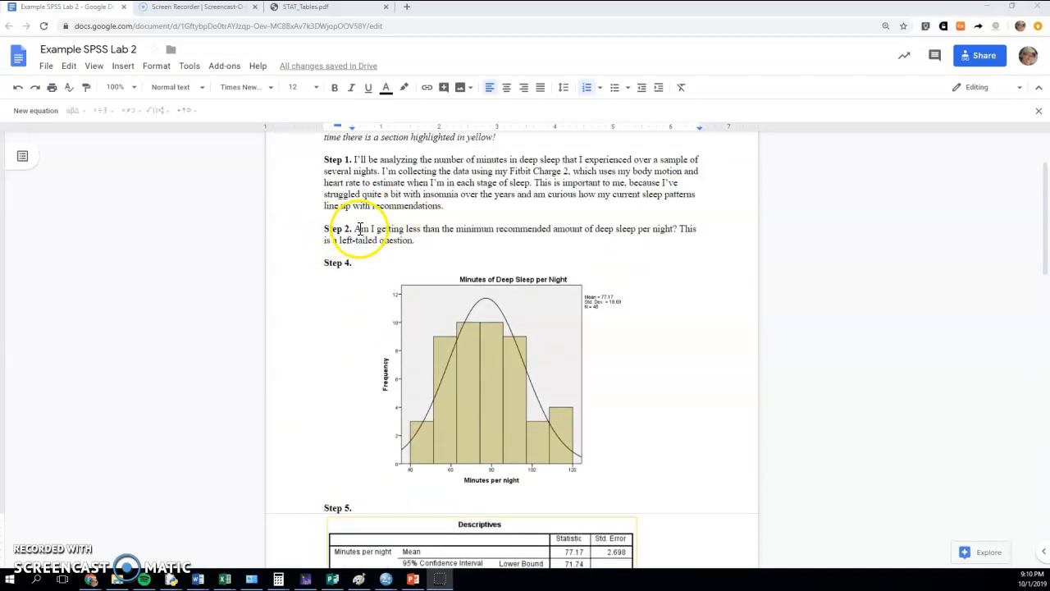
mouse_move(684, 236)
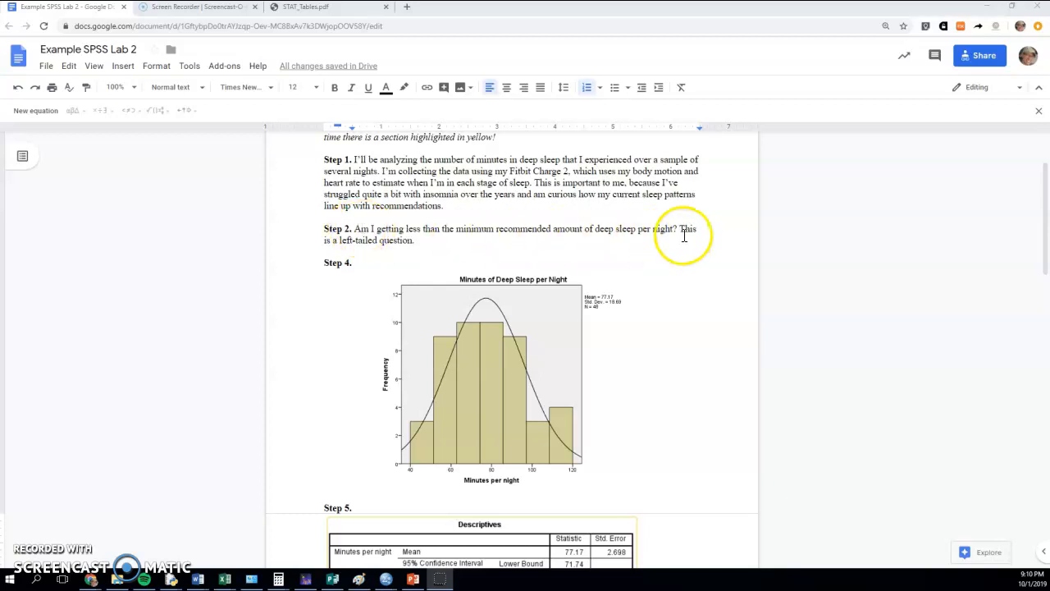
mouse_move(368, 235)
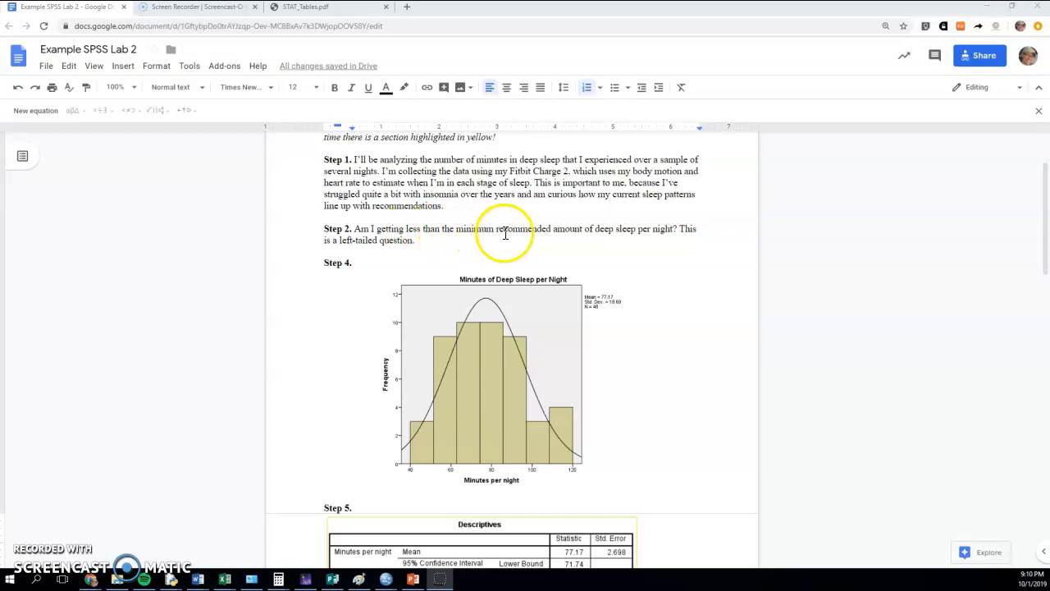
mouse_move(558, 276)
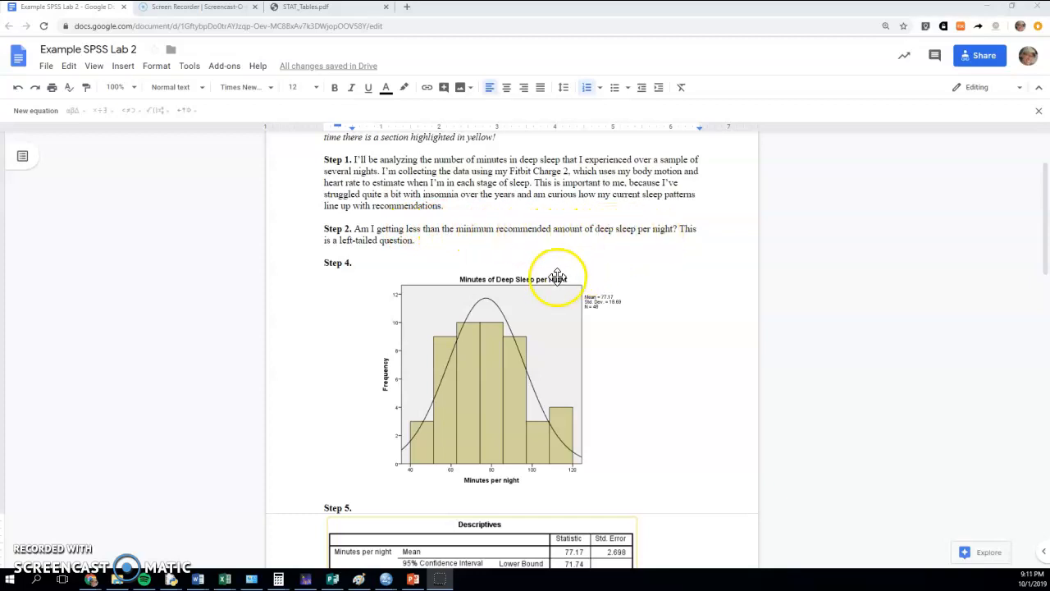
mouse_move(558, 276)
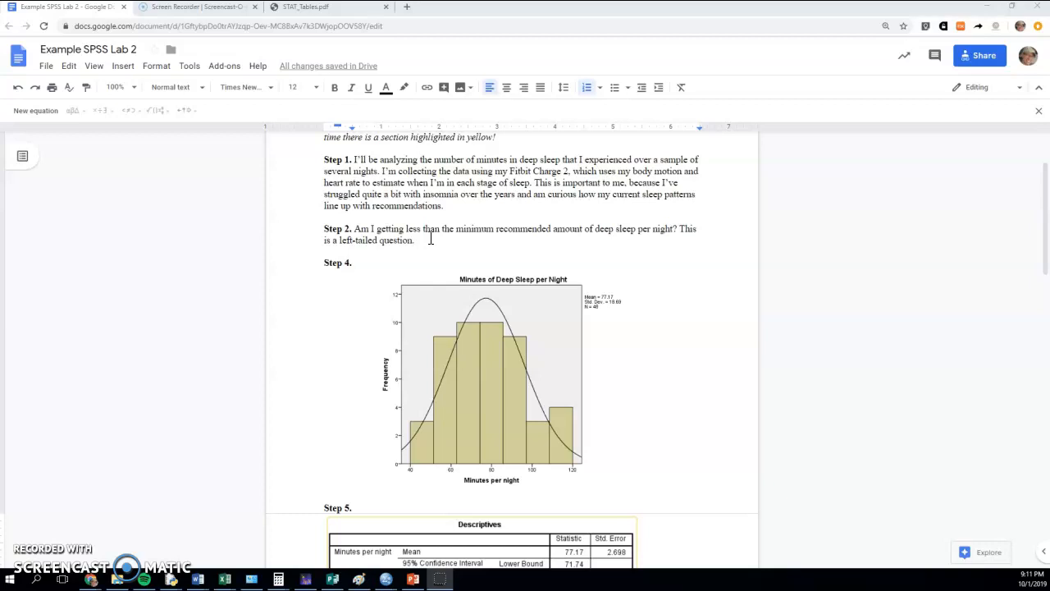
mouse_move(429, 241)
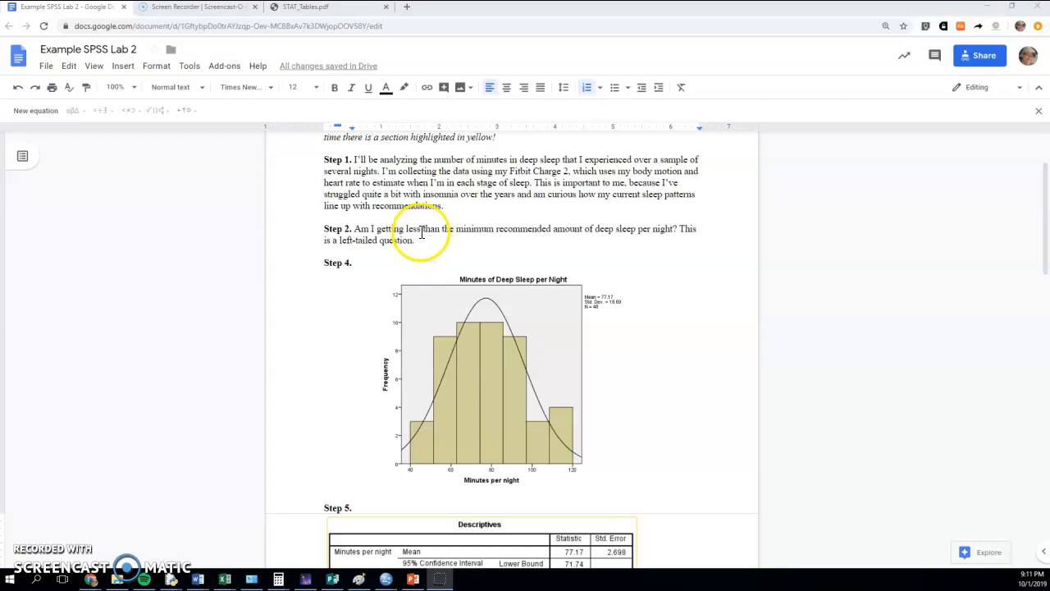
mouse_move(421, 232)
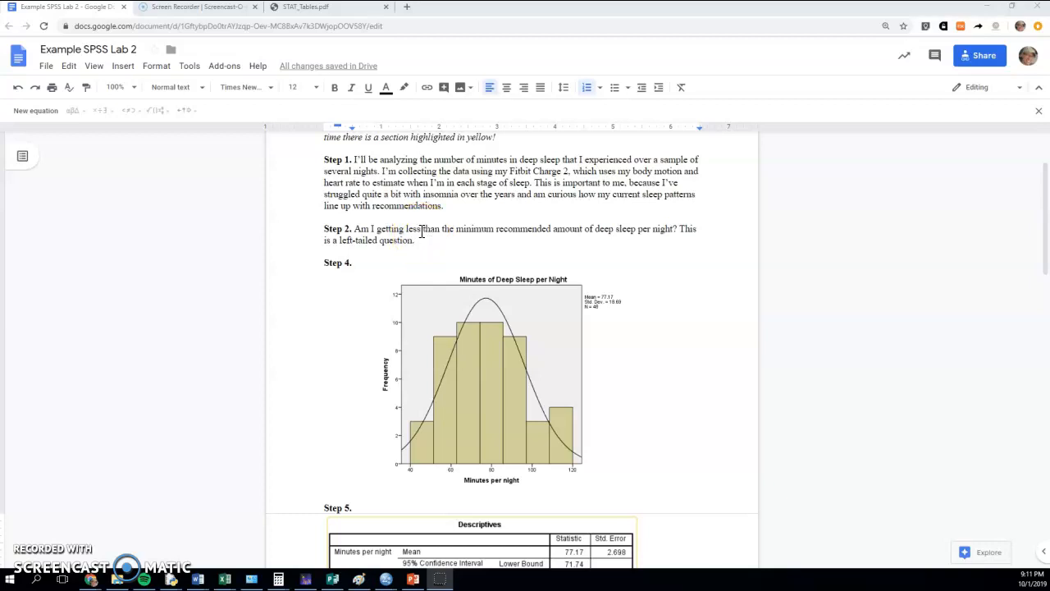
mouse_move(392, 329)
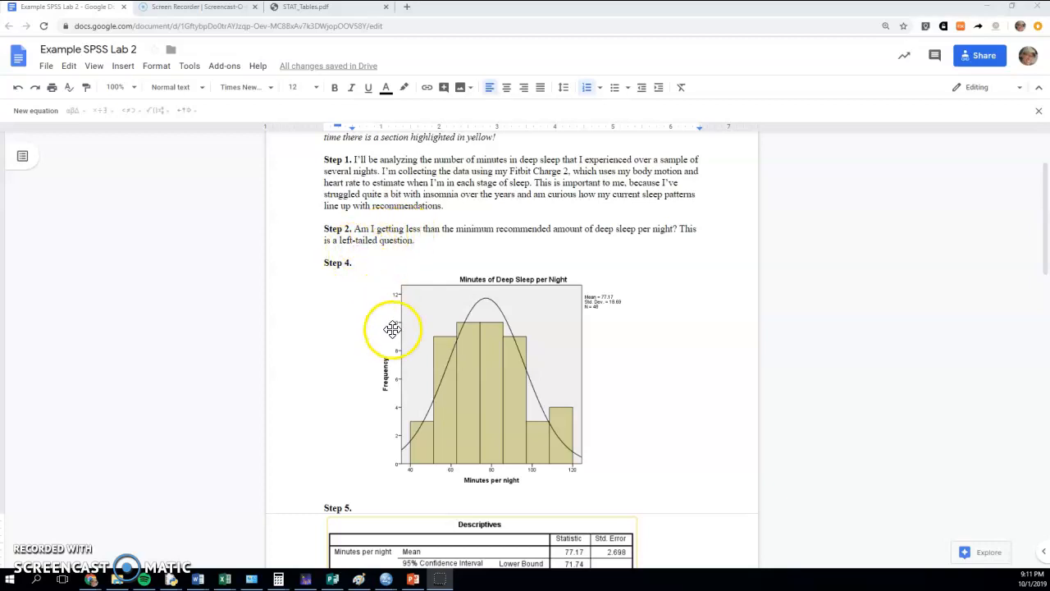
mouse_move(558, 425)
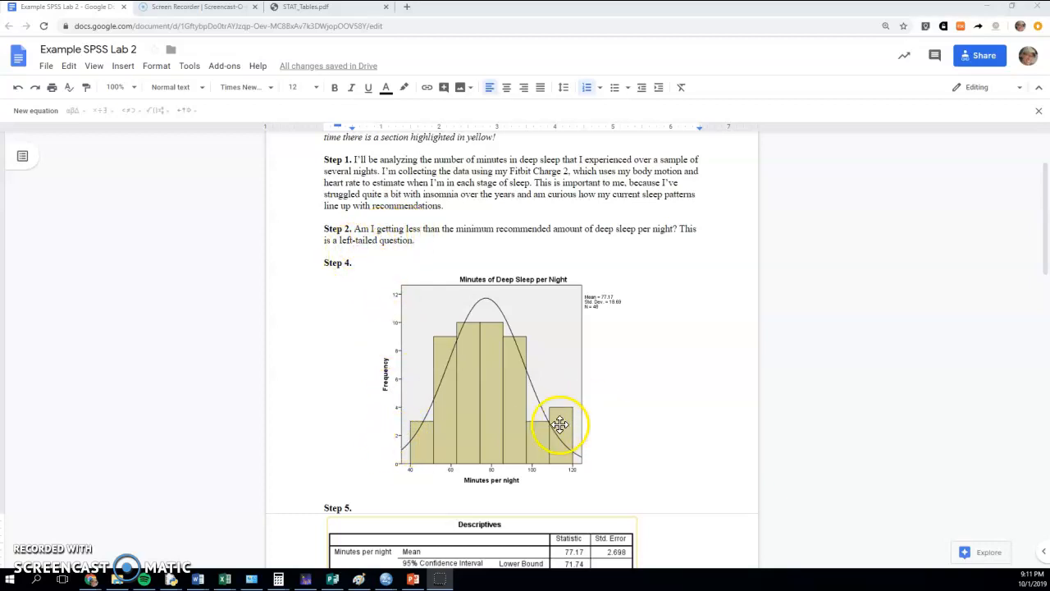
mouse_move(593, 414)
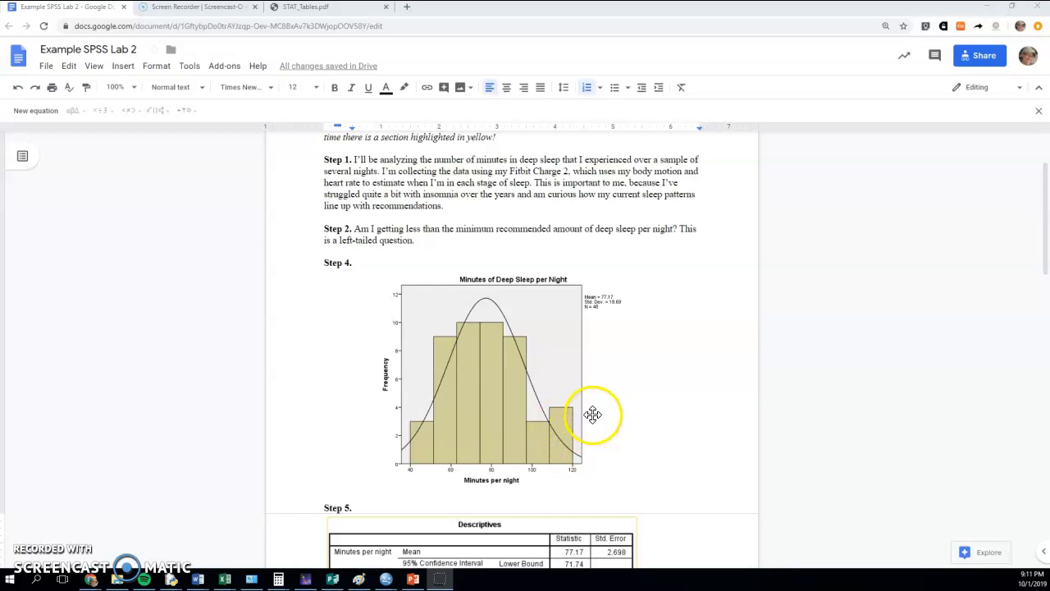
mouse_move(601, 400)
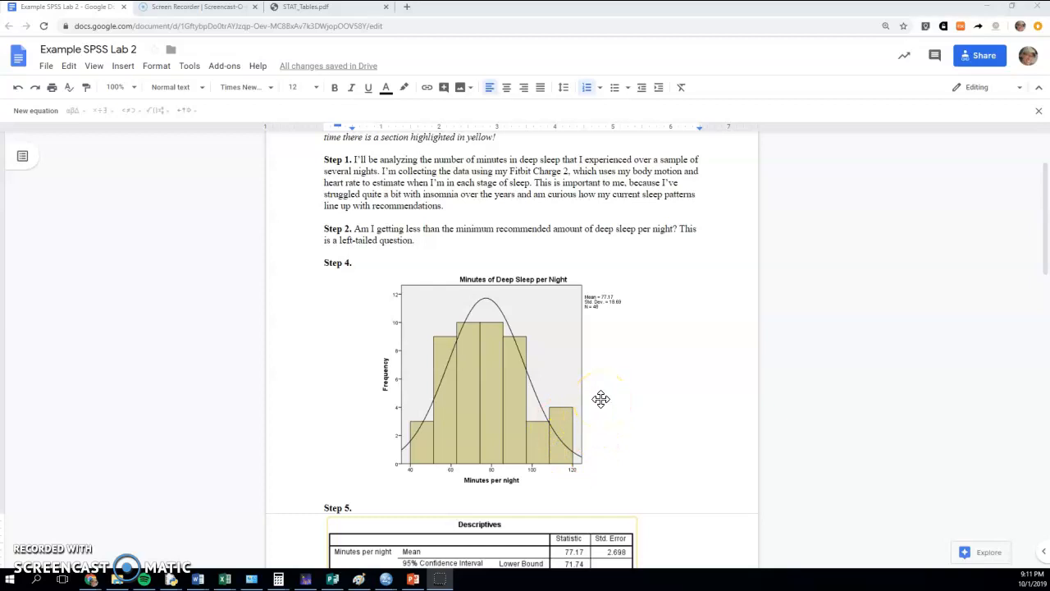
mouse_move(631, 254)
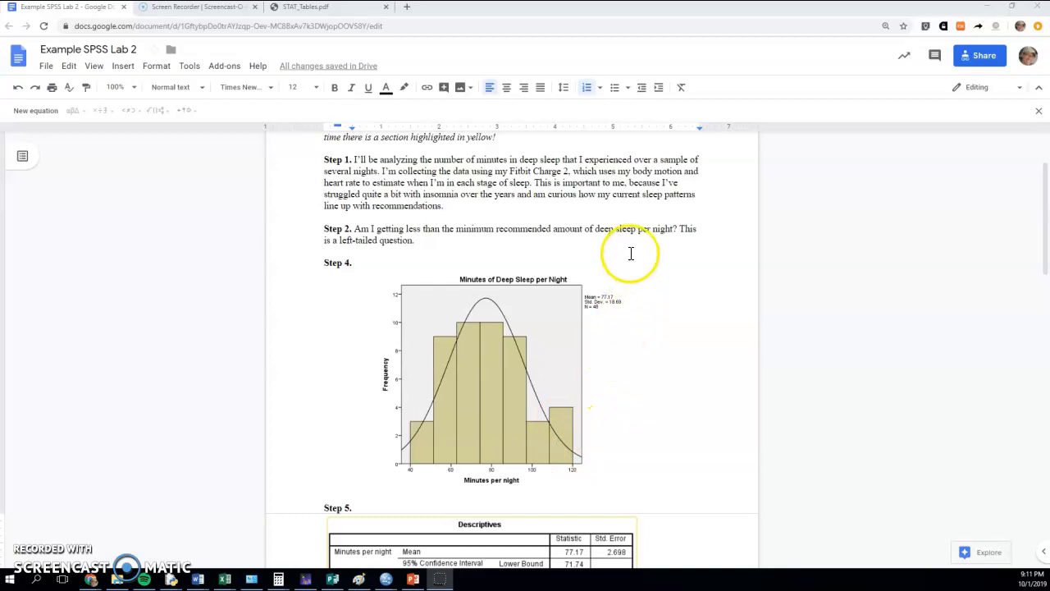
mouse_move(426, 228)
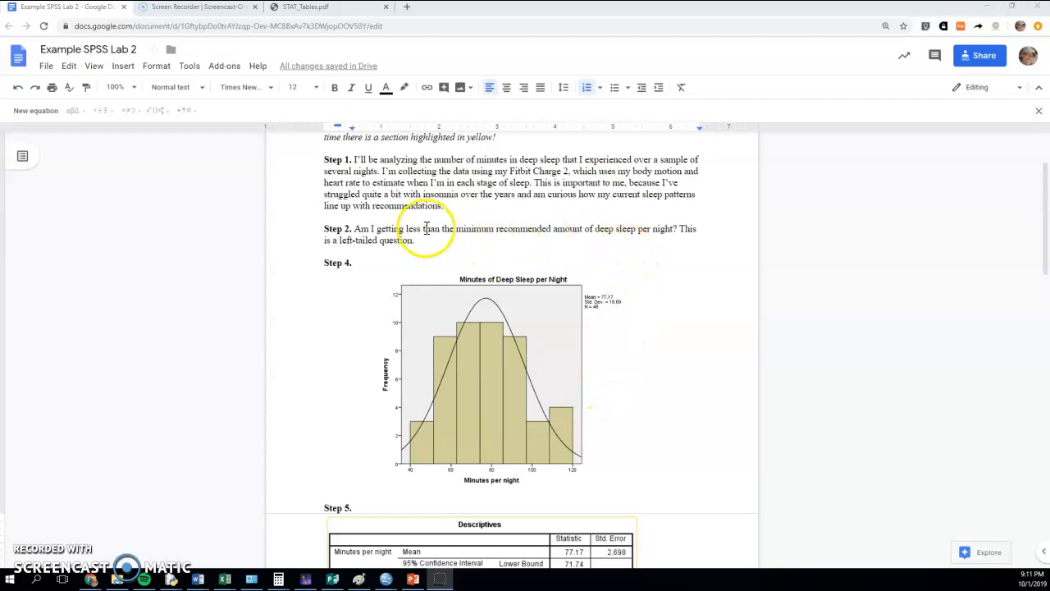
mouse_move(441, 238)
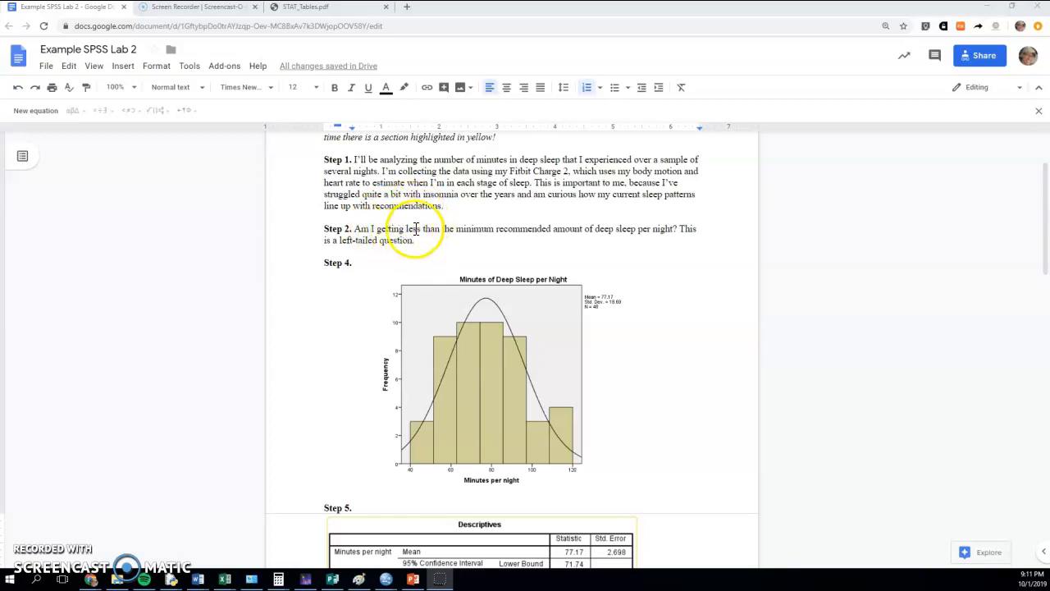
mouse_move(412, 425)
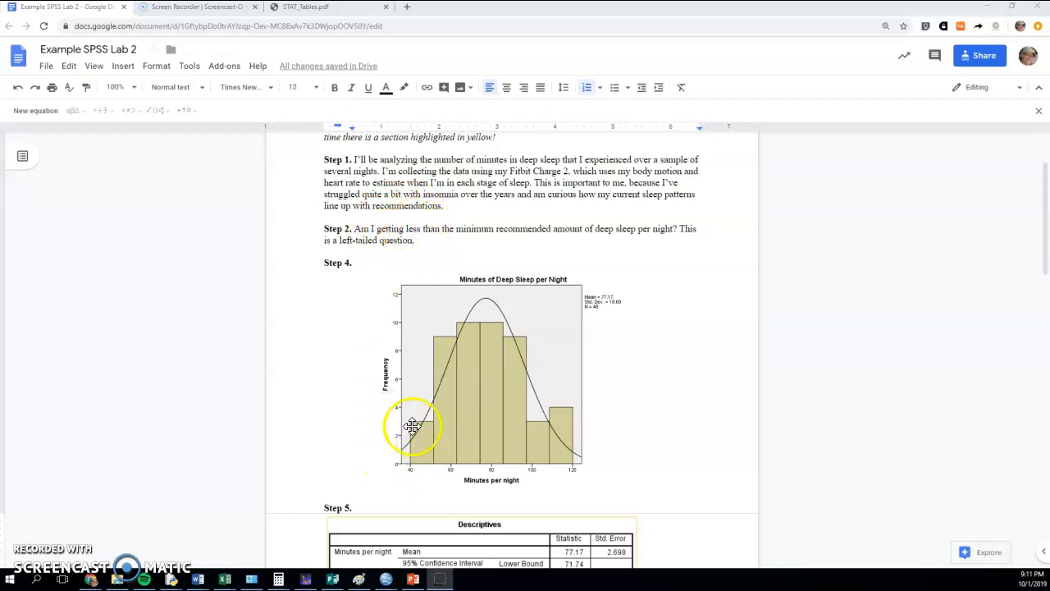
mouse_move(464, 431)
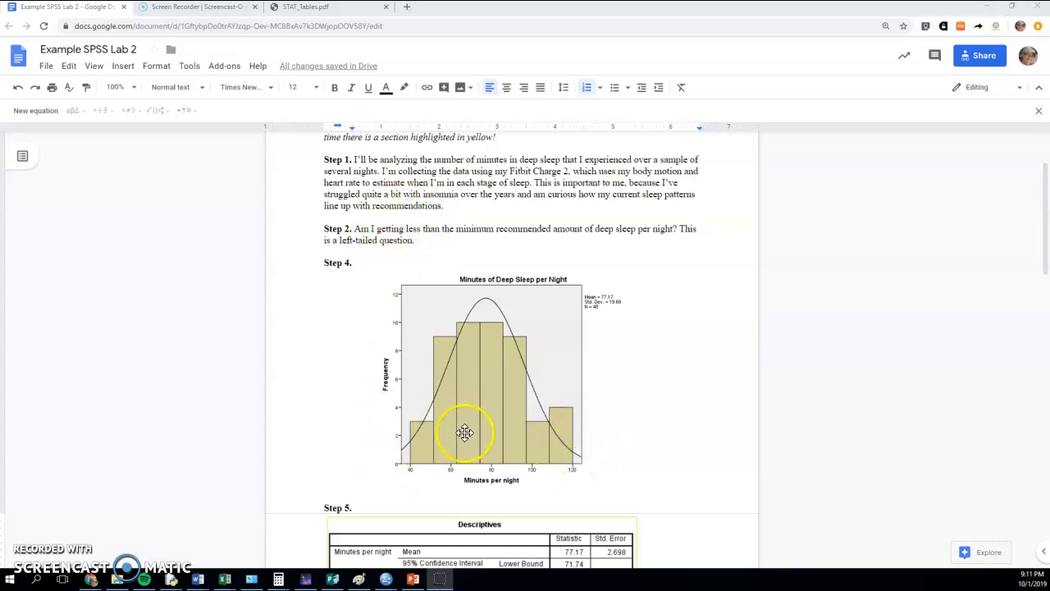
mouse_move(445, 238)
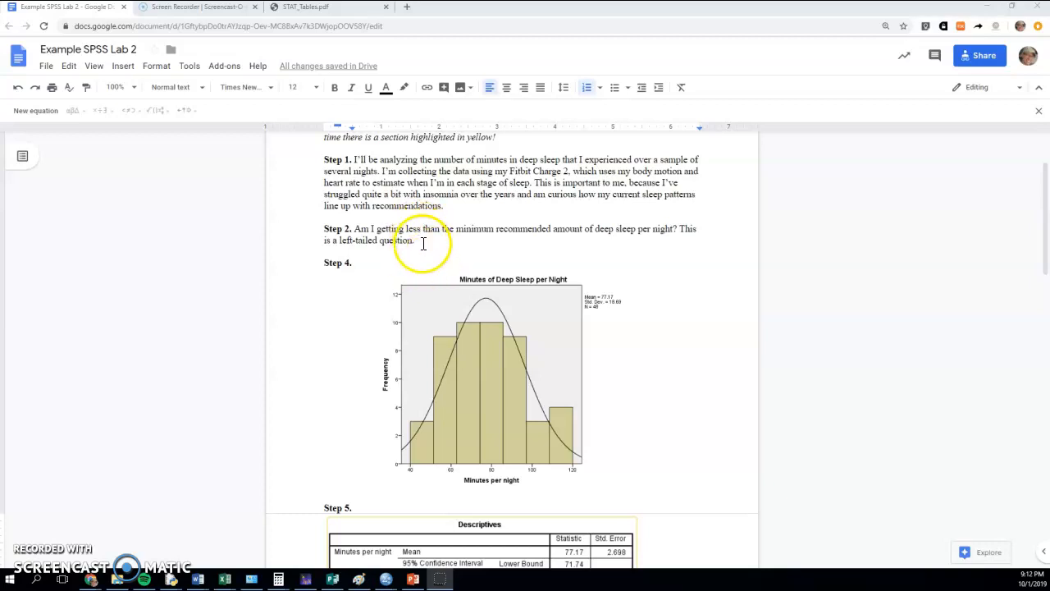
mouse_move(422, 228)
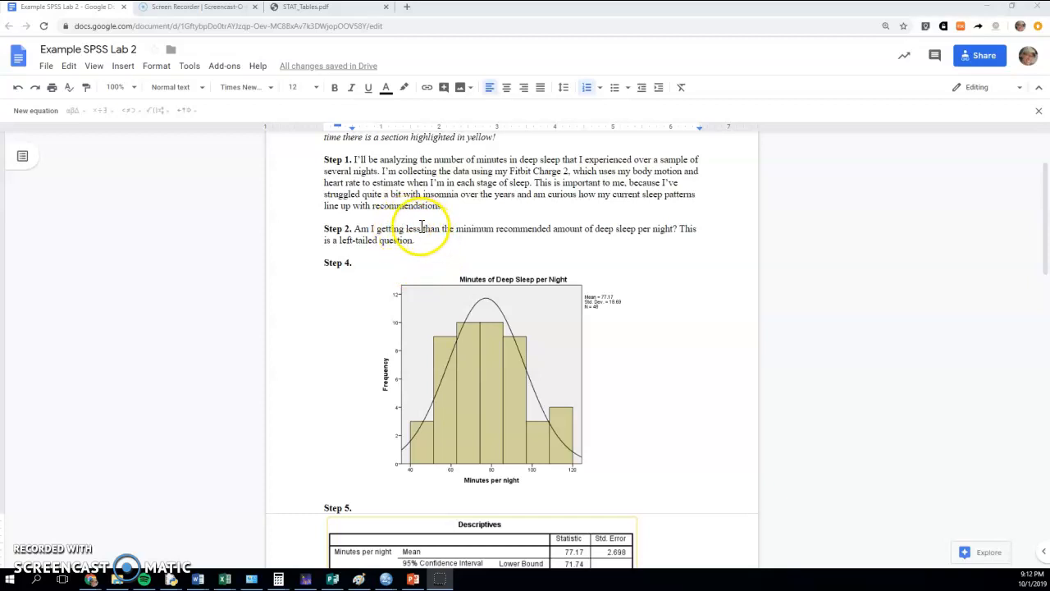
mouse_move(400, 229)
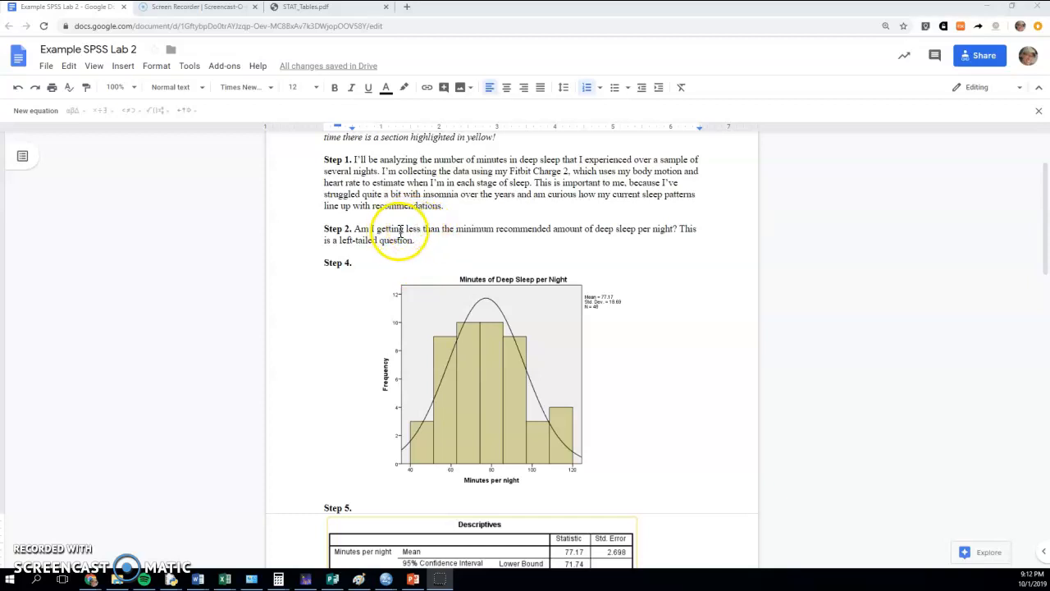
mouse_move(574, 224)
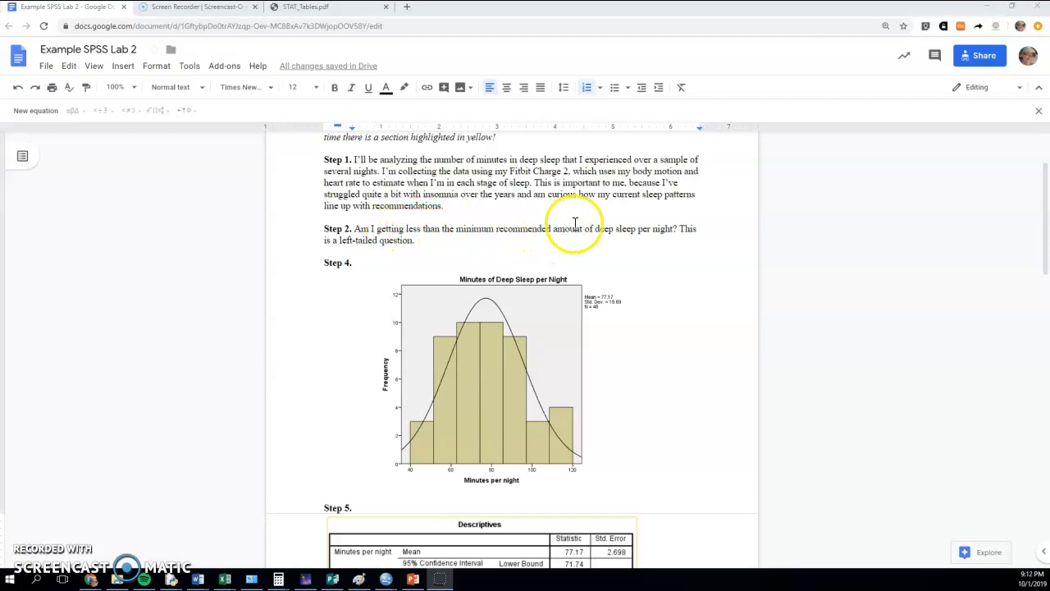
mouse_move(445, 234)
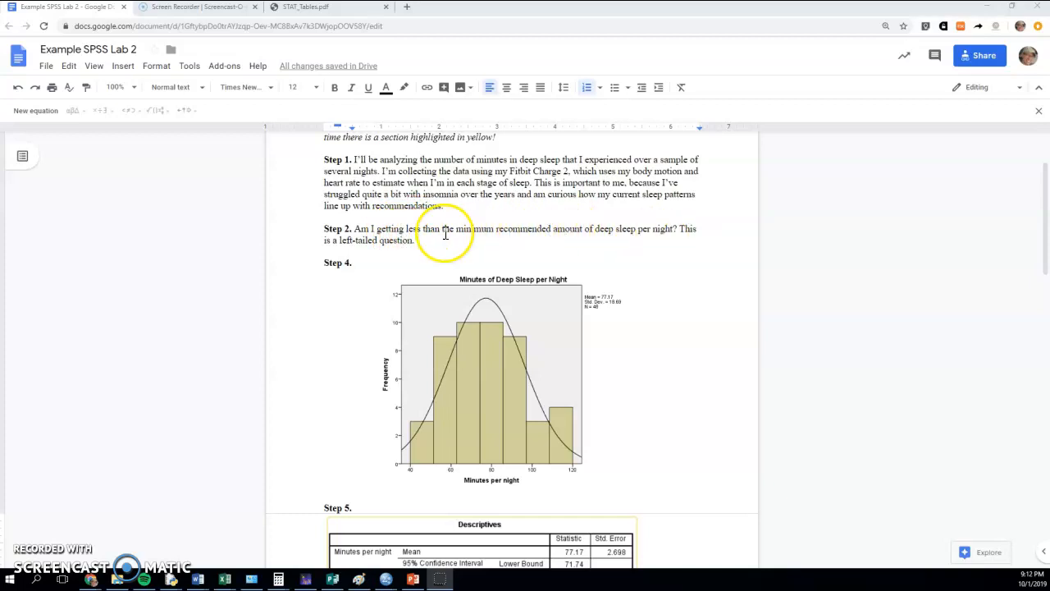
mouse_move(386, 407)
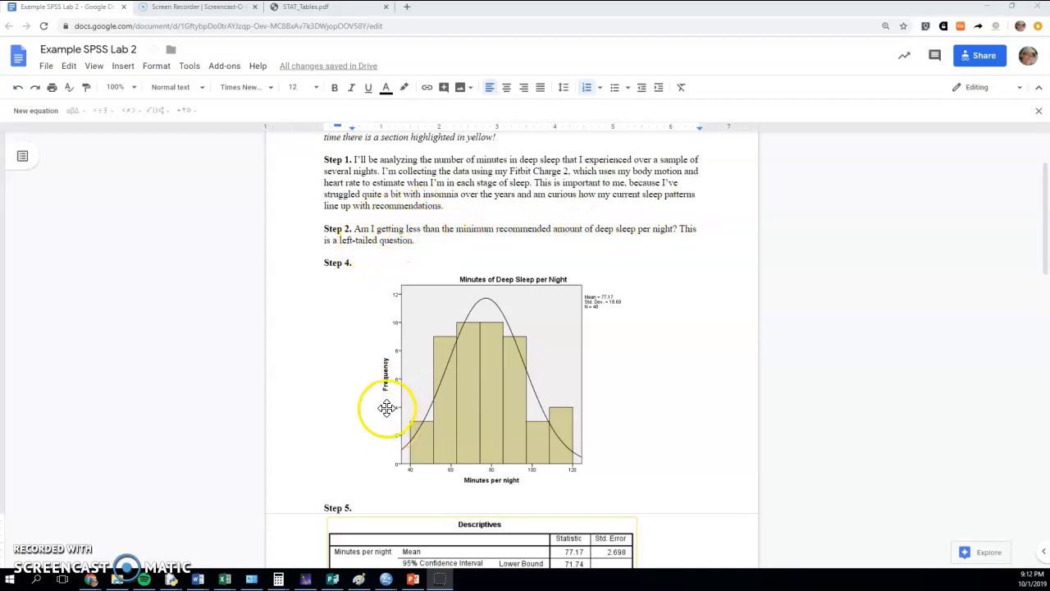
mouse_move(433, 404)
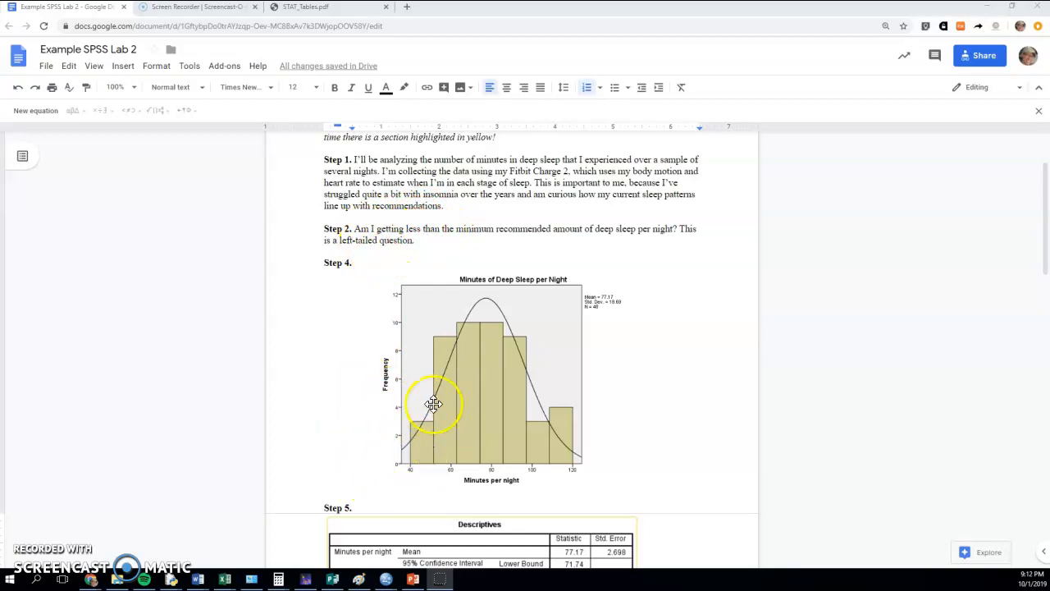
mouse_move(400, 408)
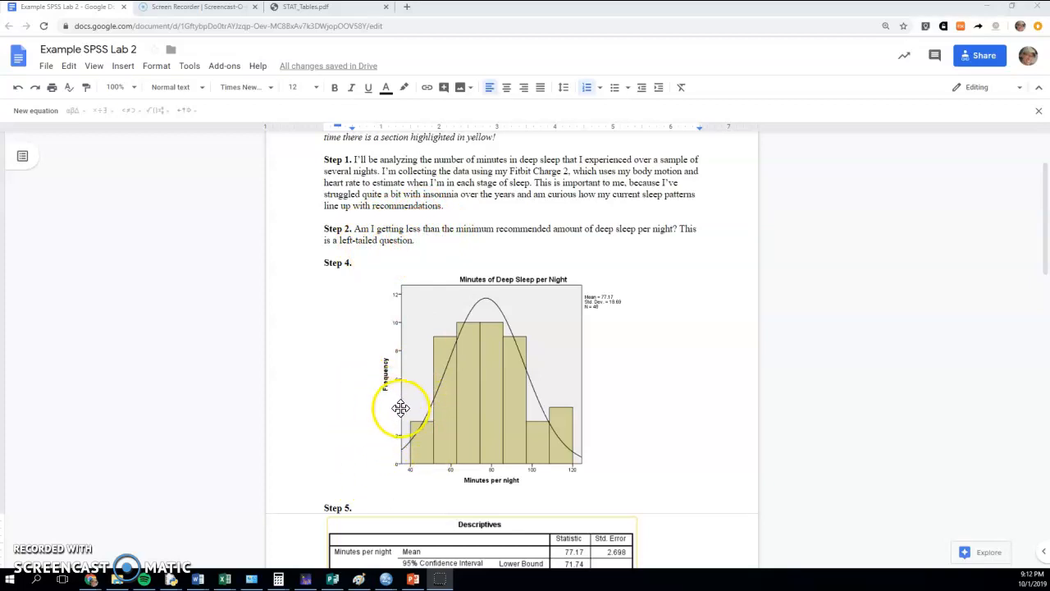
mouse_move(367, 443)
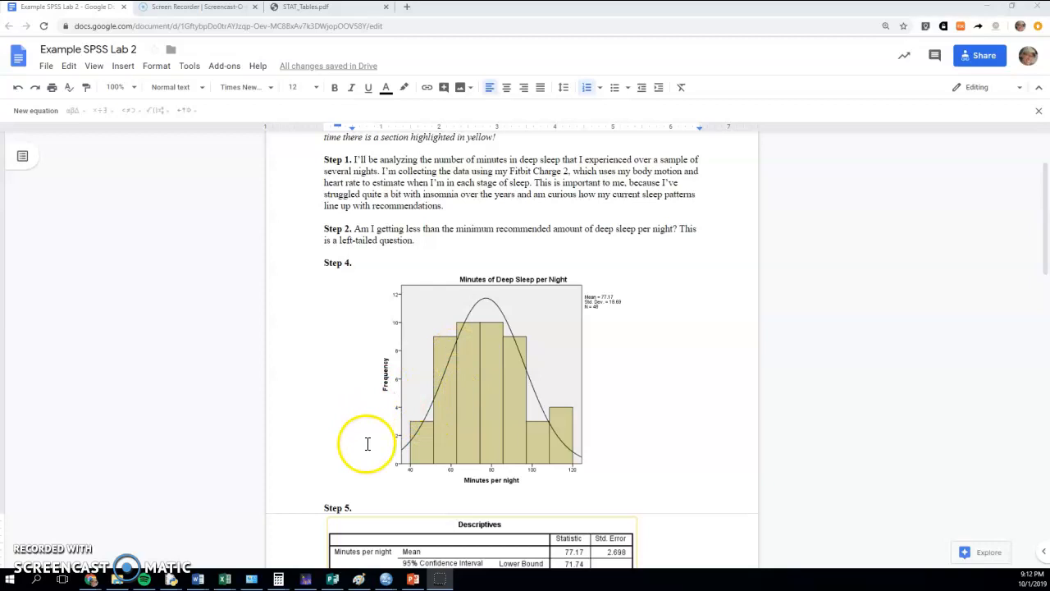
mouse_move(367, 452)
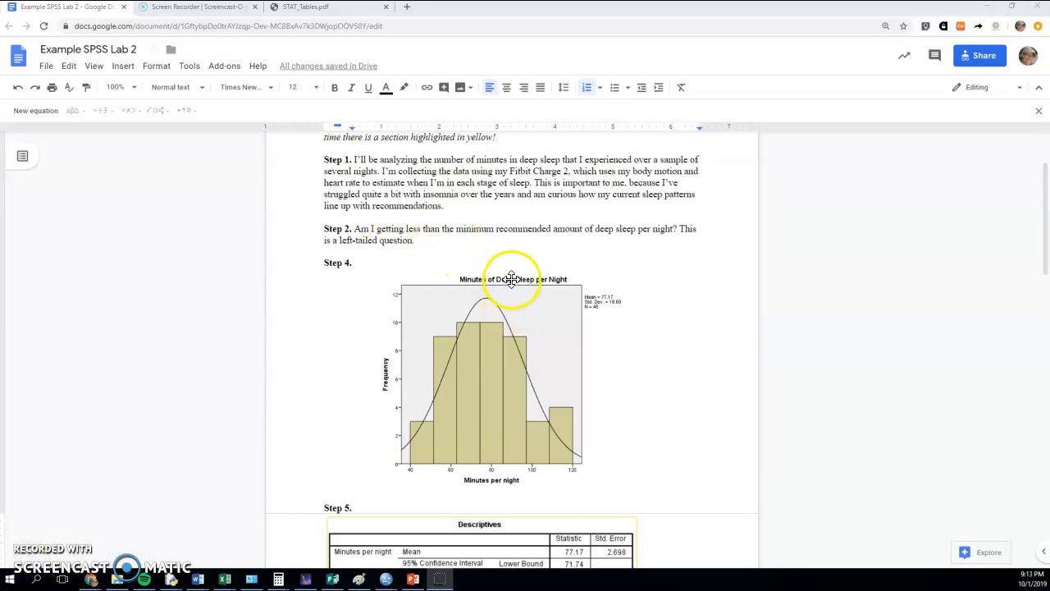
mouse_move(481, 327)
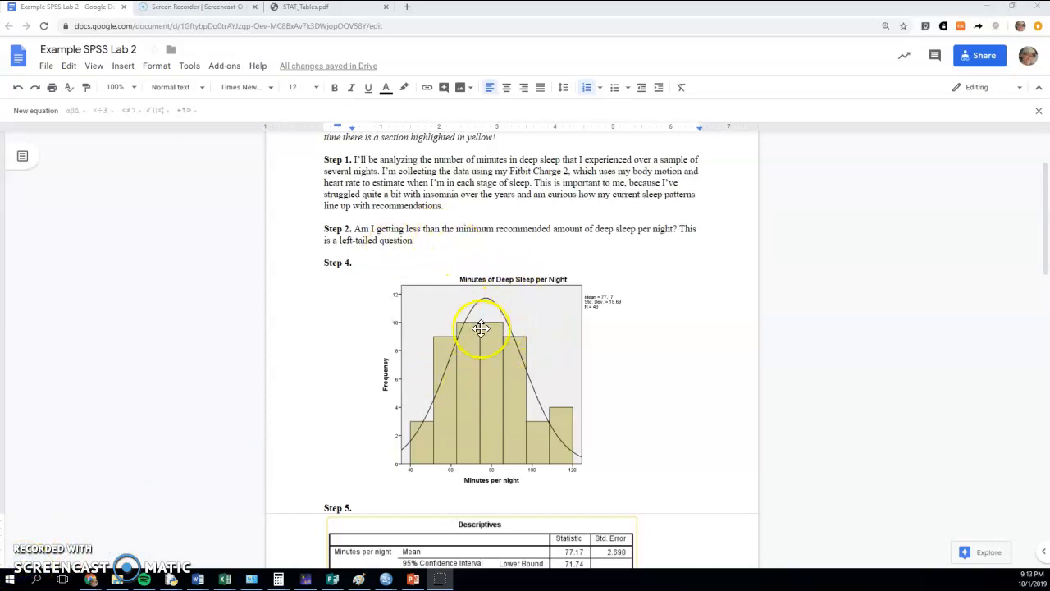
mouse_move(488, 381)
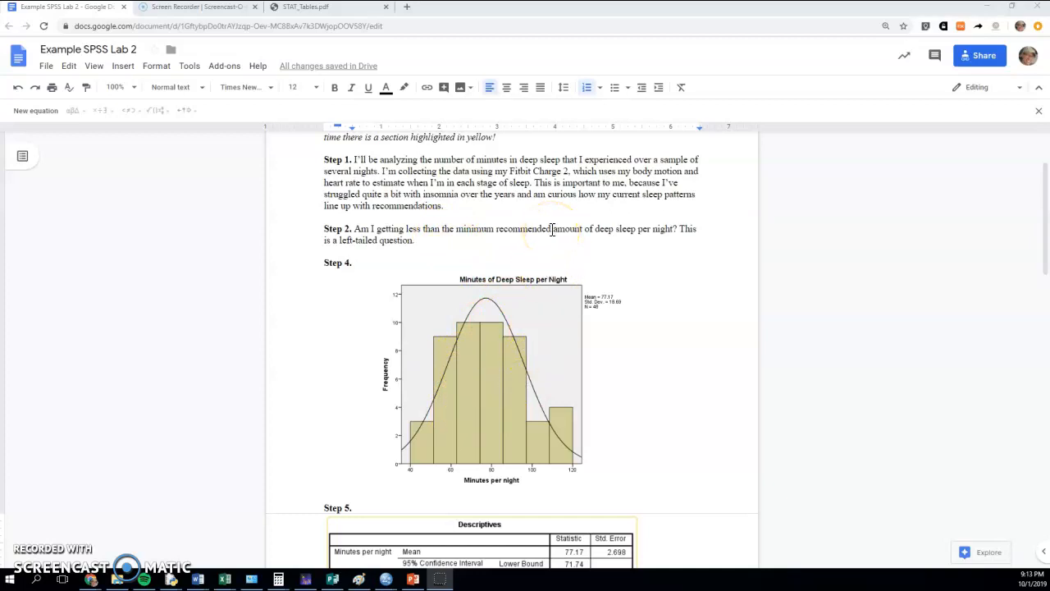
scroll(down, 3)
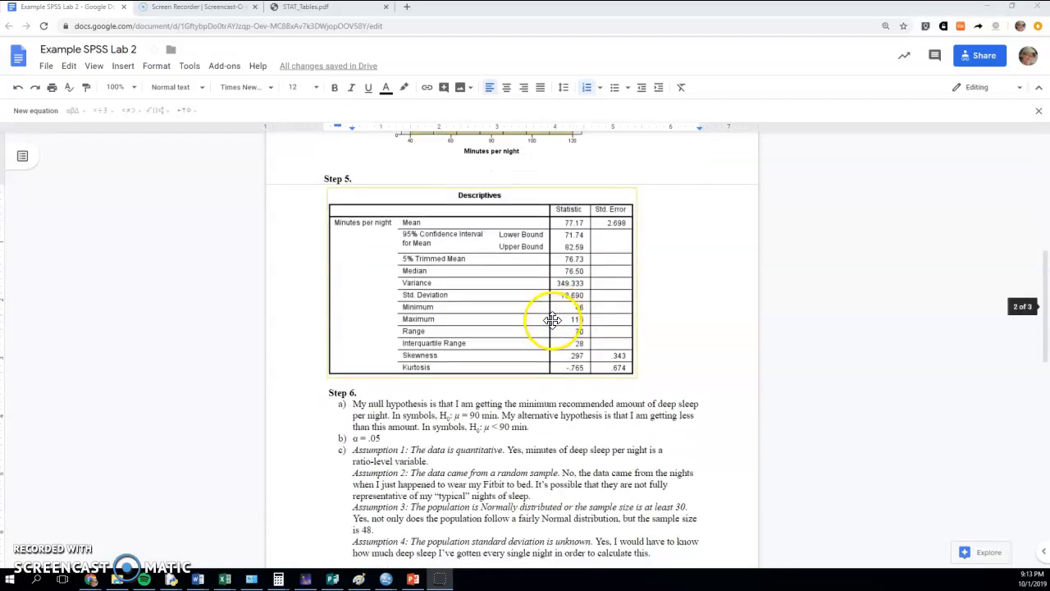
scroll(down, 3)
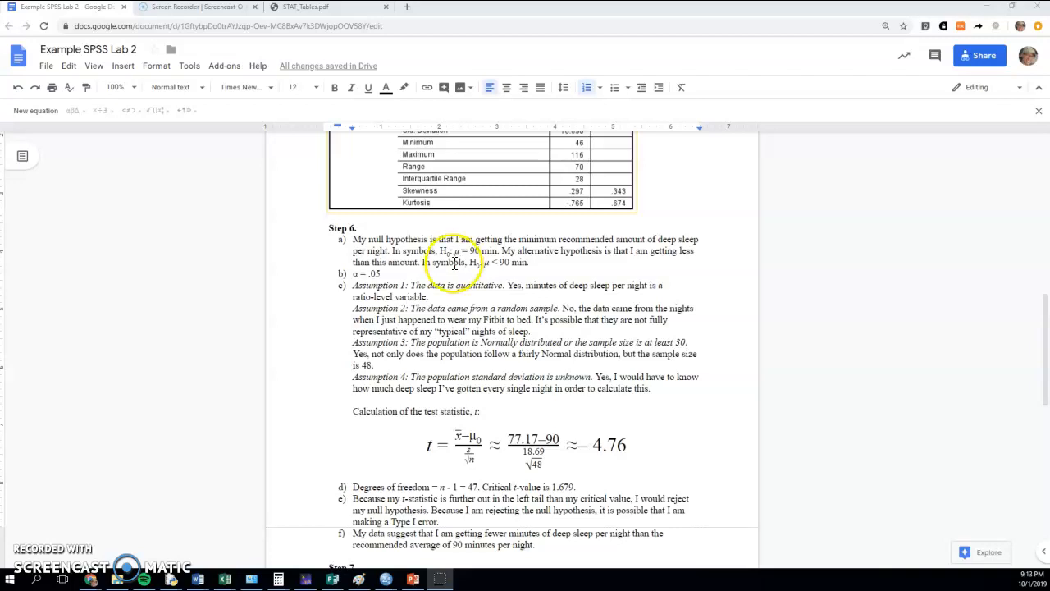
mouse_move(461, 242)
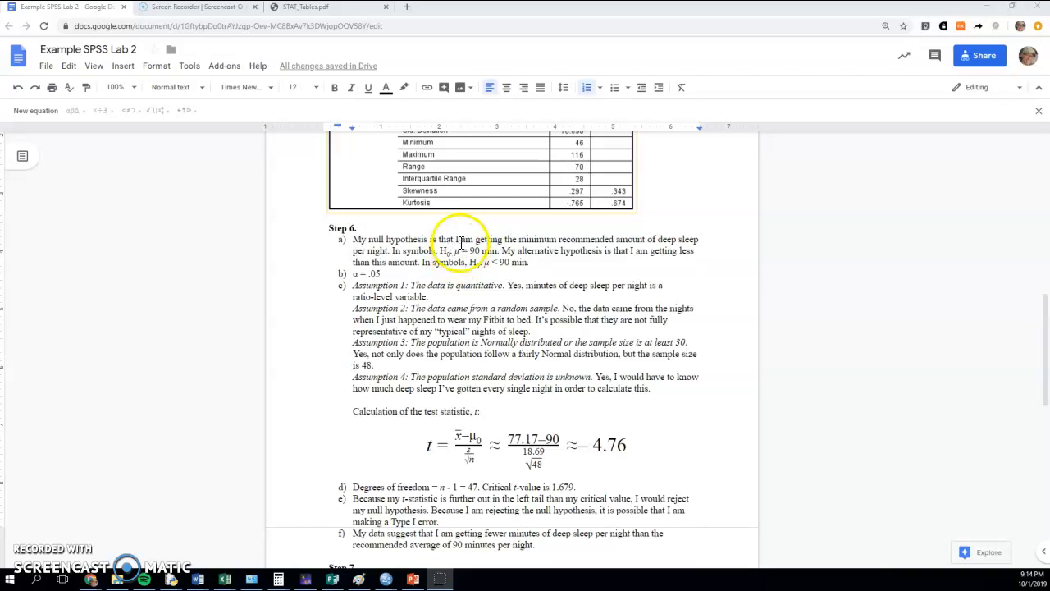
mouse_move(461, 258)
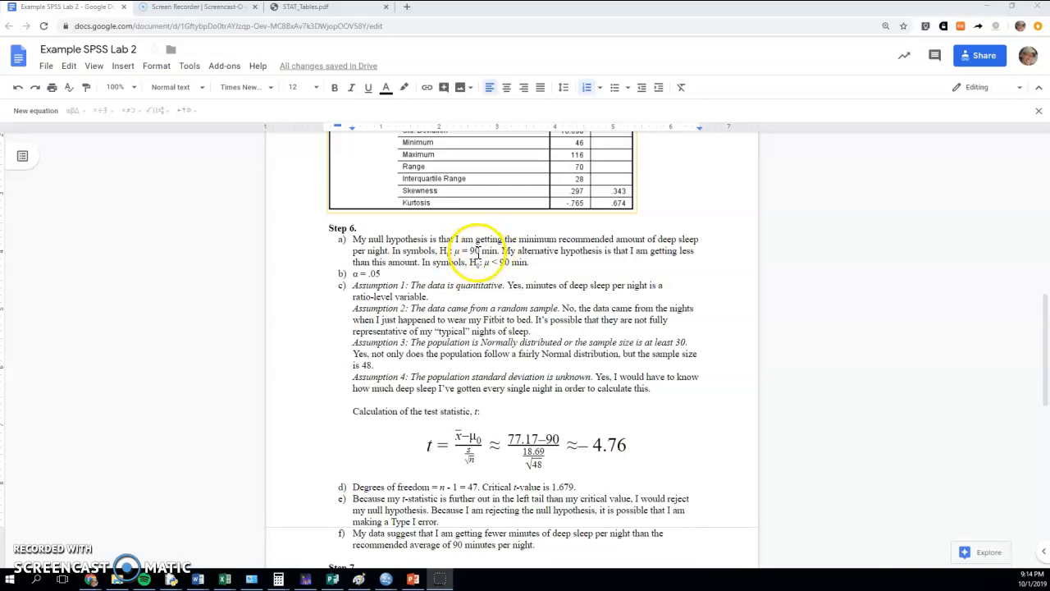
mouse_move(611, 238)
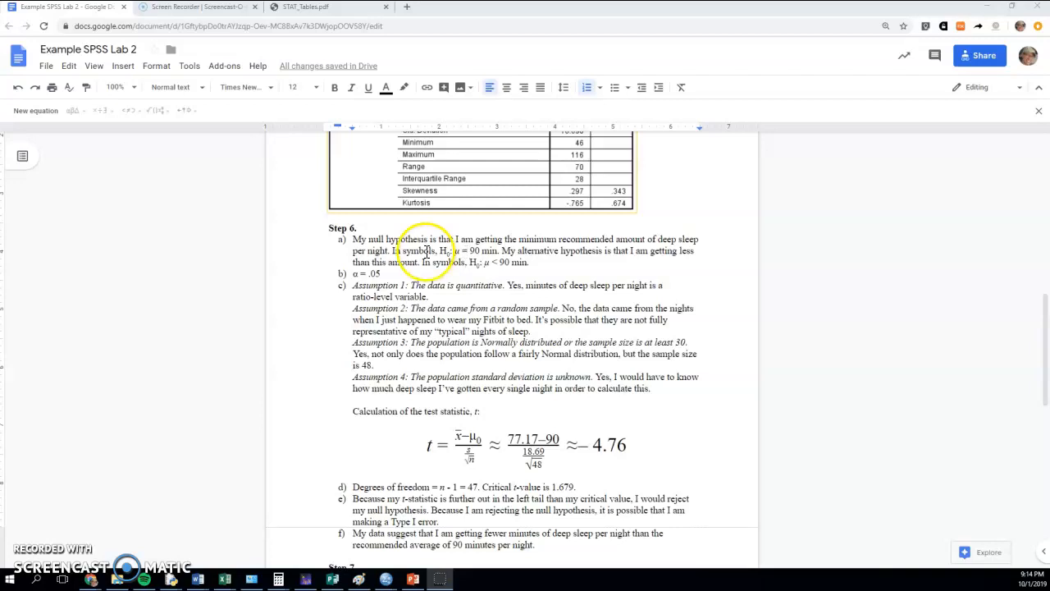
mouse_move(468, 251)
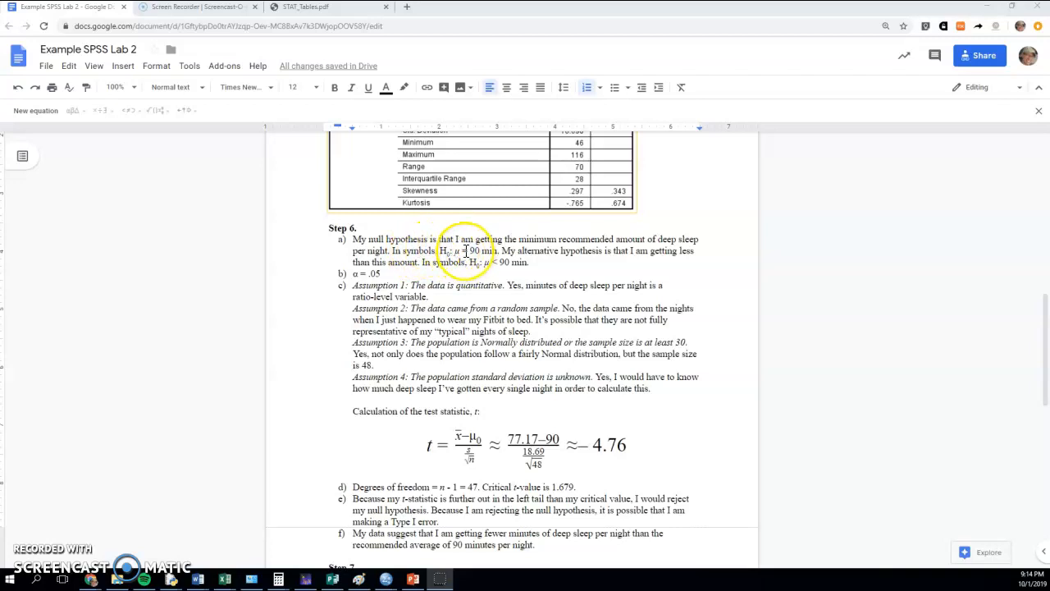
mouse_move(542, 258)
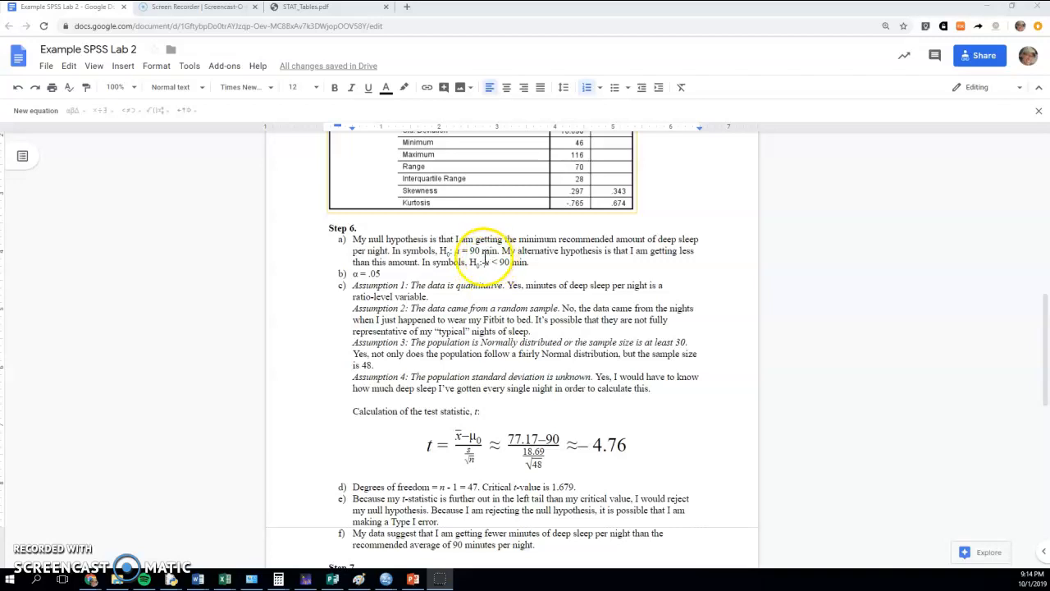
mouse_move(483, 271)
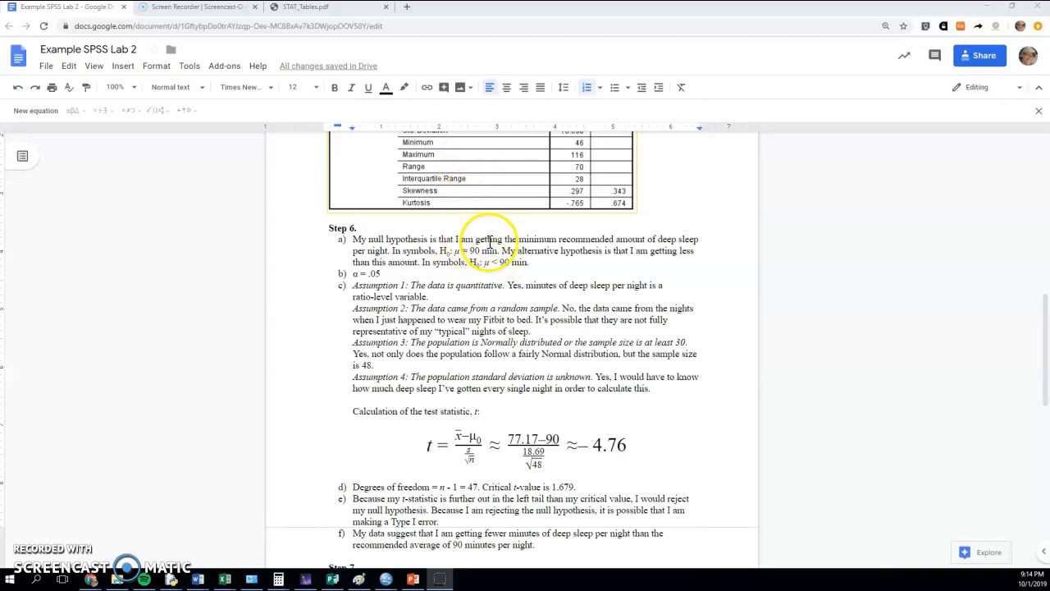
mouse_move(475, 284)
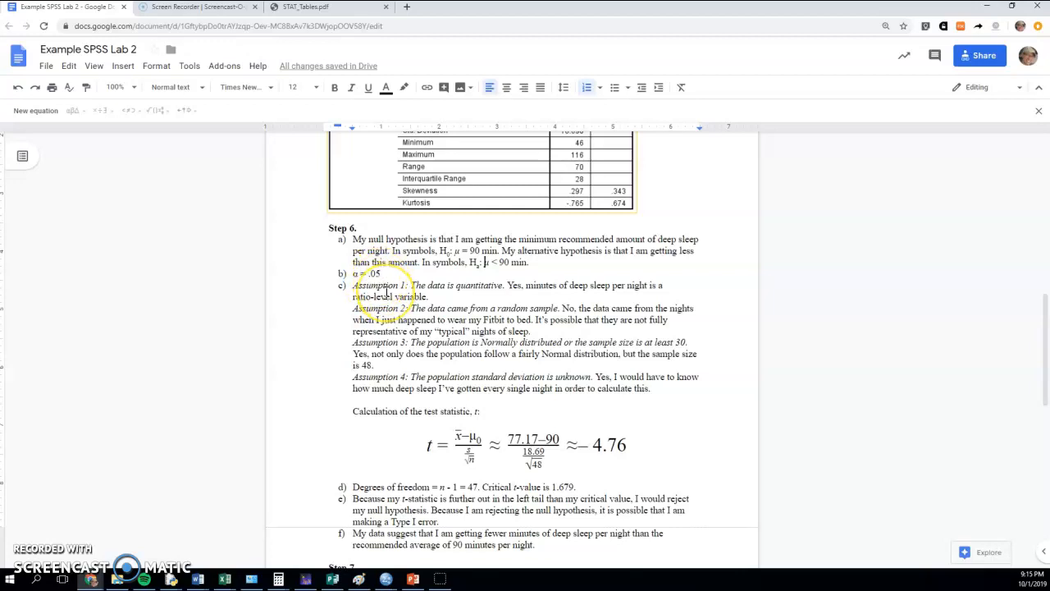
mouse_move(383, 300)
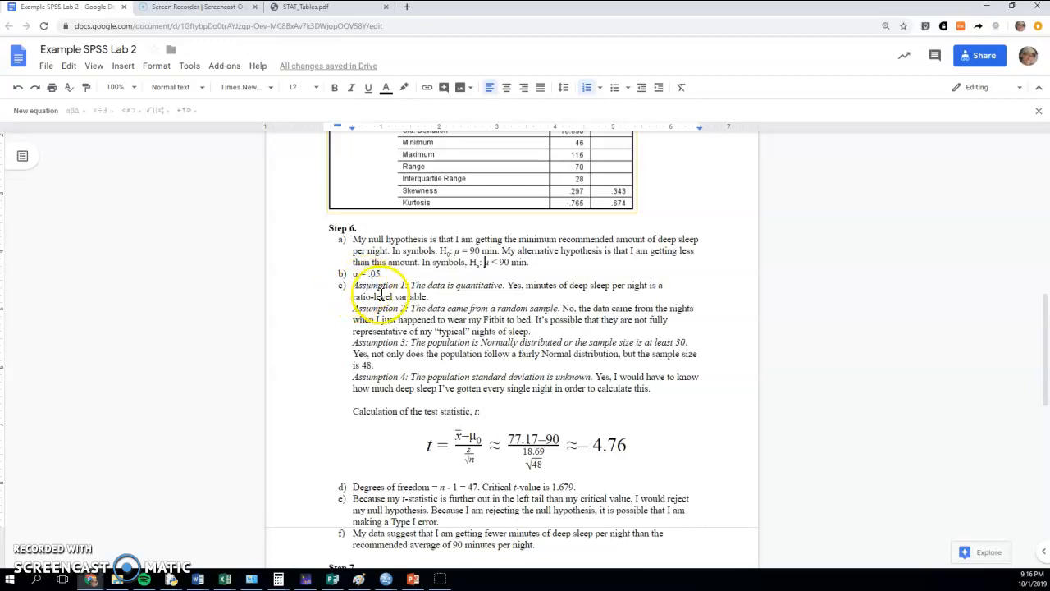
mouse_move(380, 403)
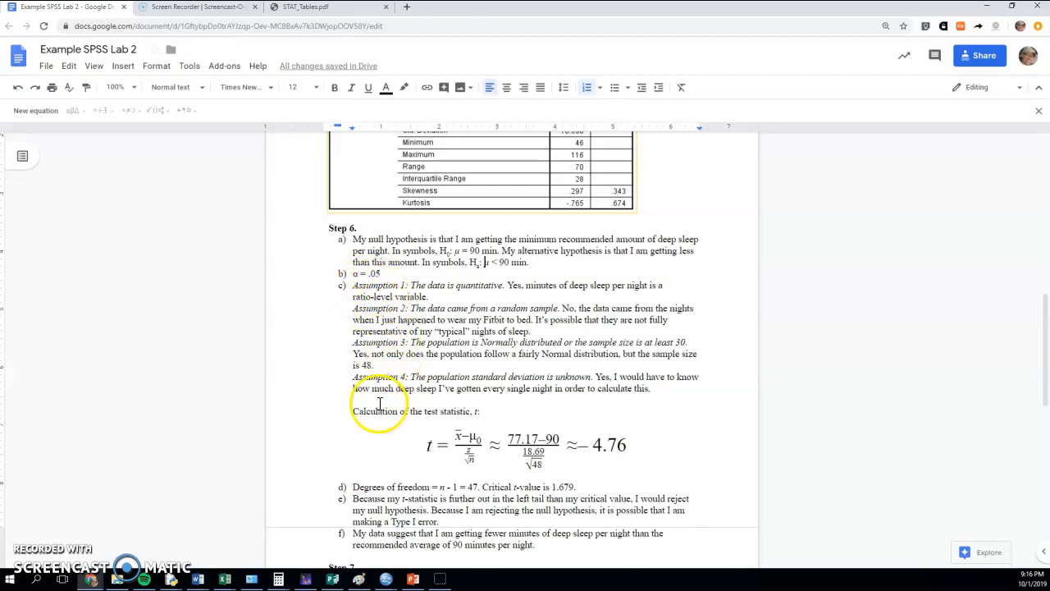
mouse_move(486, 285)
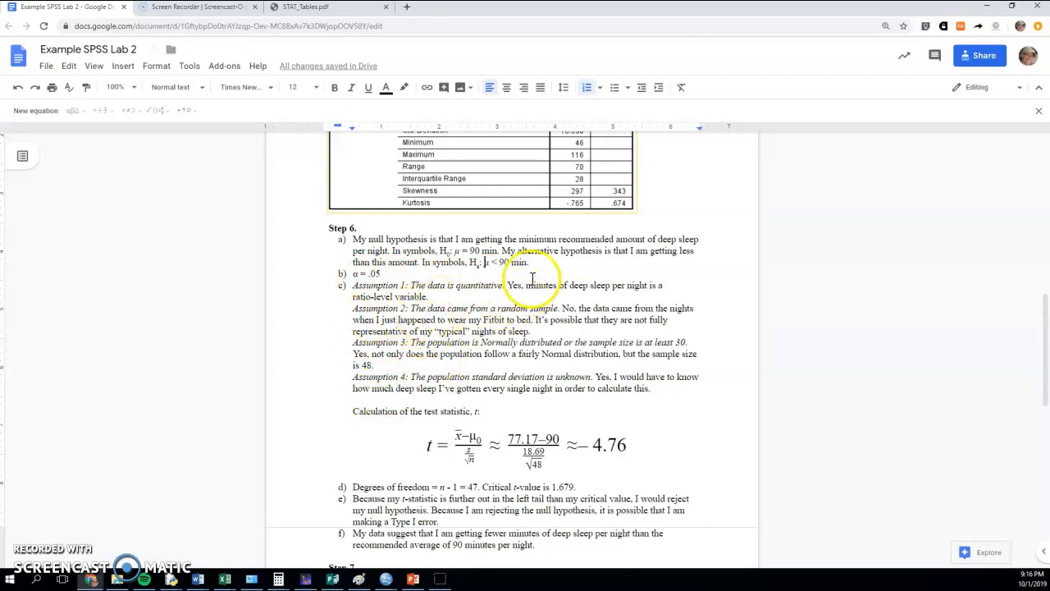
mouse_move(507, 293)
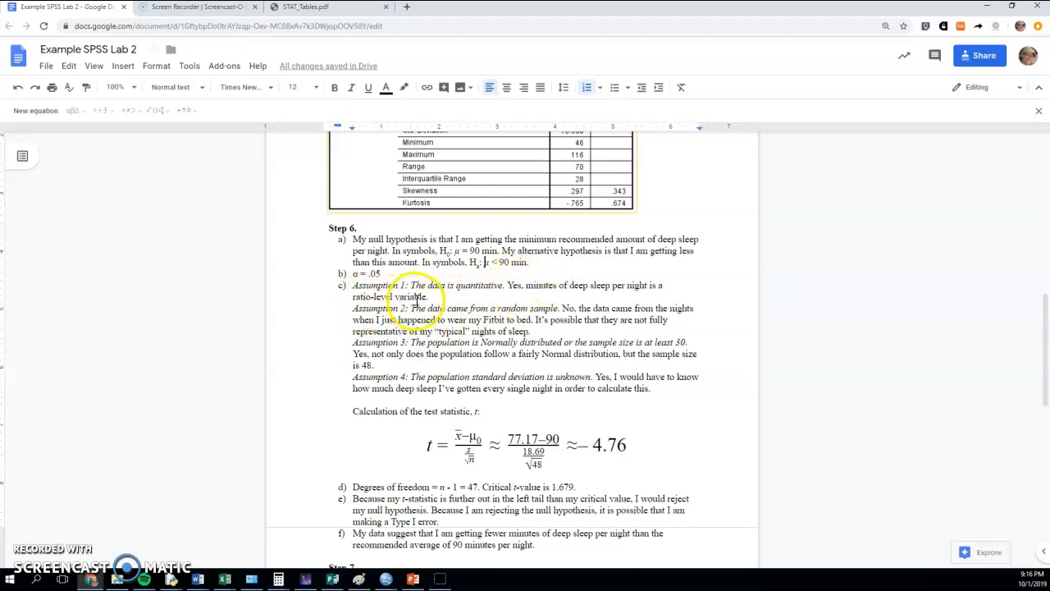
mouse_move(532, 285)
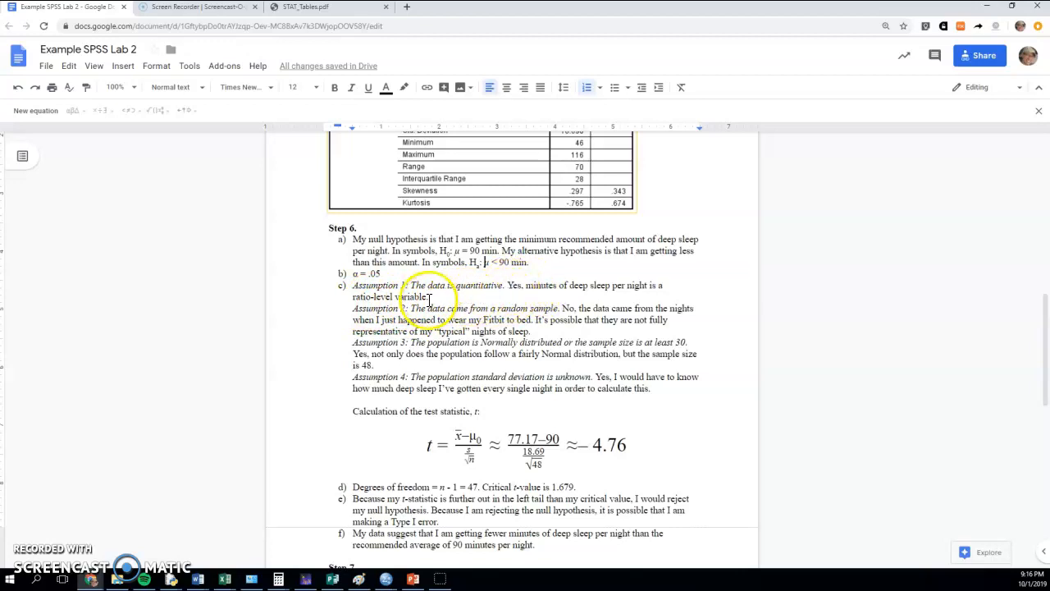
mouse_move(509, 293)
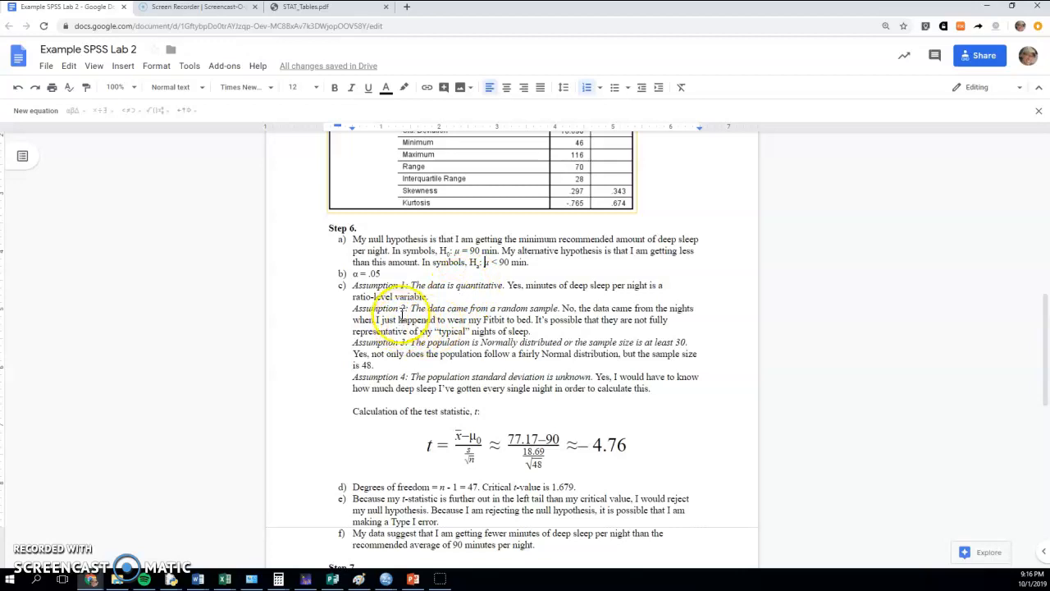
mouse_move(548, 312)
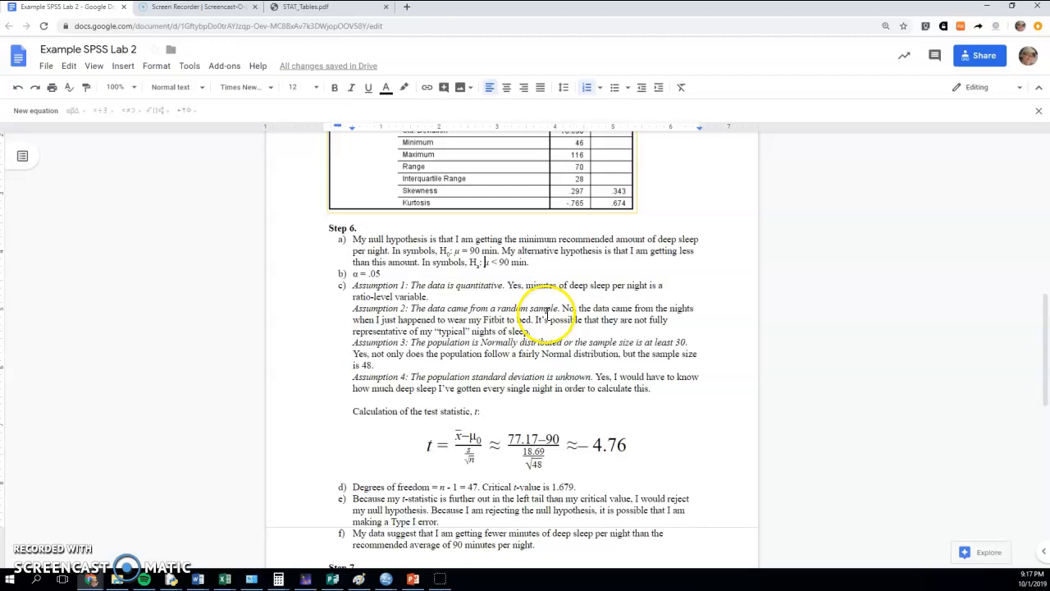
mouse_move(439, 324)
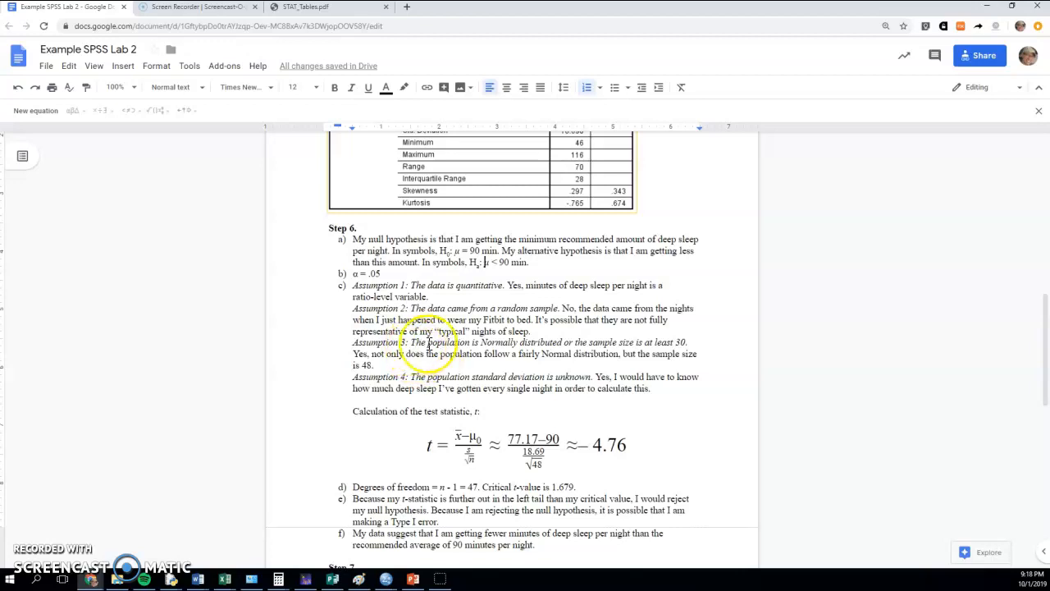
Scroll up from Step 6's assumptions to the Step 4 deep-sleep histogram.
scroll(up, 3)
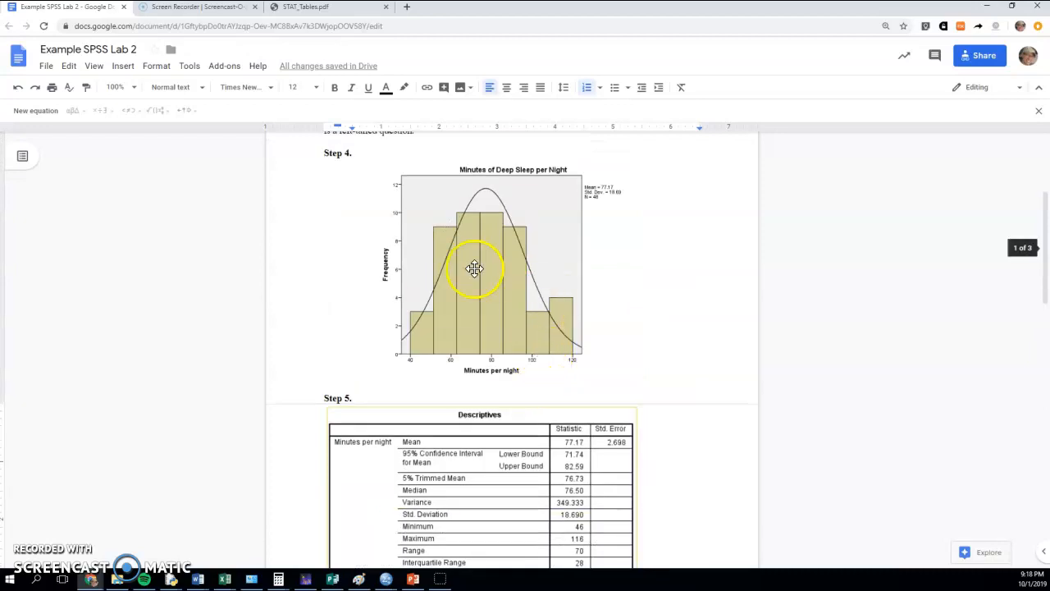
mouse_move(562, 329)
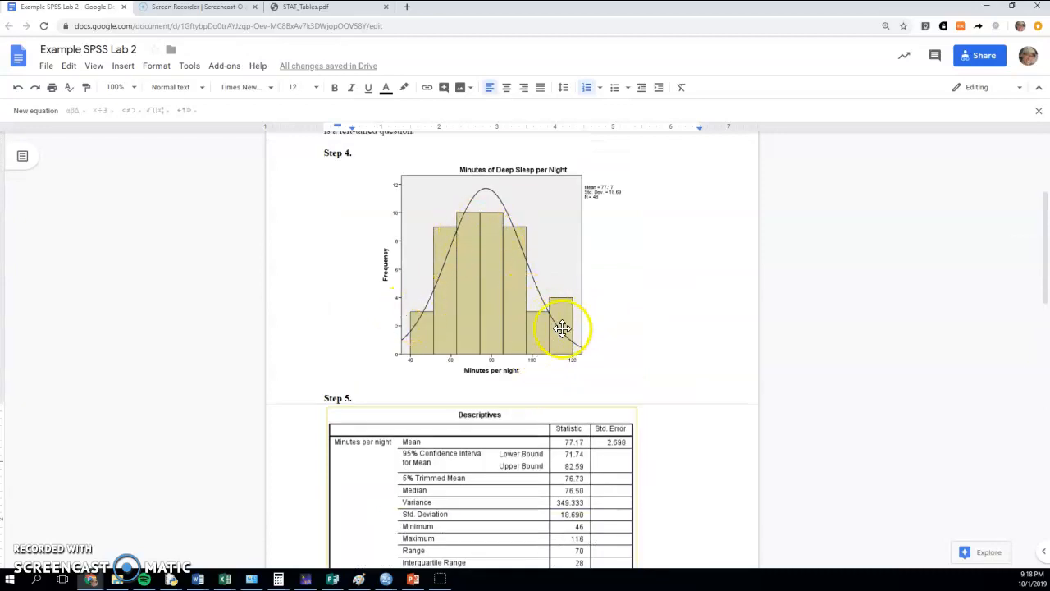
Scroll down from the histogram to Step 6's t-statistic calculation.
scroll(down, 3)
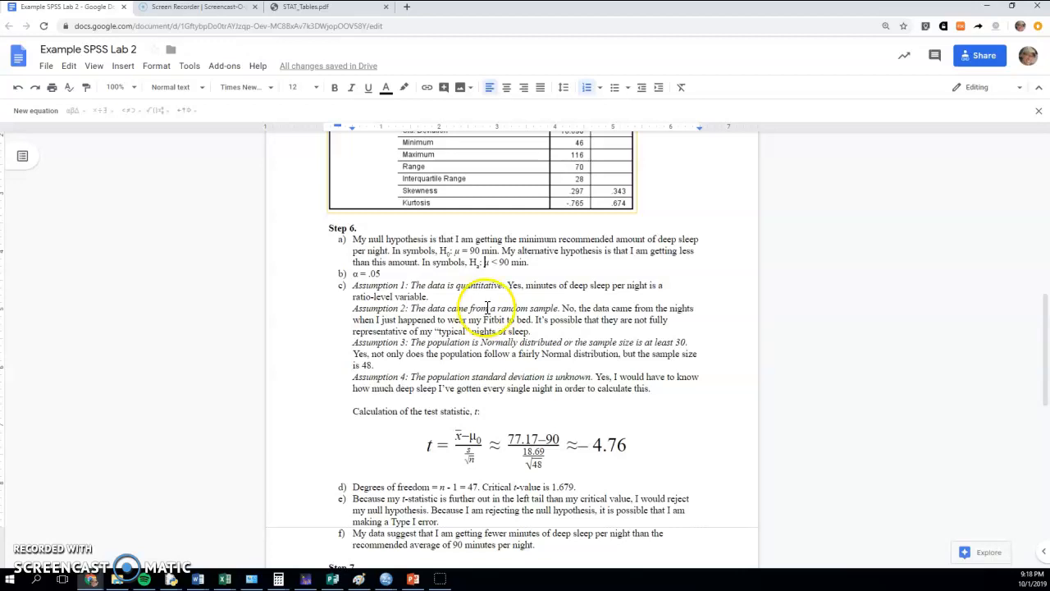
mouse_move(624, 380)
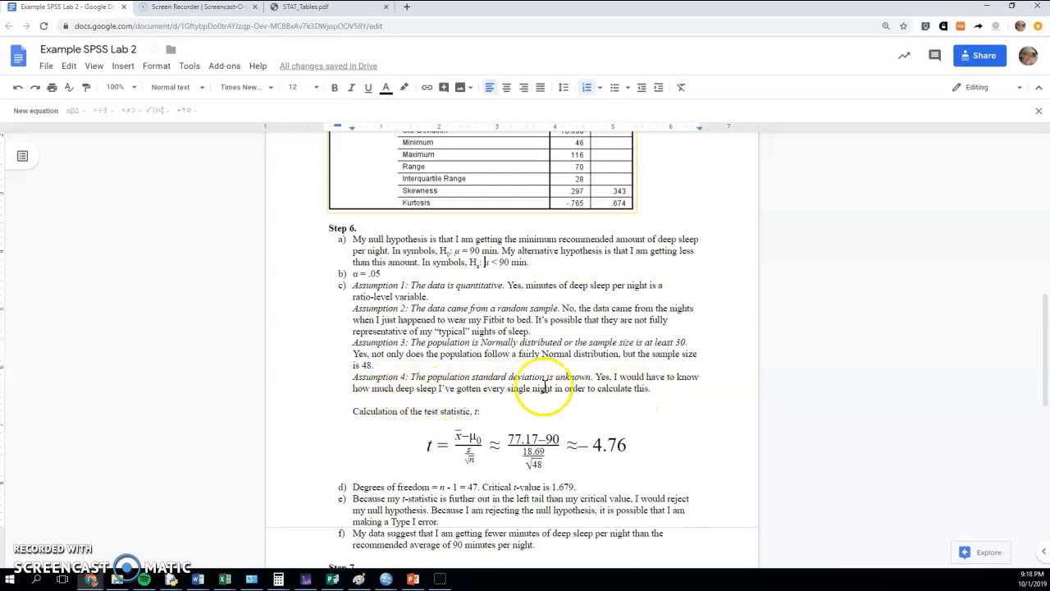
mouse_move(479, 388)
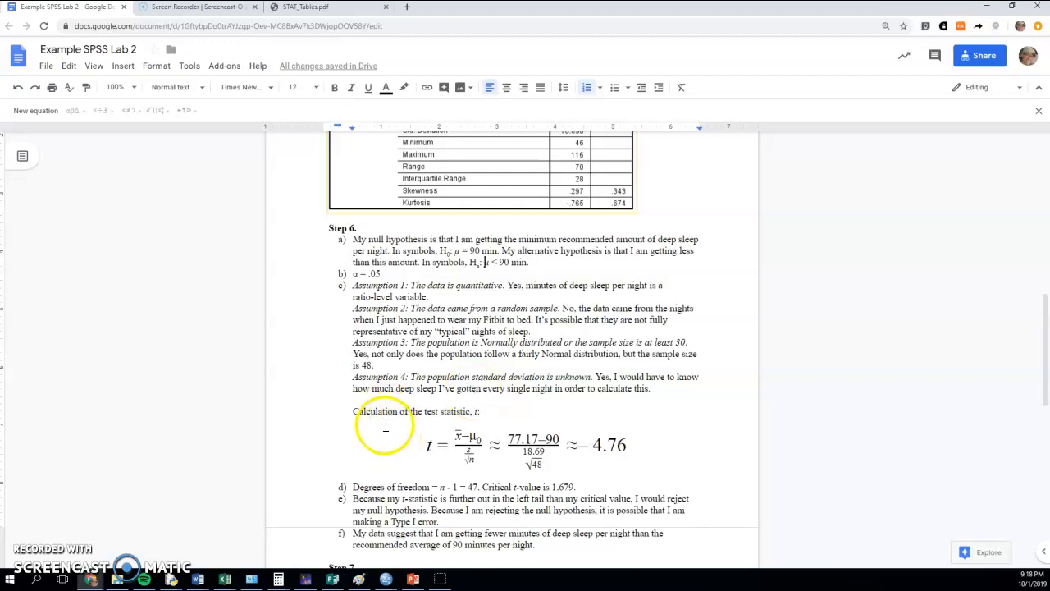
mouse_move(471, 421)
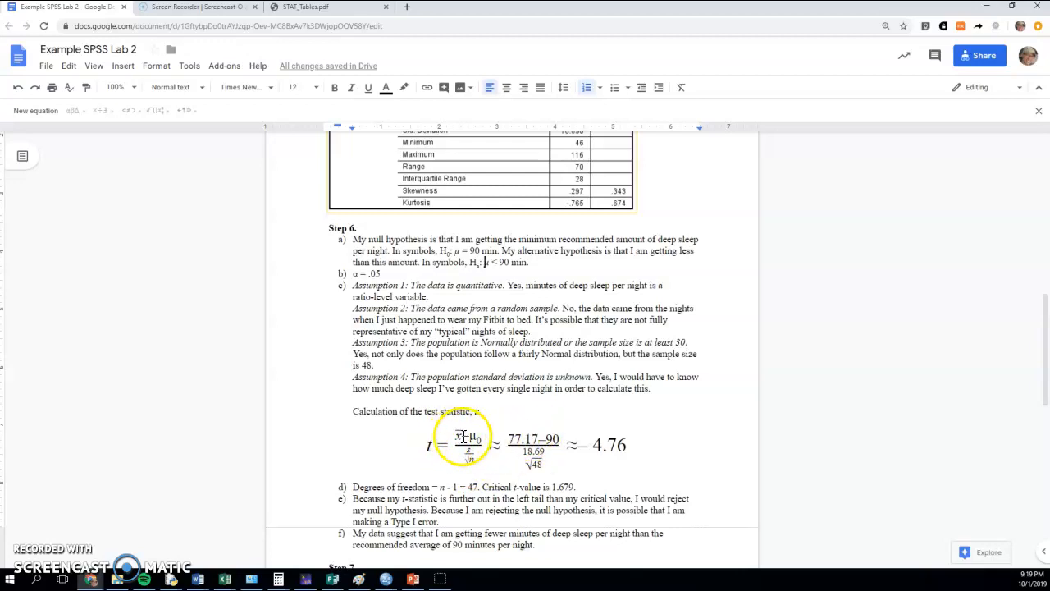
scroll(up, 3)
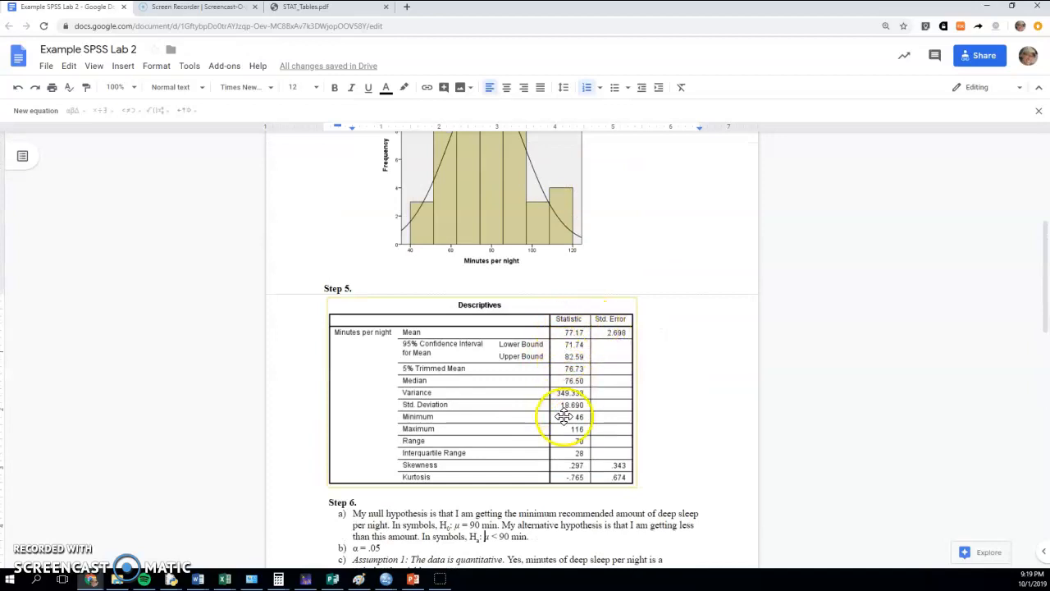
scroll(down, 3)
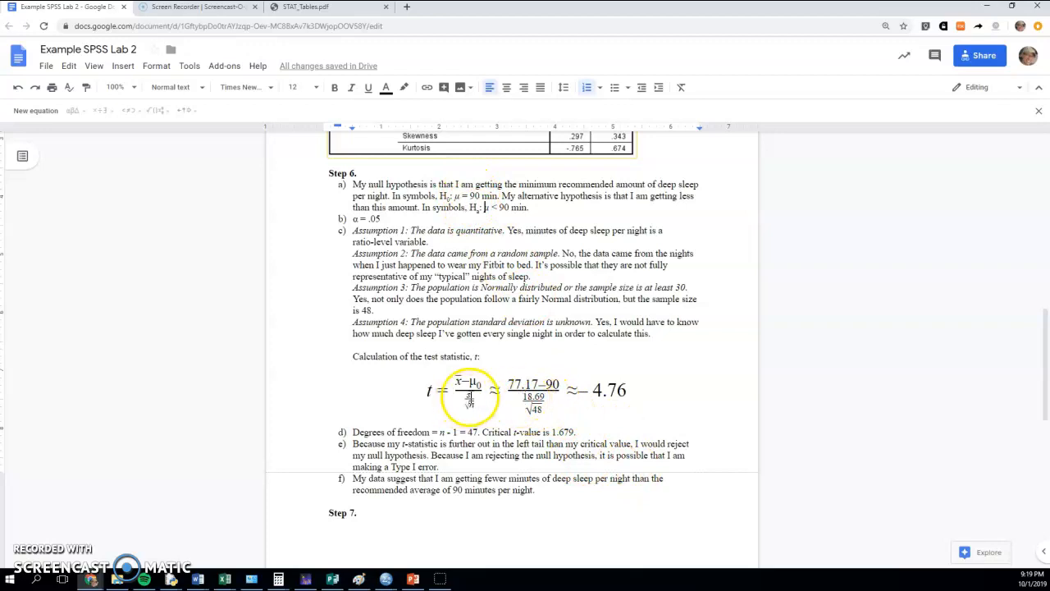
scroll(up, 3)
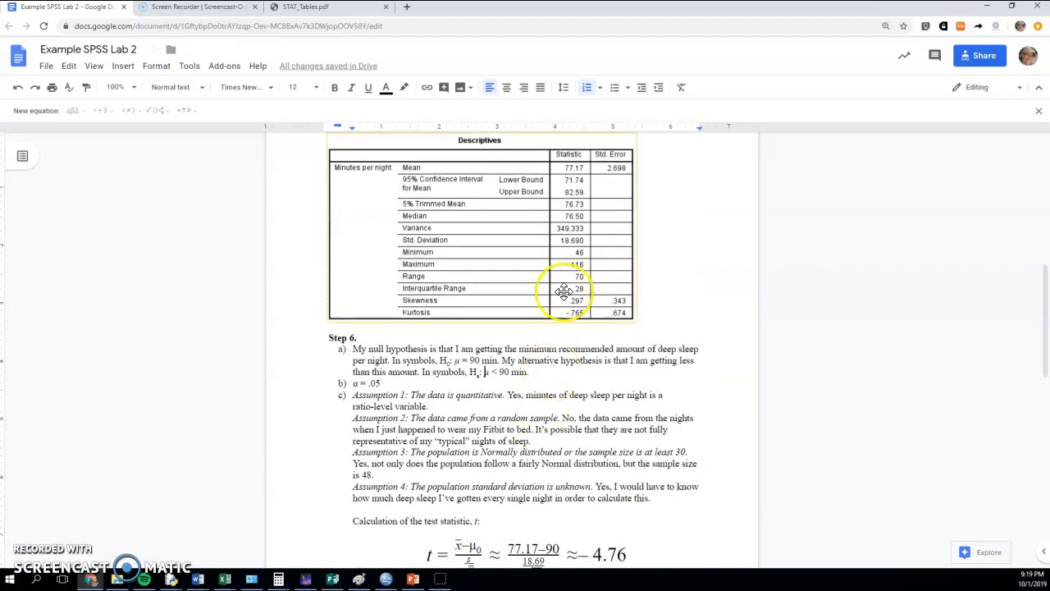
mouse_move(525, 242)
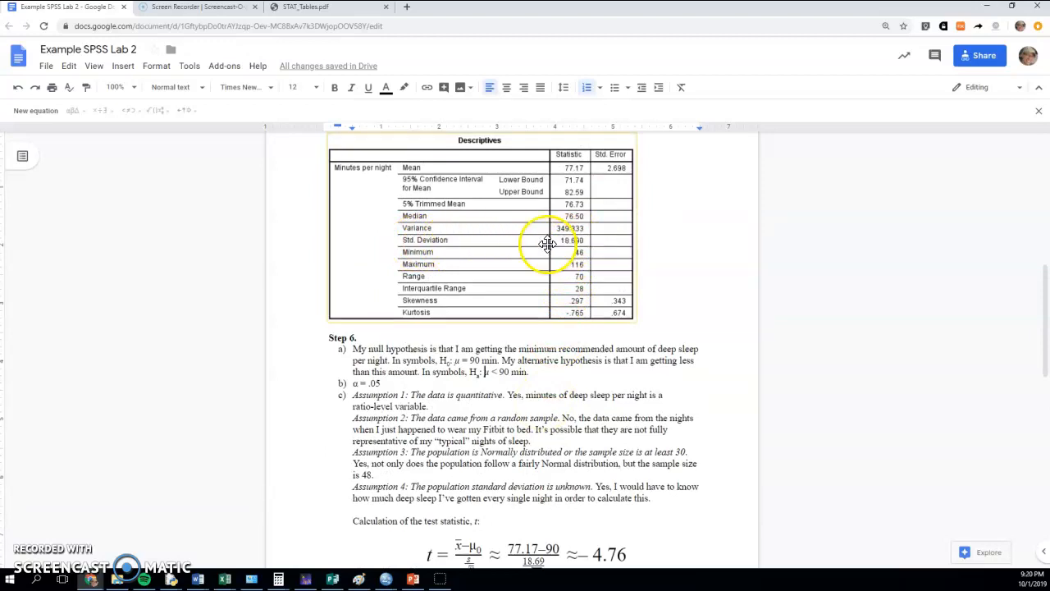
mouse_move(515, 241)
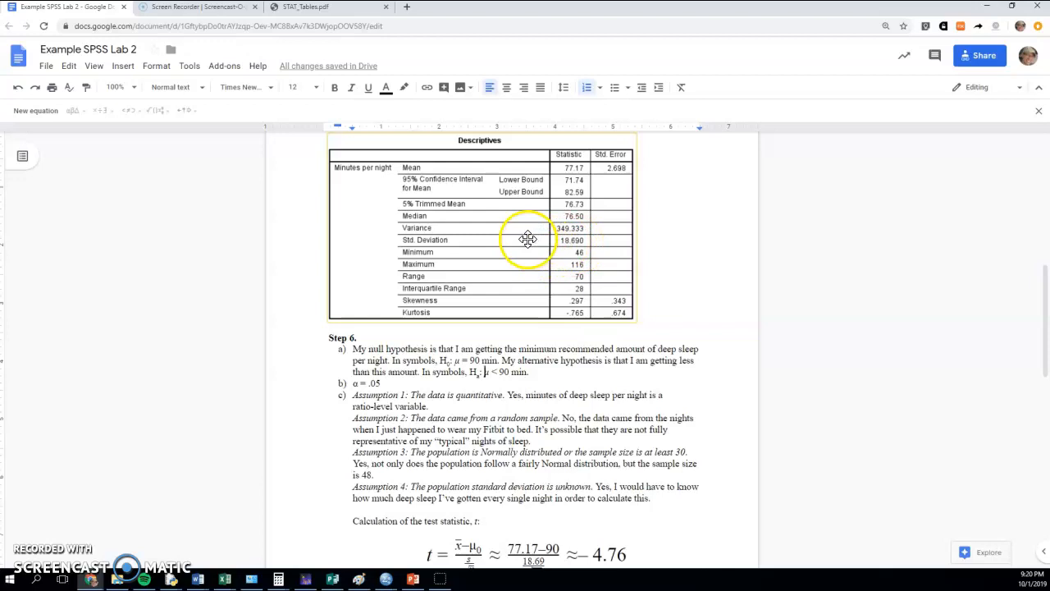
mouse_move(447, 244)
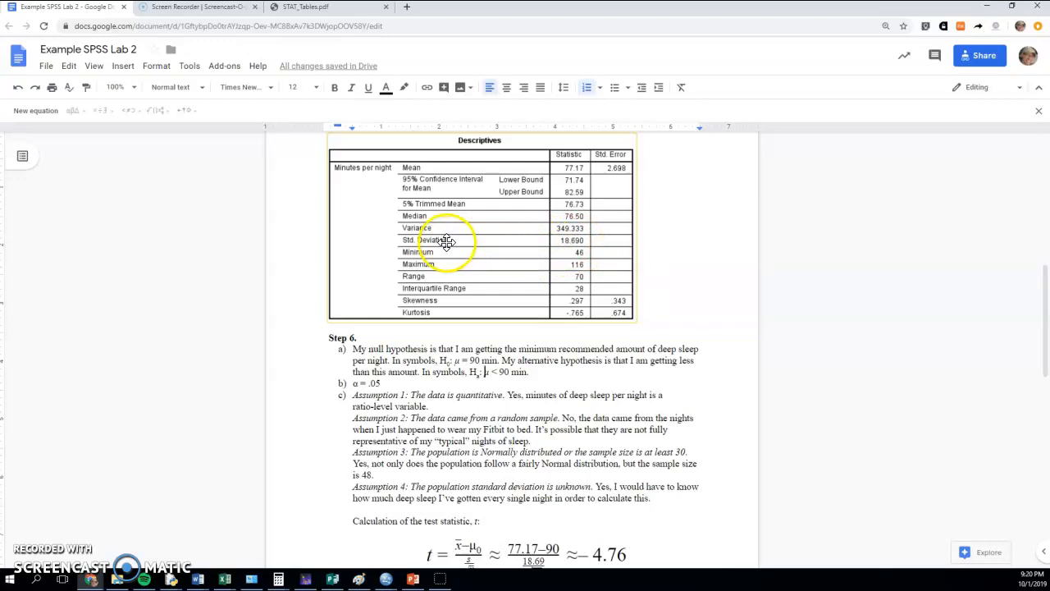
mouse_move(446, 236)
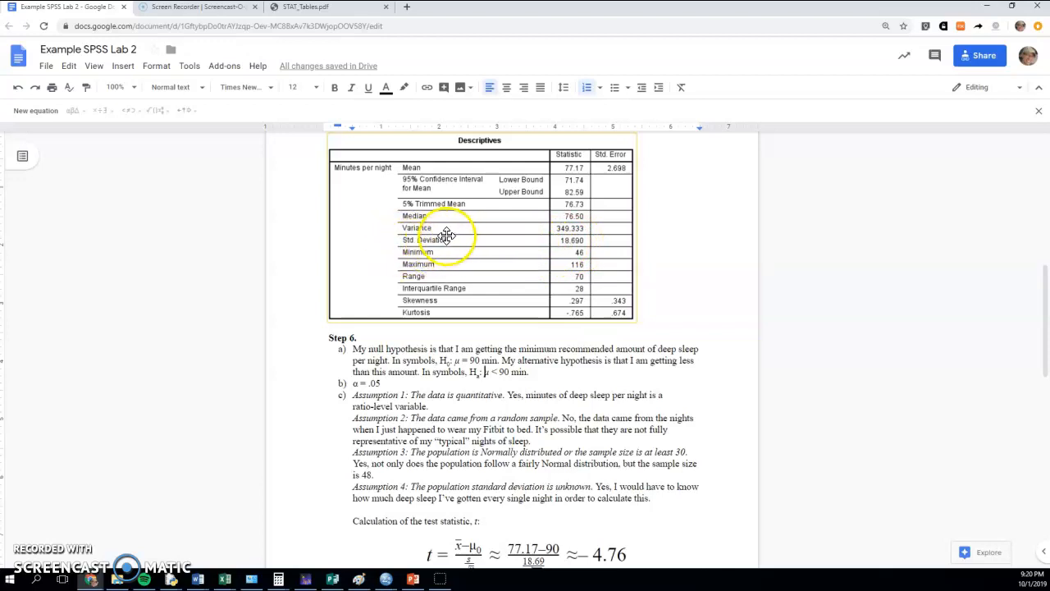
mouse_move(458, 242)
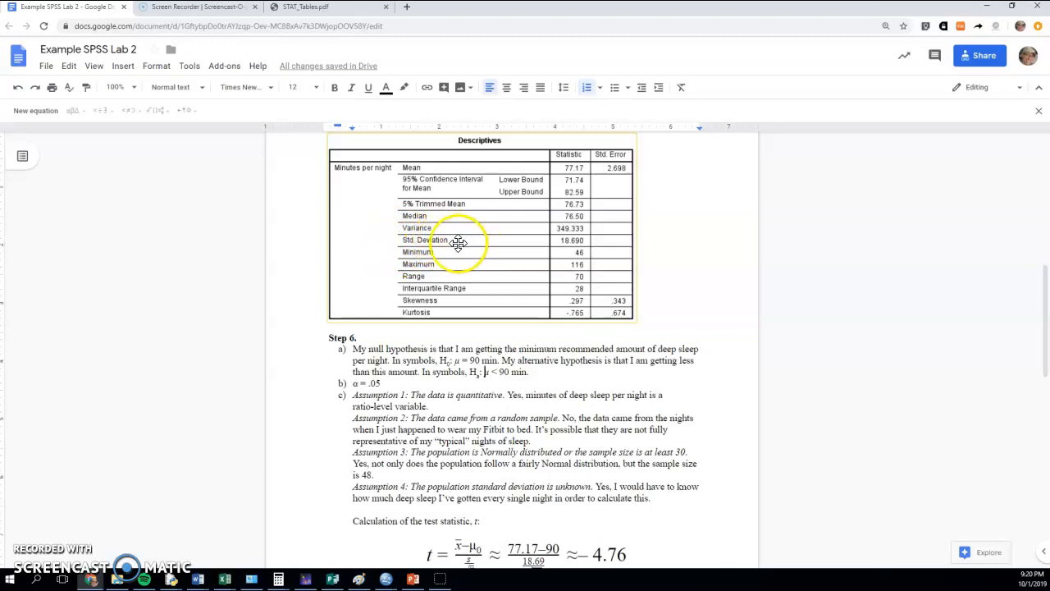
mouse_move(582, 228)
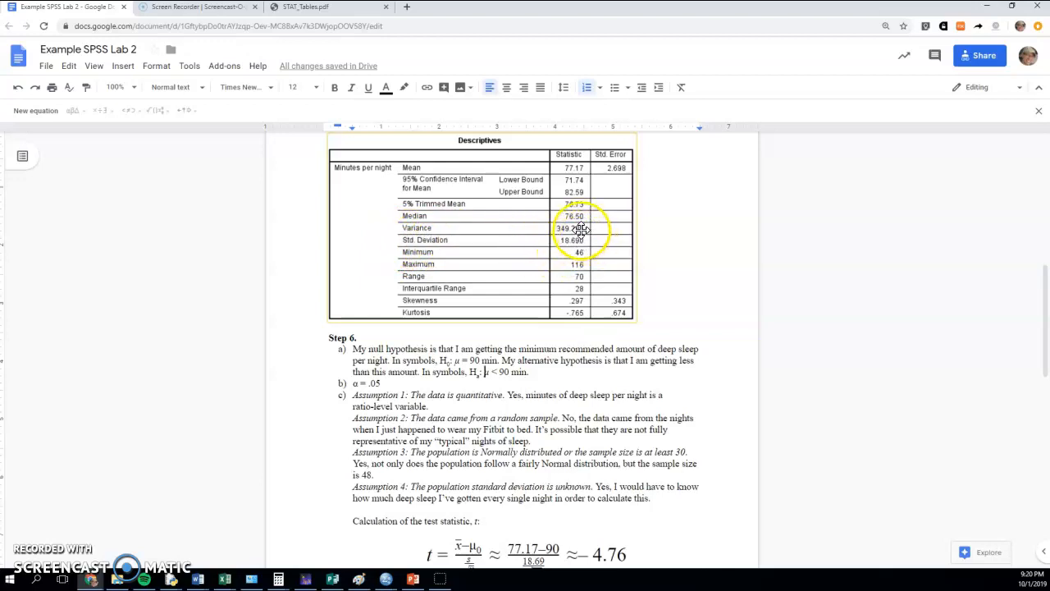
mouse_move(507, 311)
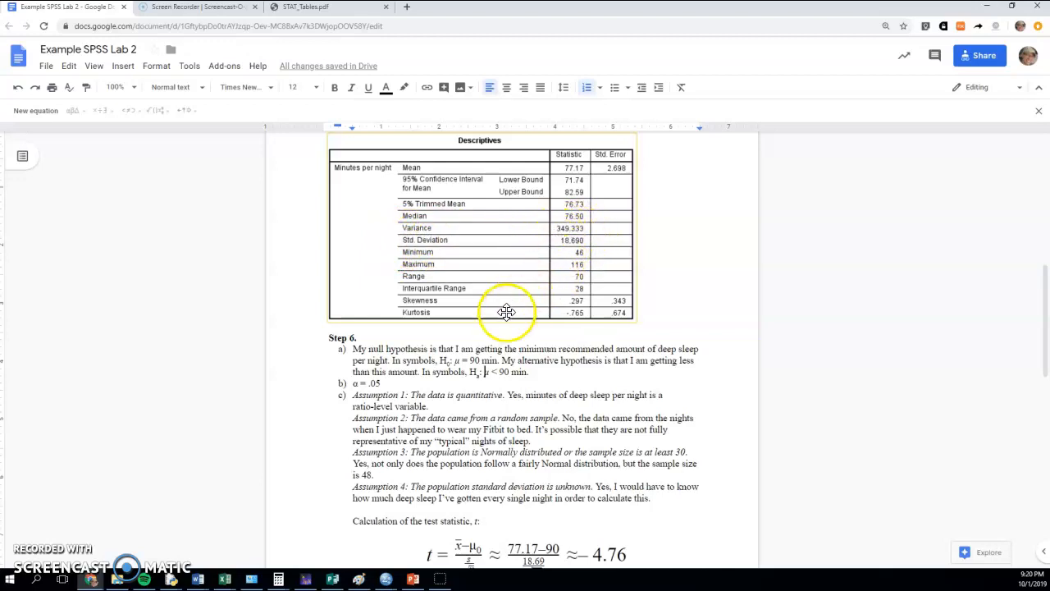
scroll(down, 3)
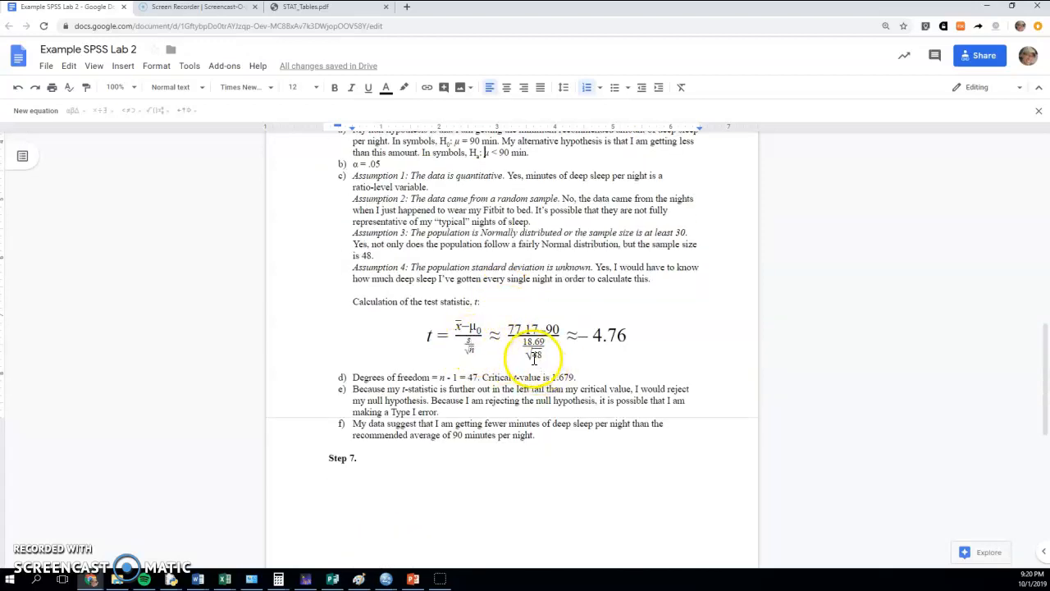
mouse_move(537, 355)
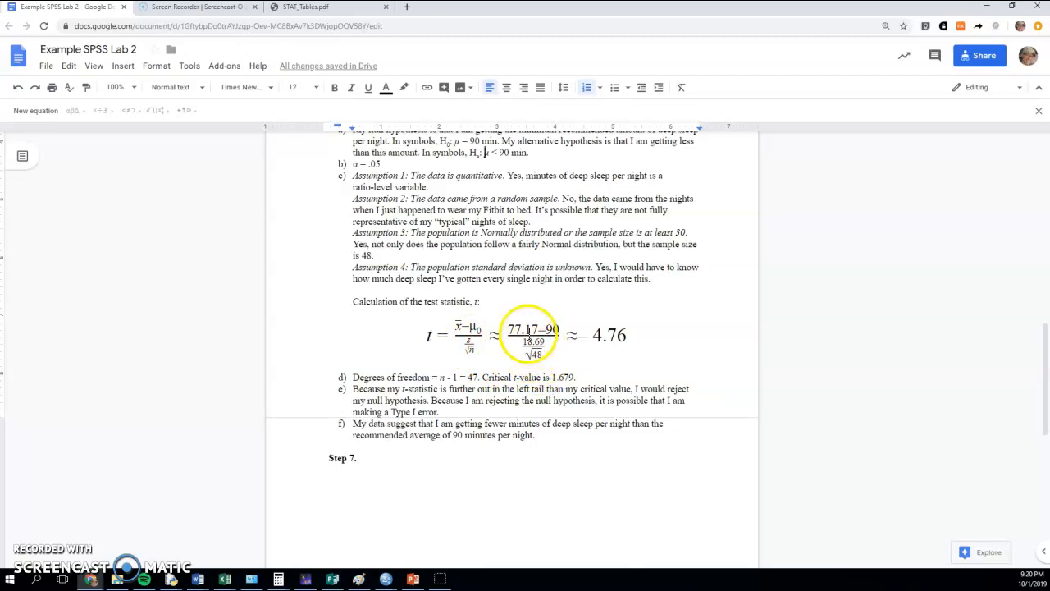
scroll(up, 3)
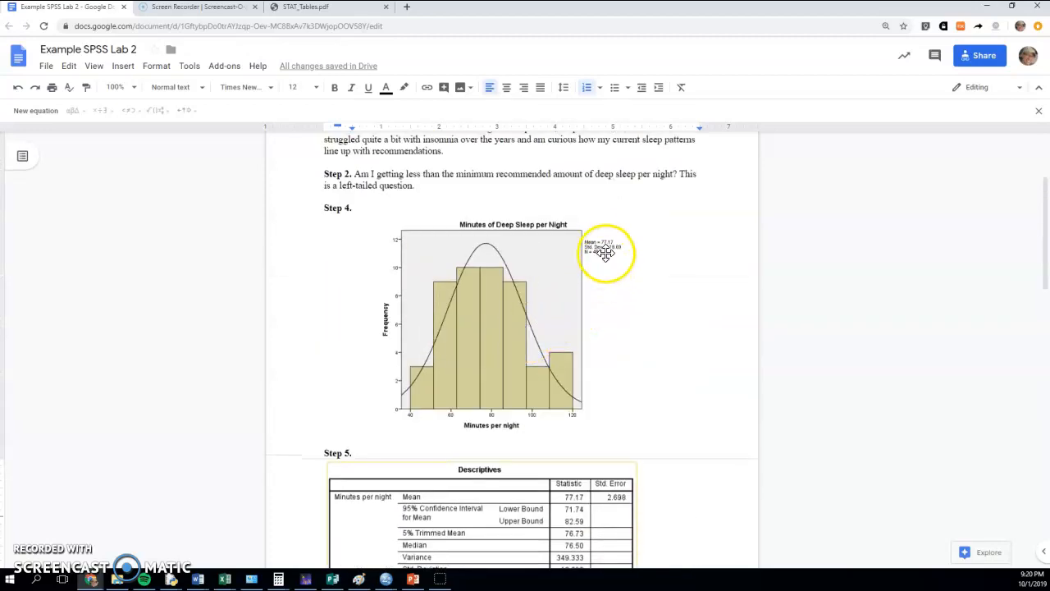
mouse_move(573, 365)
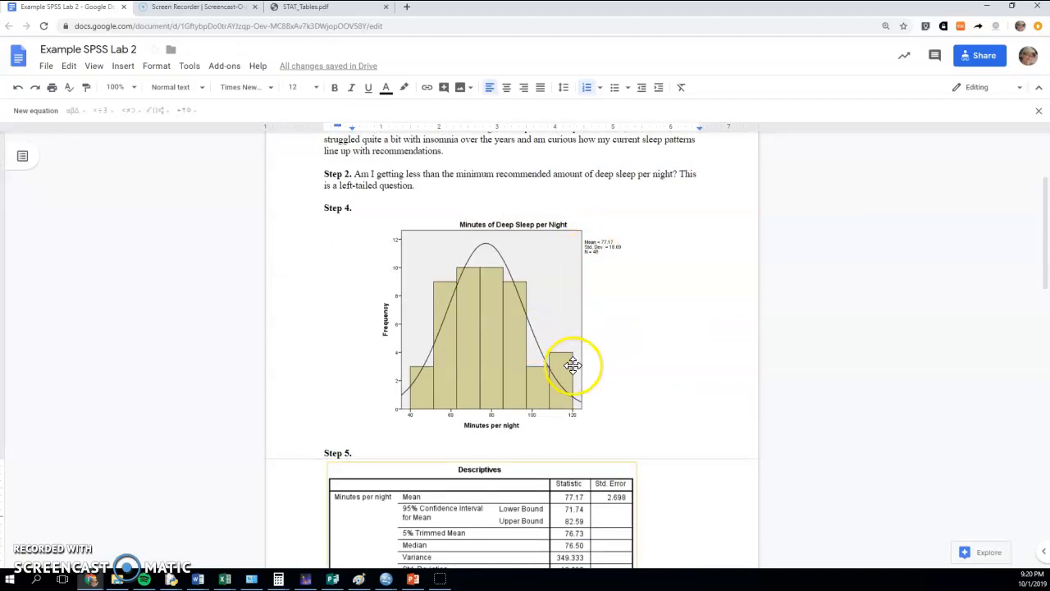
scroll(down, 3)
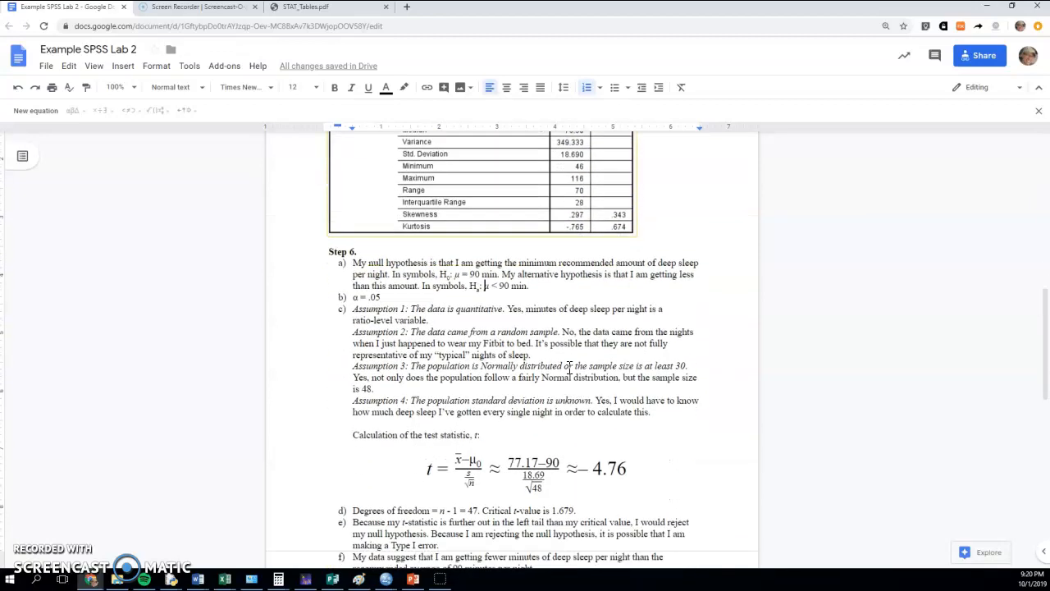
scroll(down, 3)
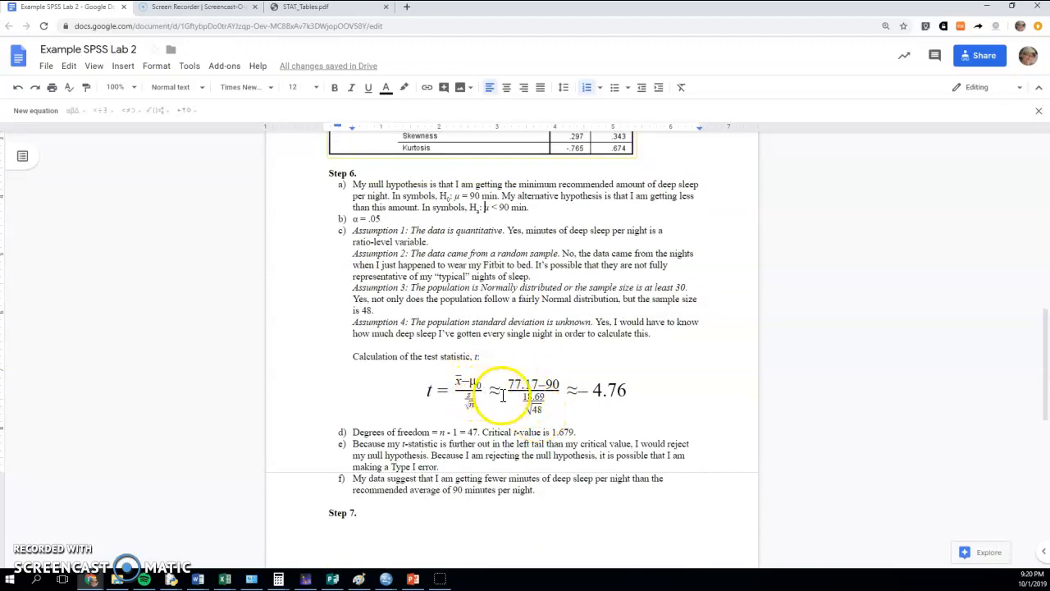
mouse_move(574, 392)
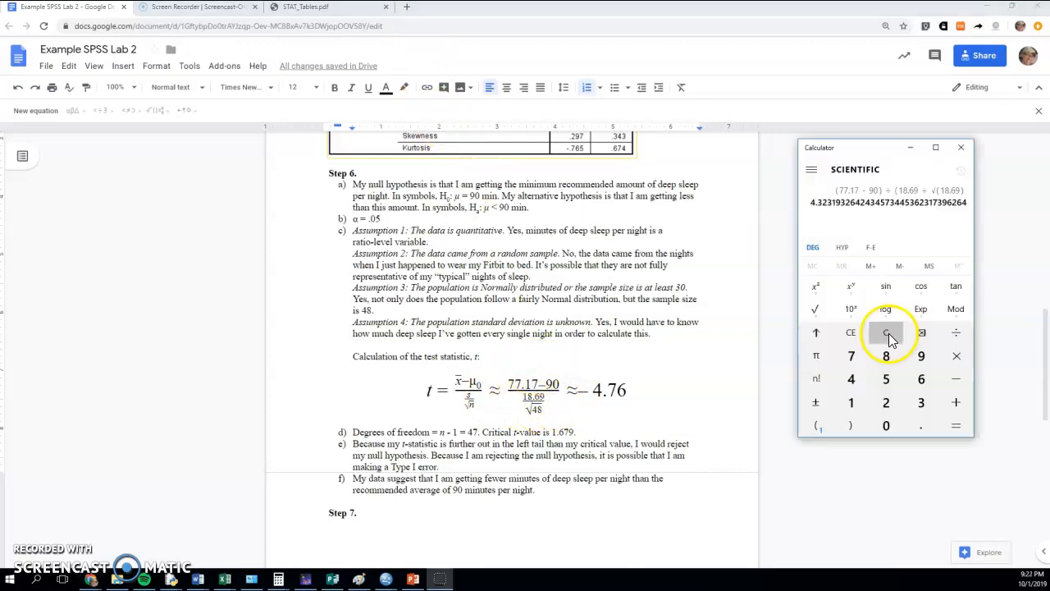
Clear the calculator and evaluate (77.17 − 90) ÷ (18.69 ÷ √48), getting about −4.756.
click(885, 333)
text(77.17)
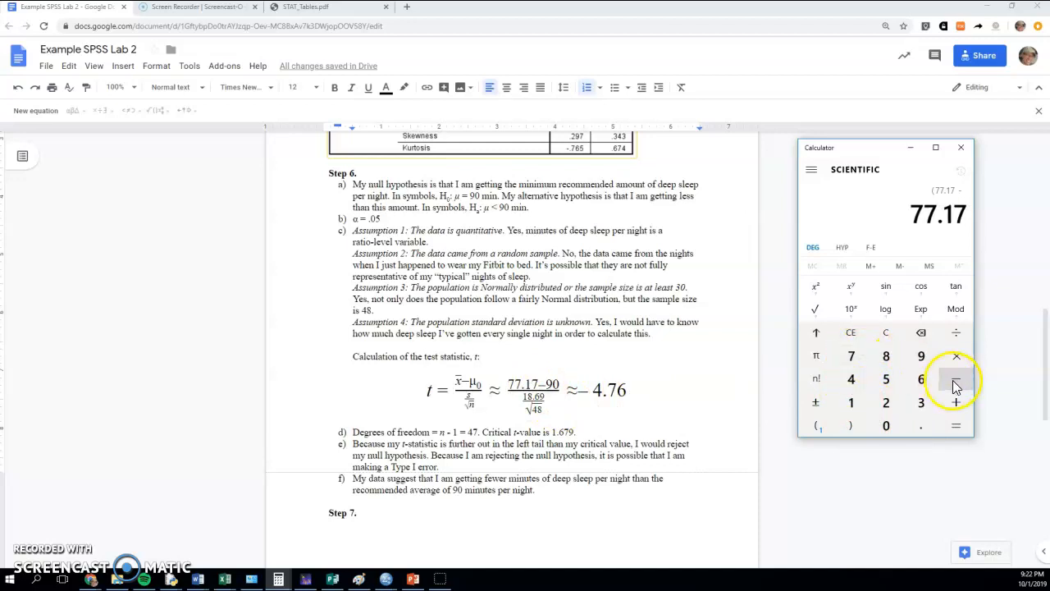
click(885, 424)
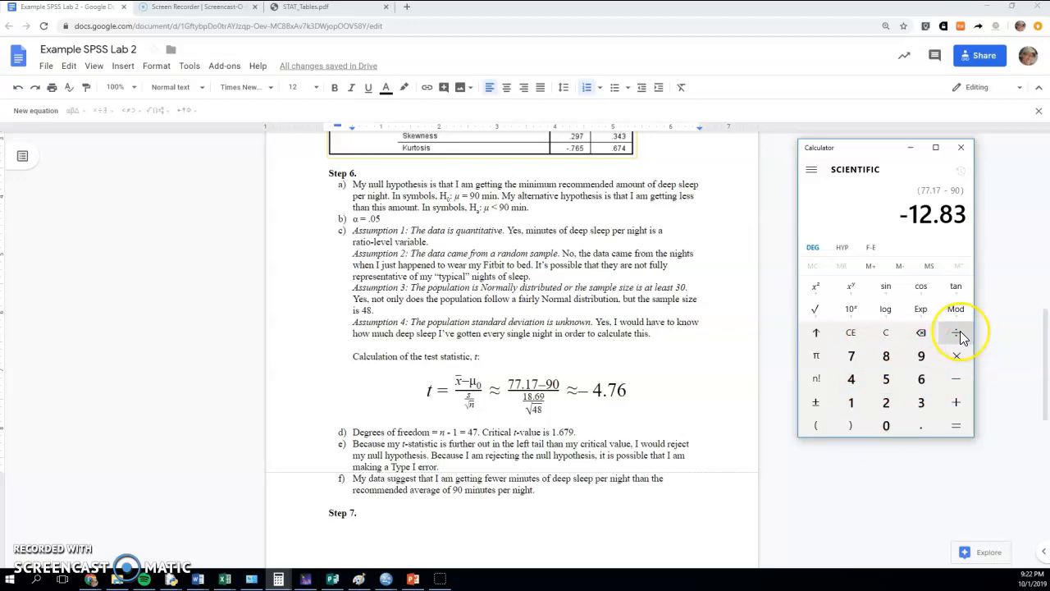
click(956, 332)
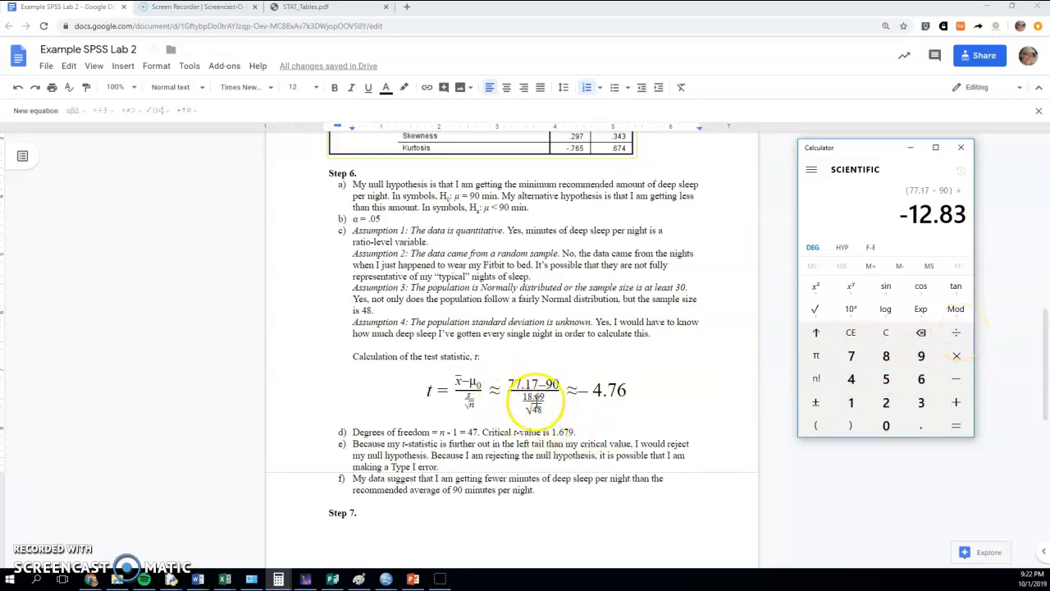
mouse_move(814, 425)
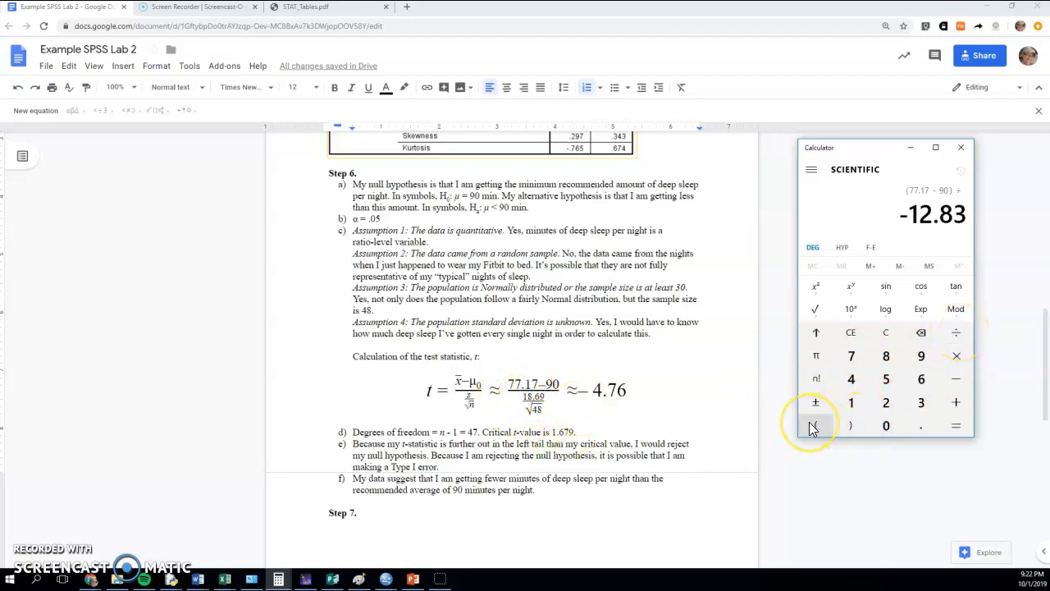
click(816, 425)
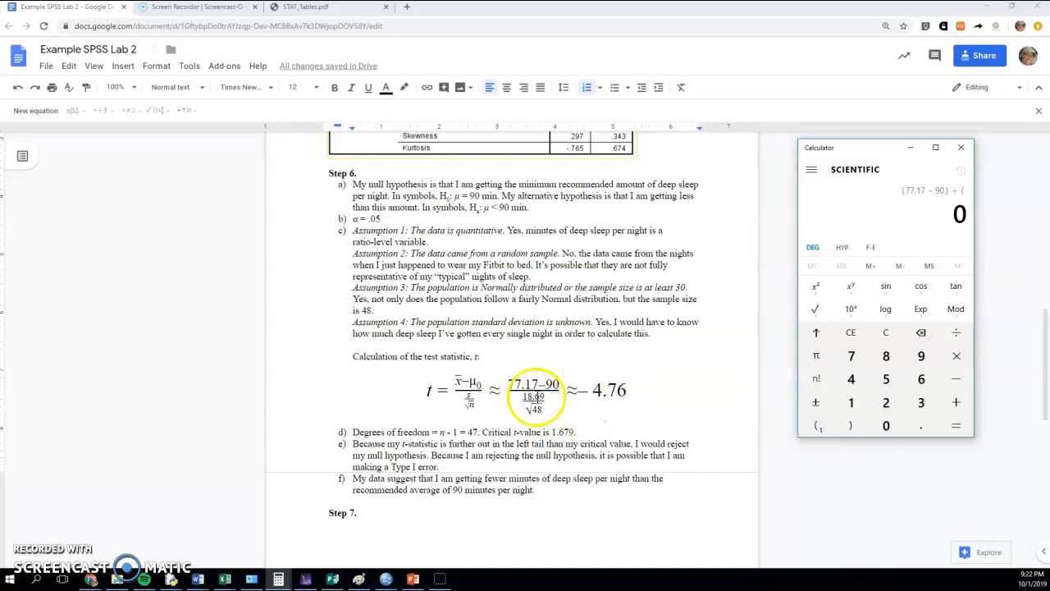
mouse_move(712, 400)
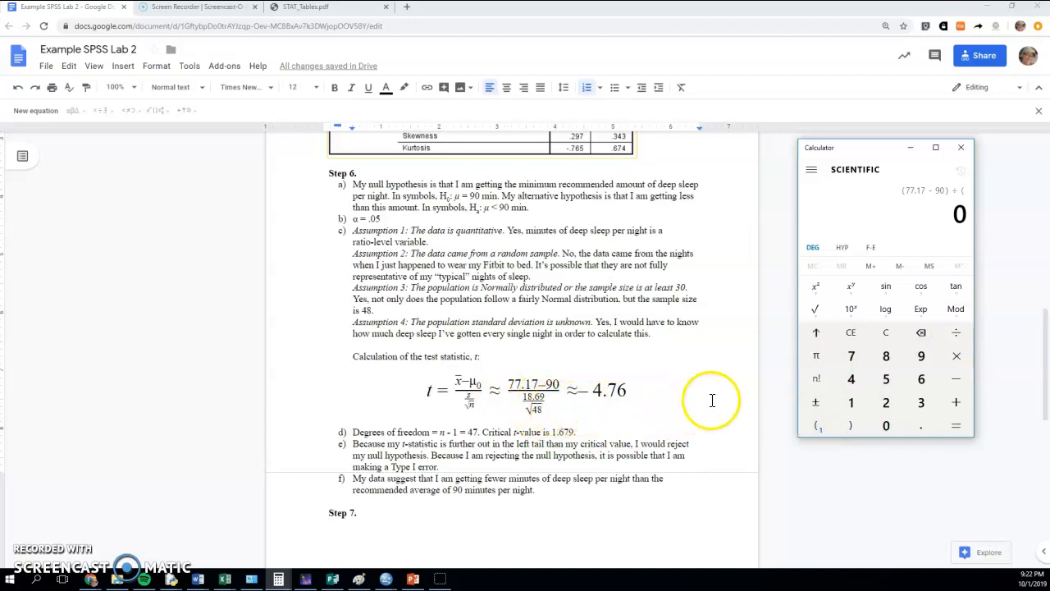
click(886, 356)
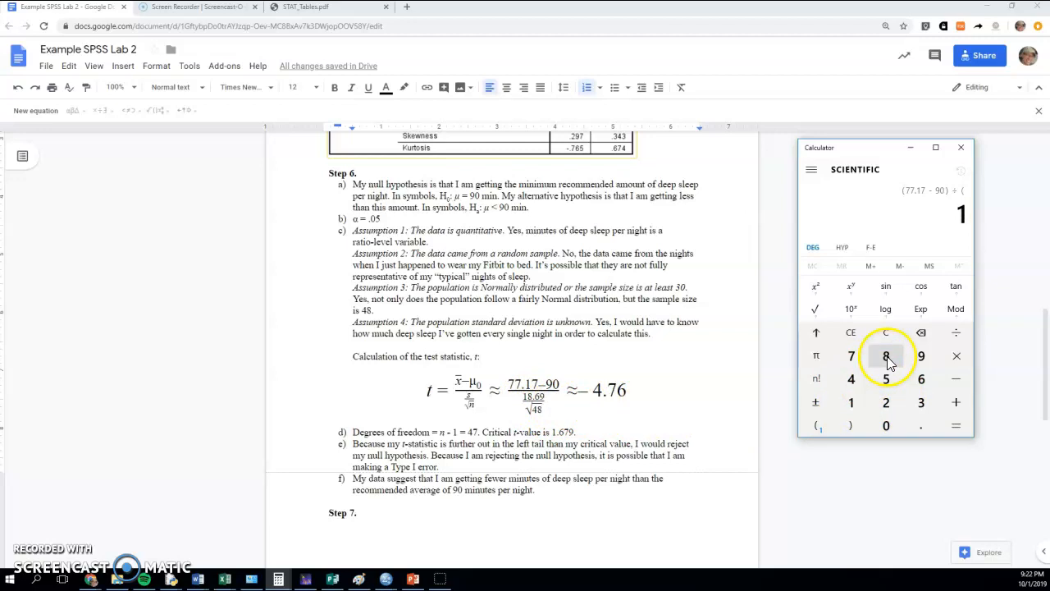
click(921, 356)
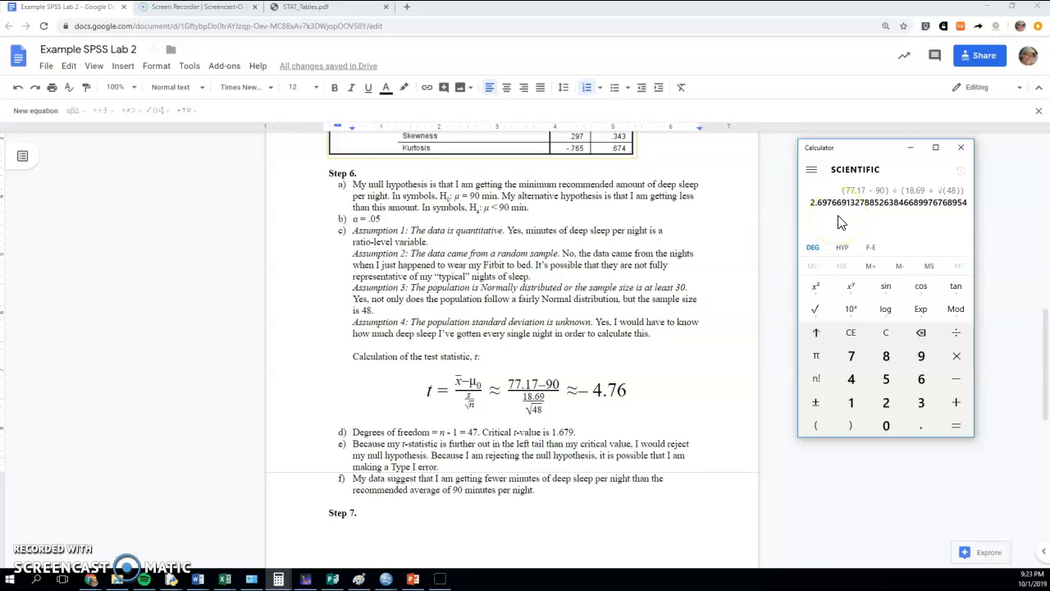
click(955, 425)
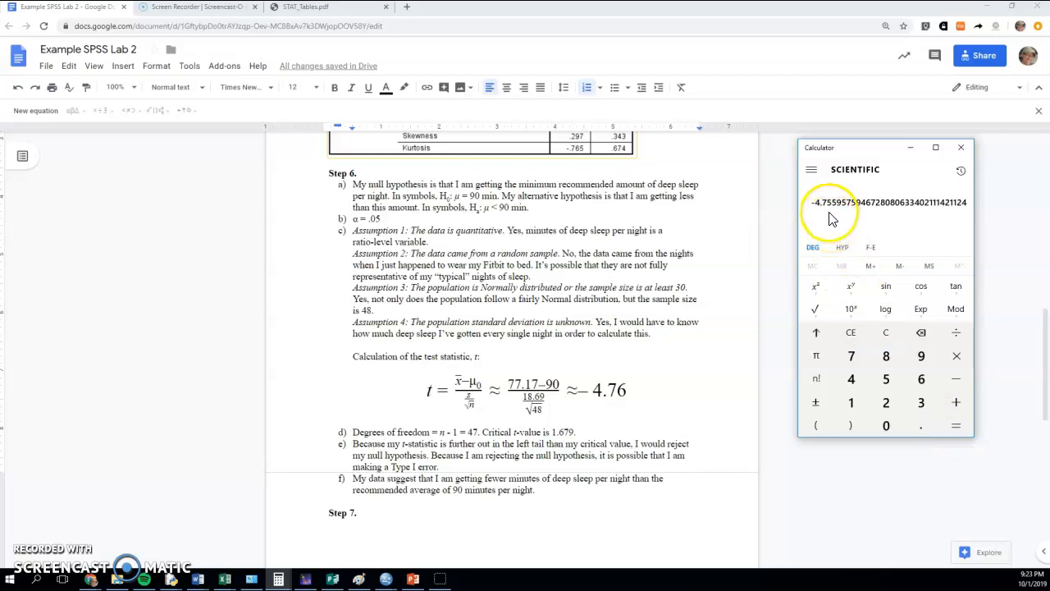
mouse_move(824, 244)
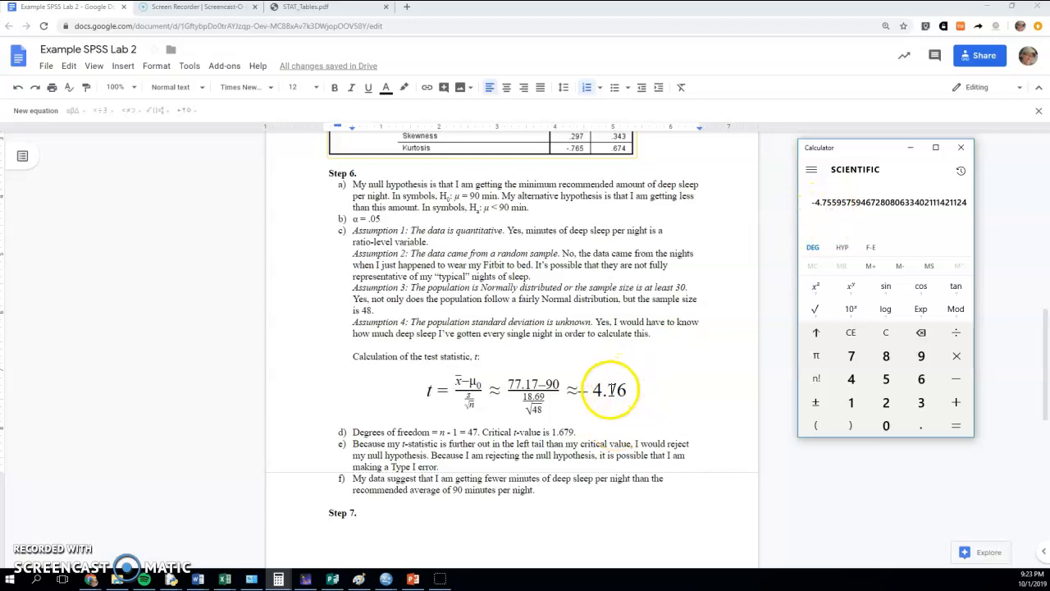
mouse_move(415, 410)
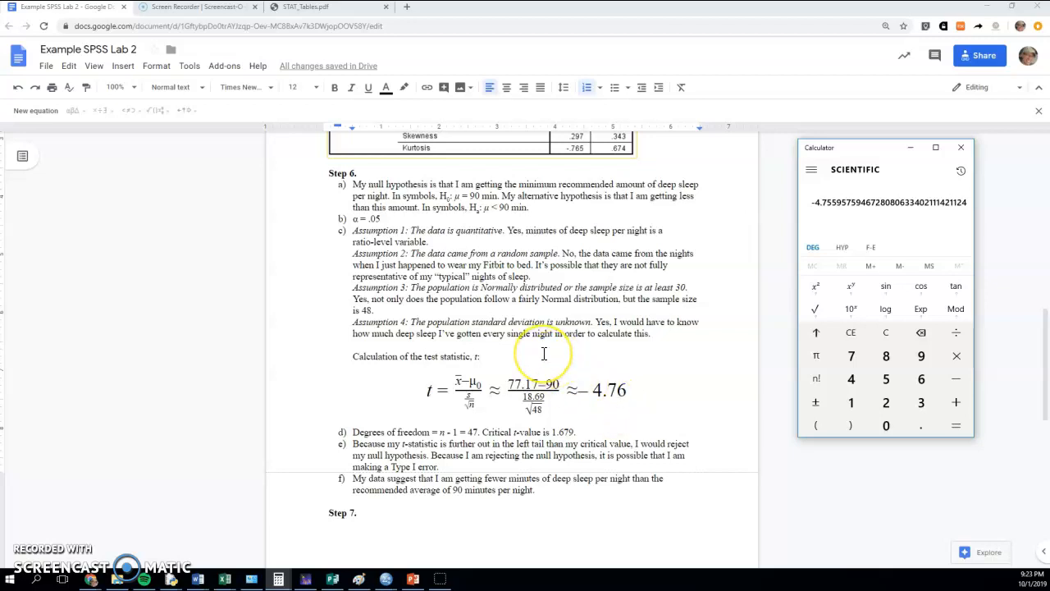
mouse_move(406, 427)
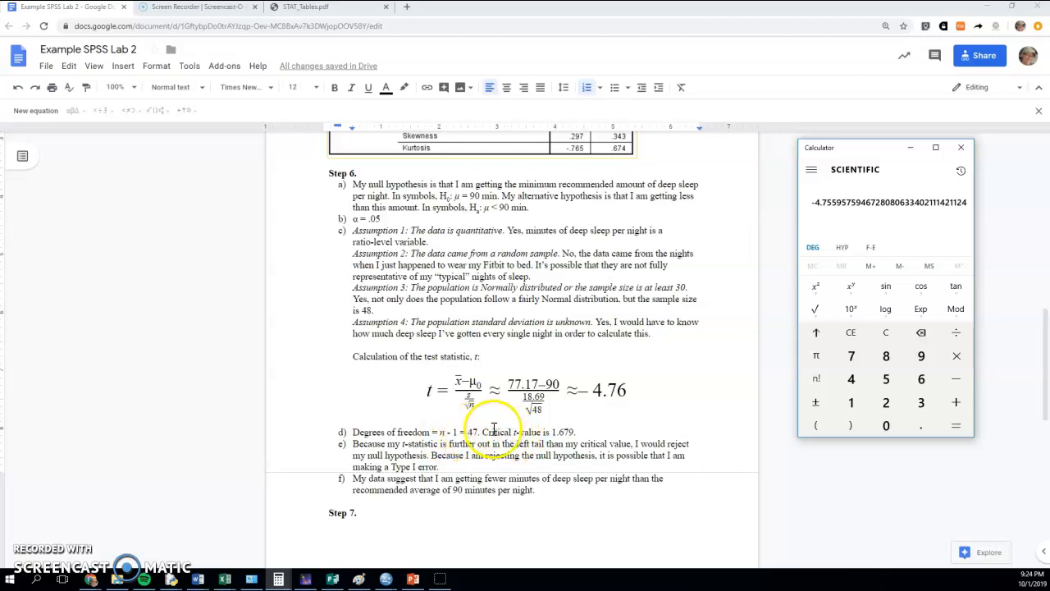
mouse_move(332, 55)
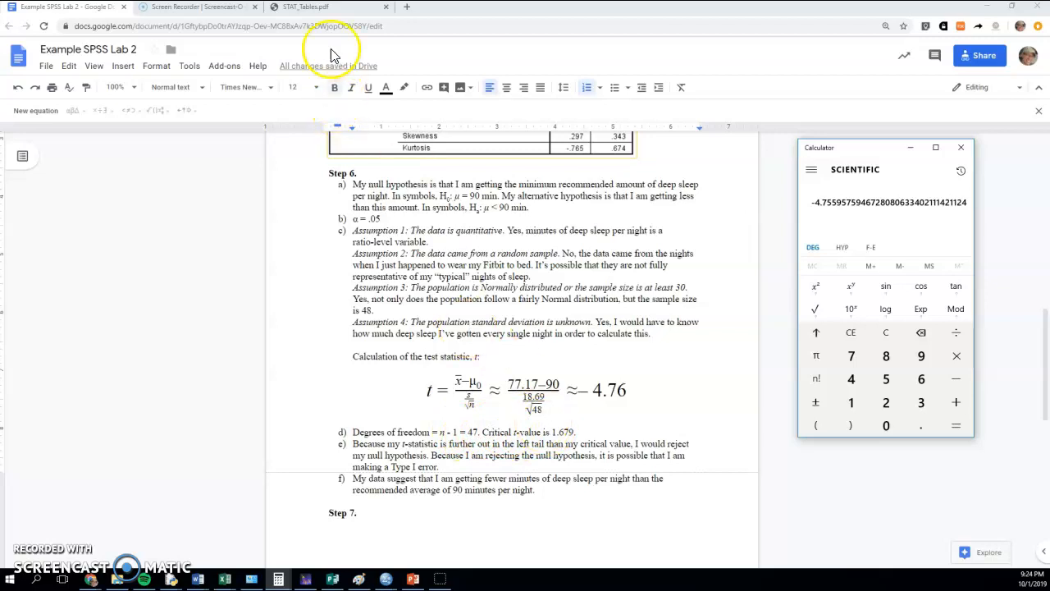
Switch to STAT_Tables.pdf and scroll to Table D's one-tail and two-tail headings.
click(320, 6)
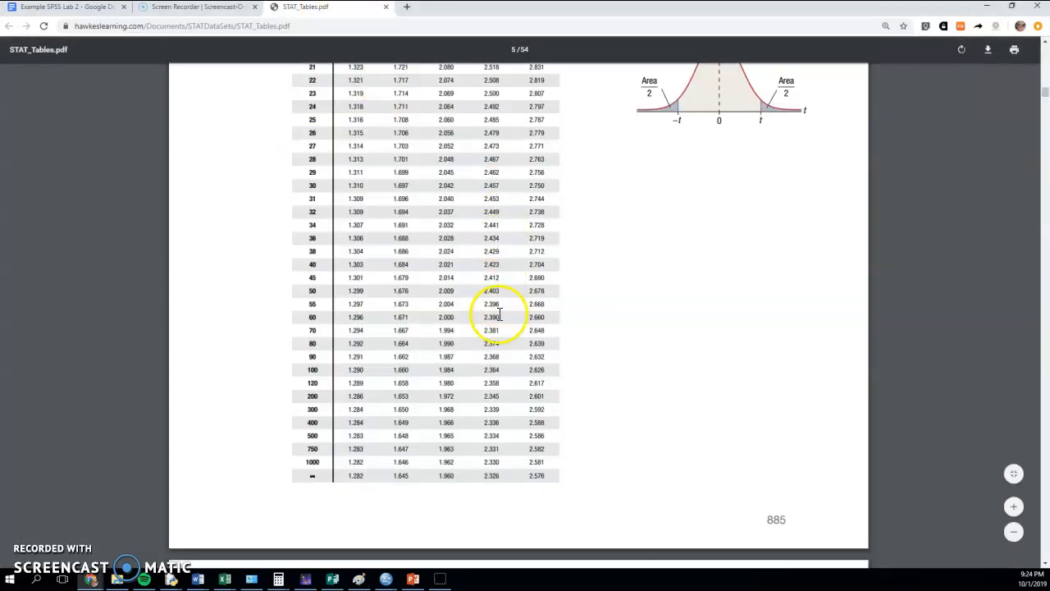
scroll(up, 3)
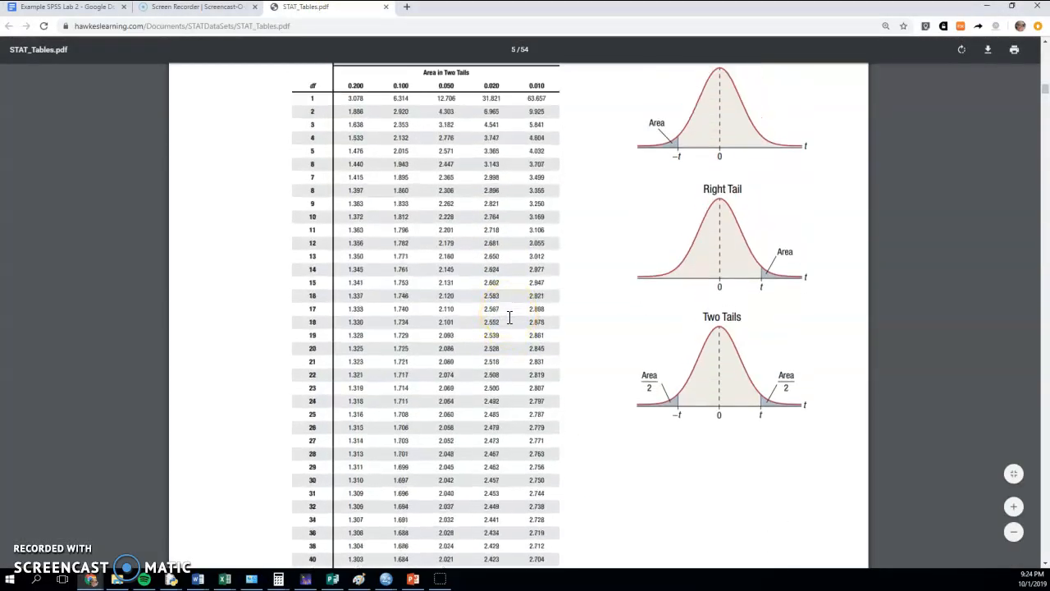
scroll(up, 3)
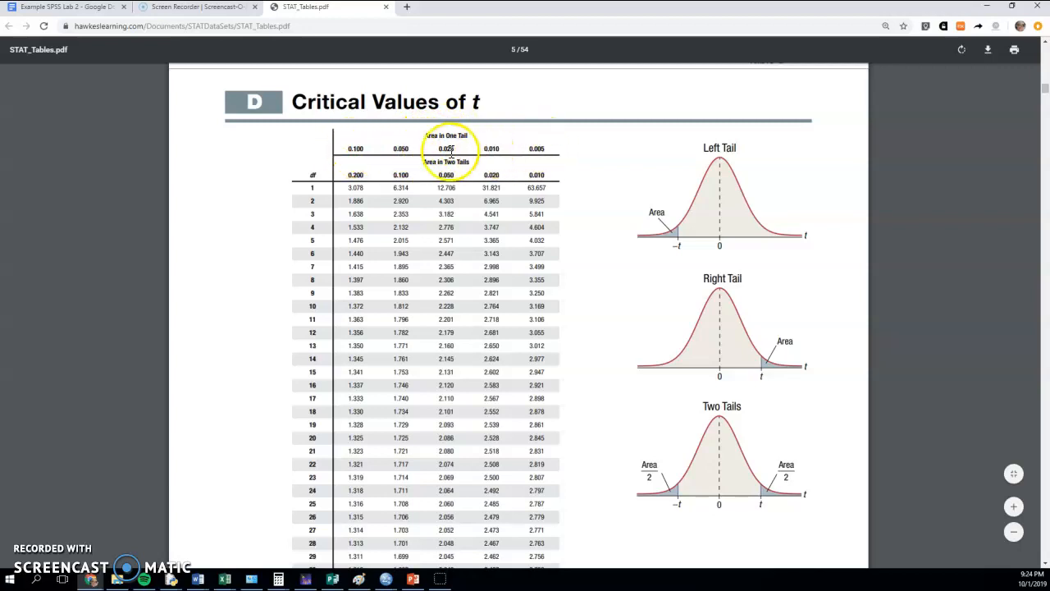
mouse_move(402, 146)
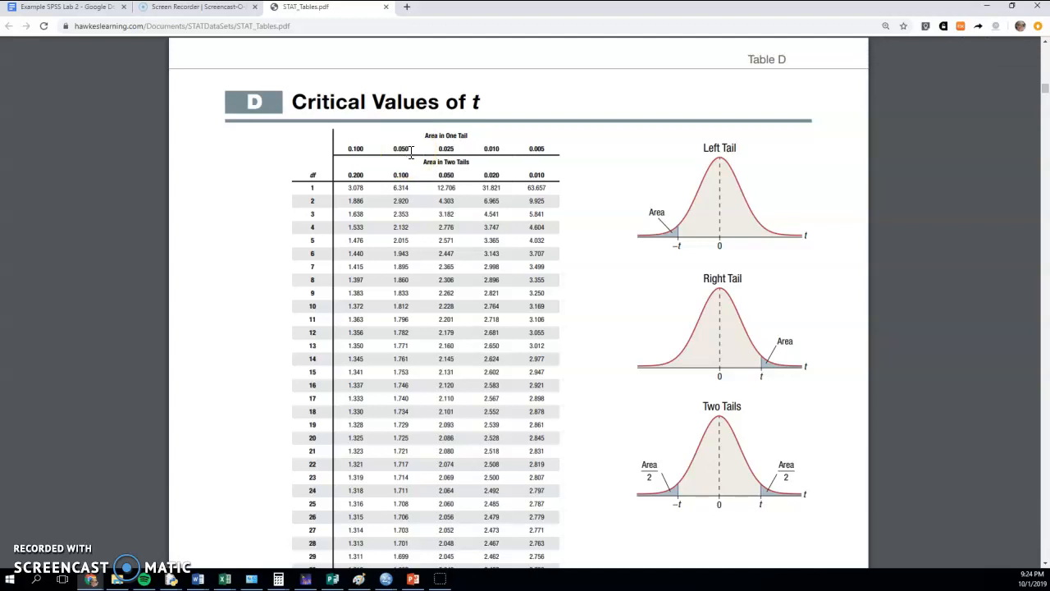
click(445, 175)
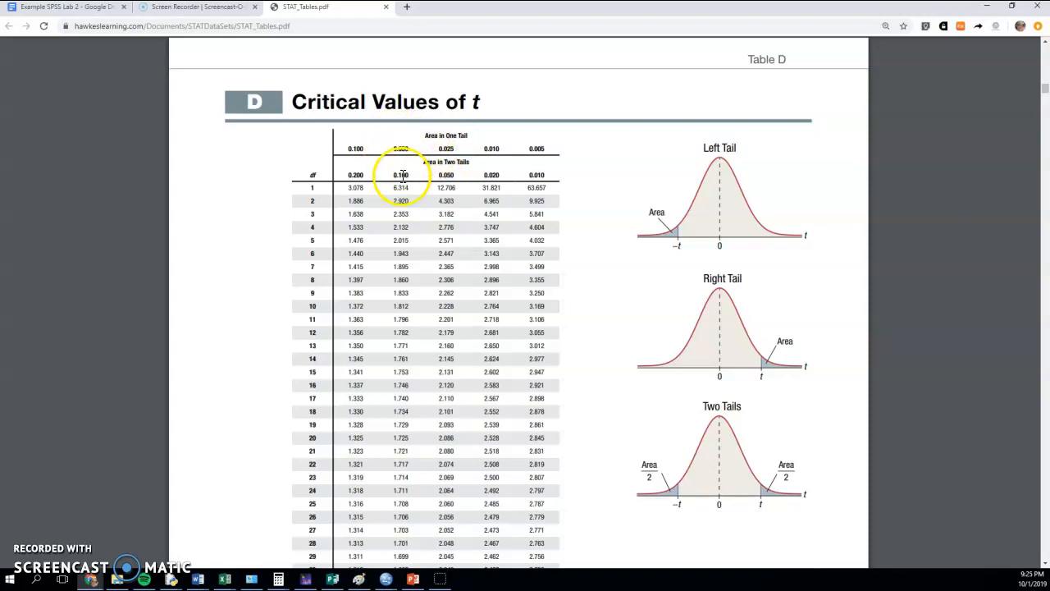
scroll(down, 3)
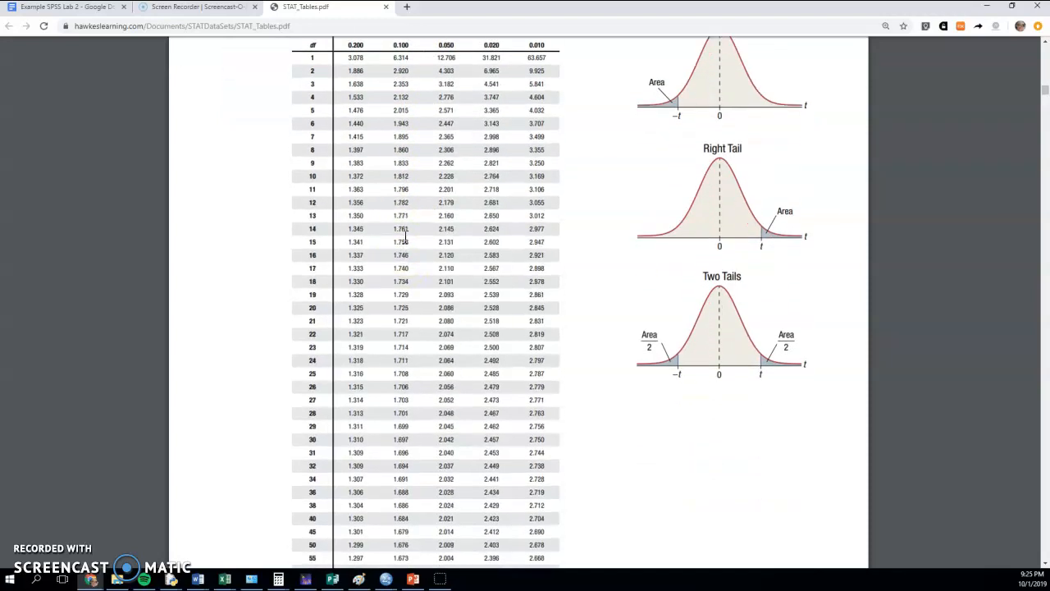
scroll(up, 3)
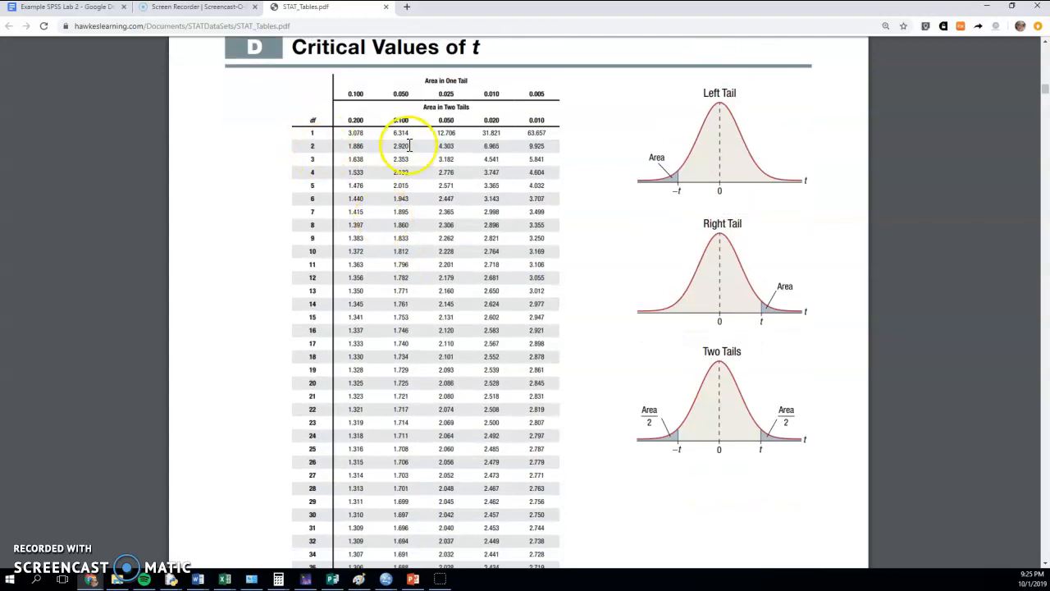
scroll(down, 3)
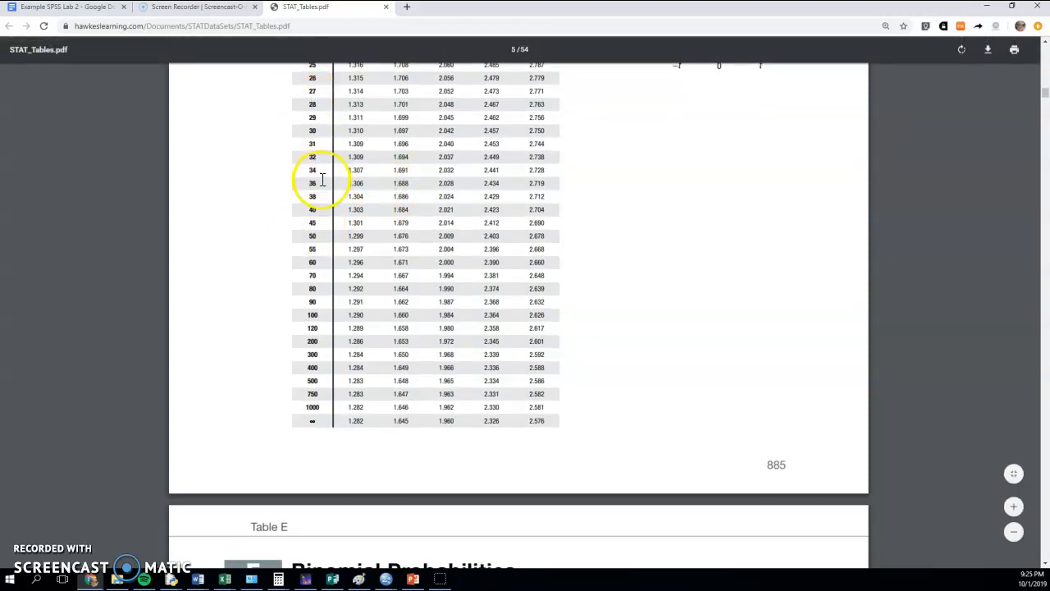
mouse_move(369, 224)
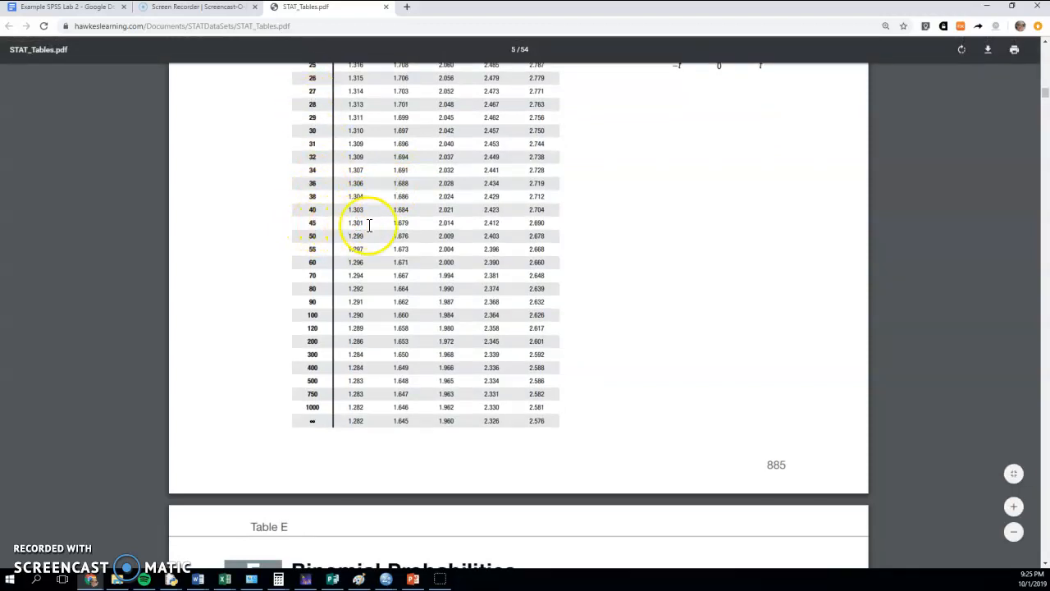
mouse_move(319, 222)
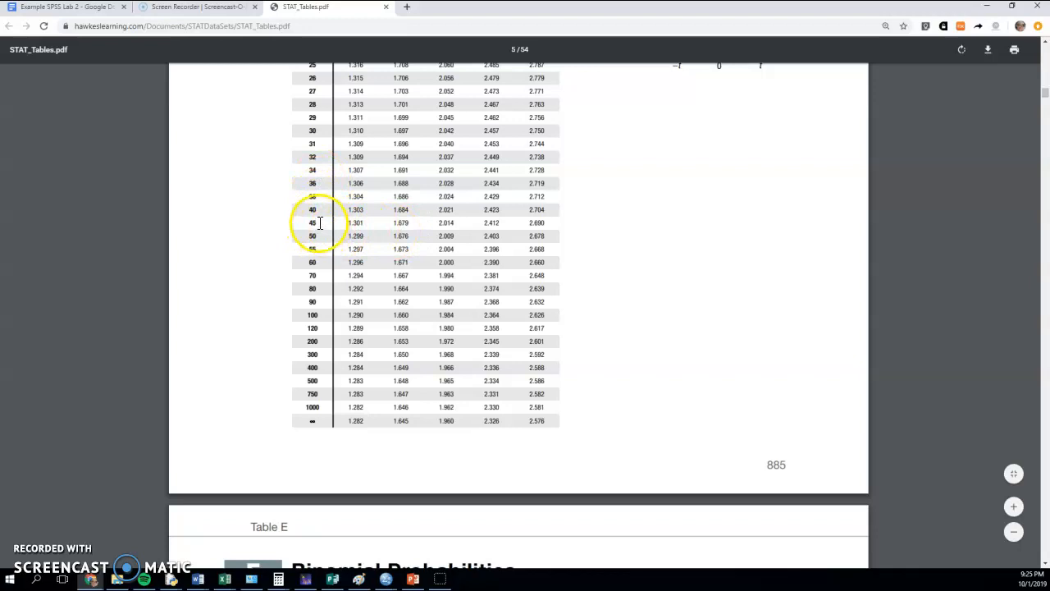
mouse_move(381, 237)
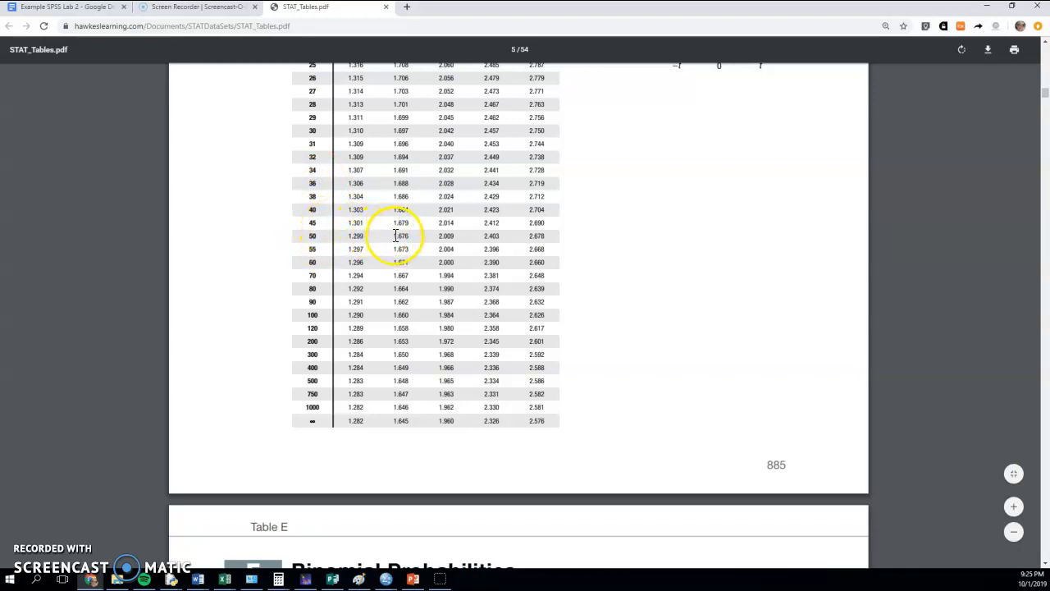
mouse_move(311, 106)
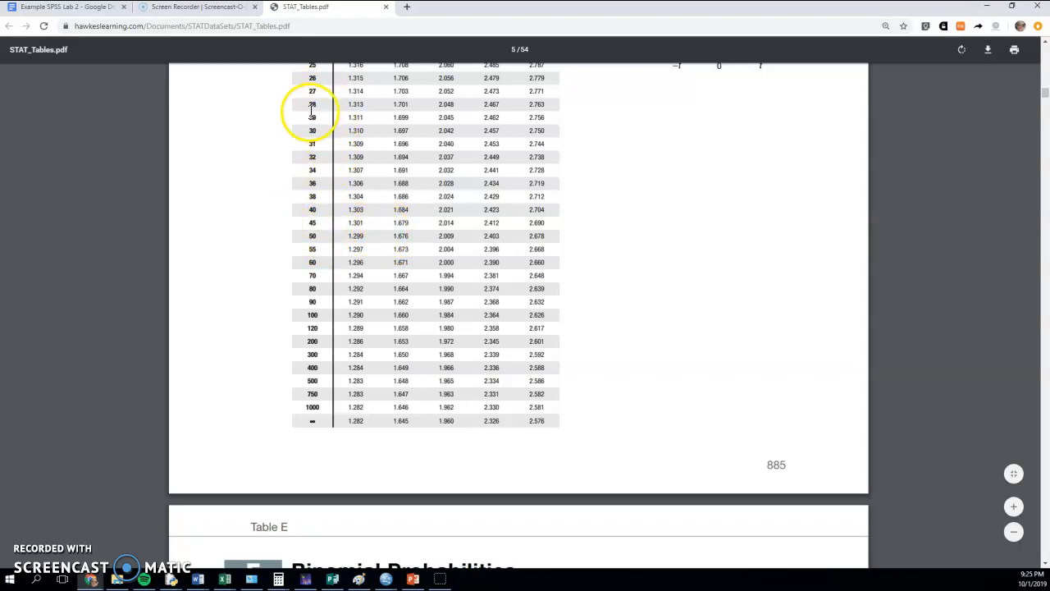
mouse_move(453, 232)
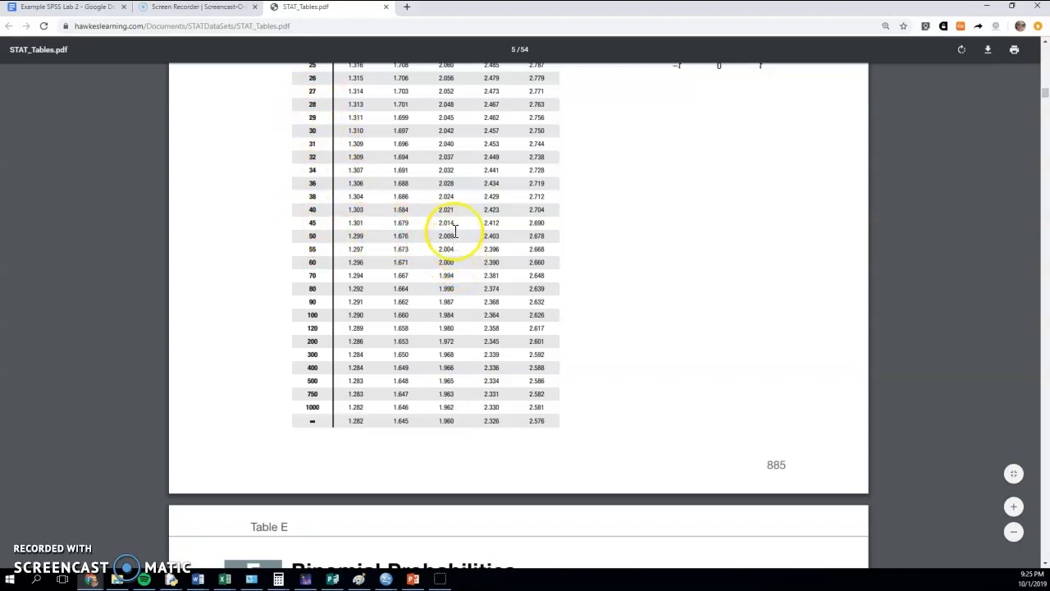
mouse_move(443, 235)
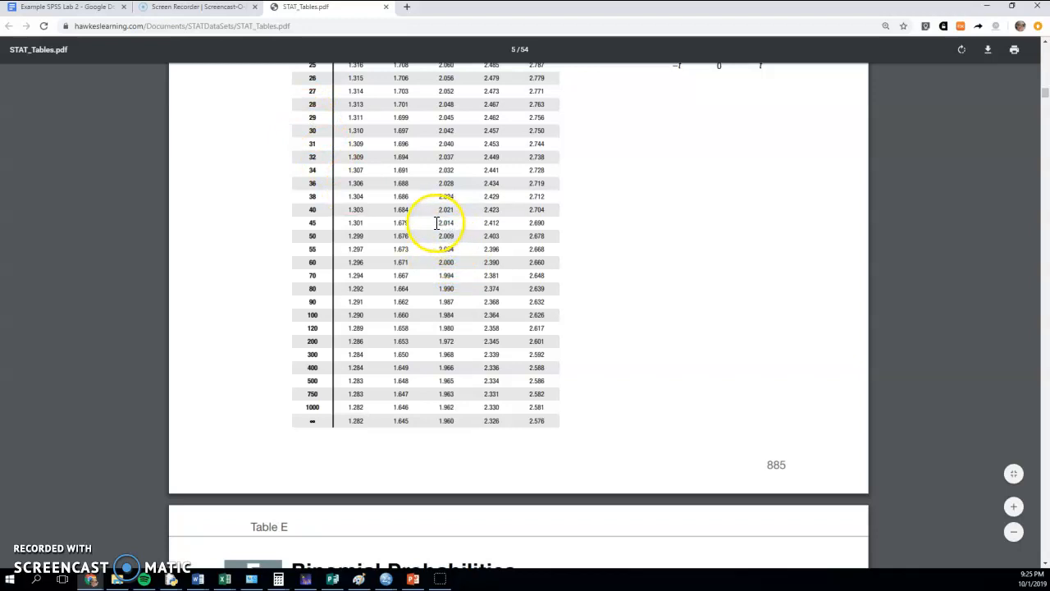
mouse_move(389, 222)
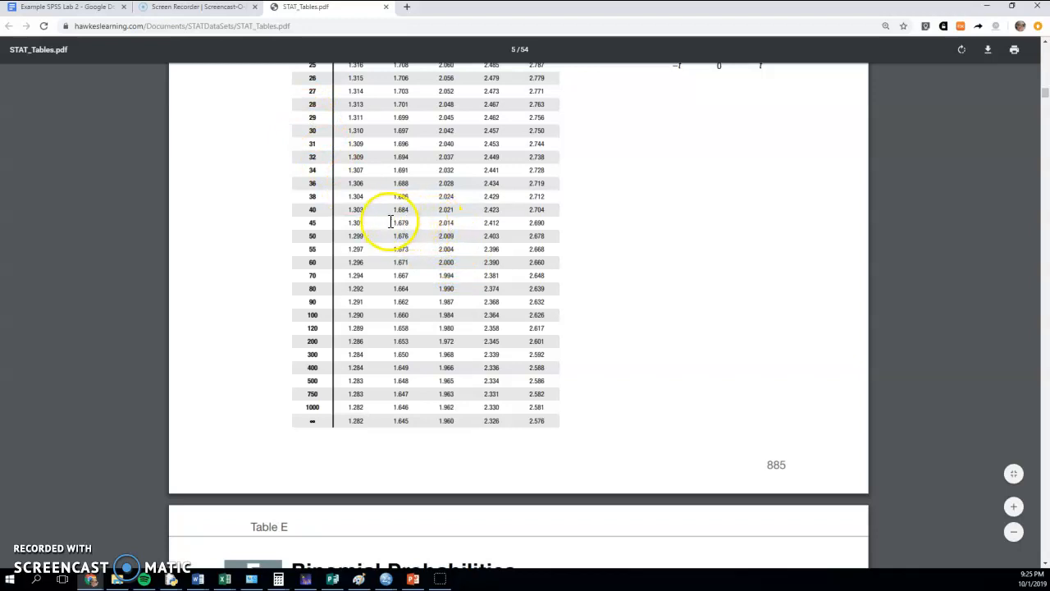
mouse_move(410, 226)
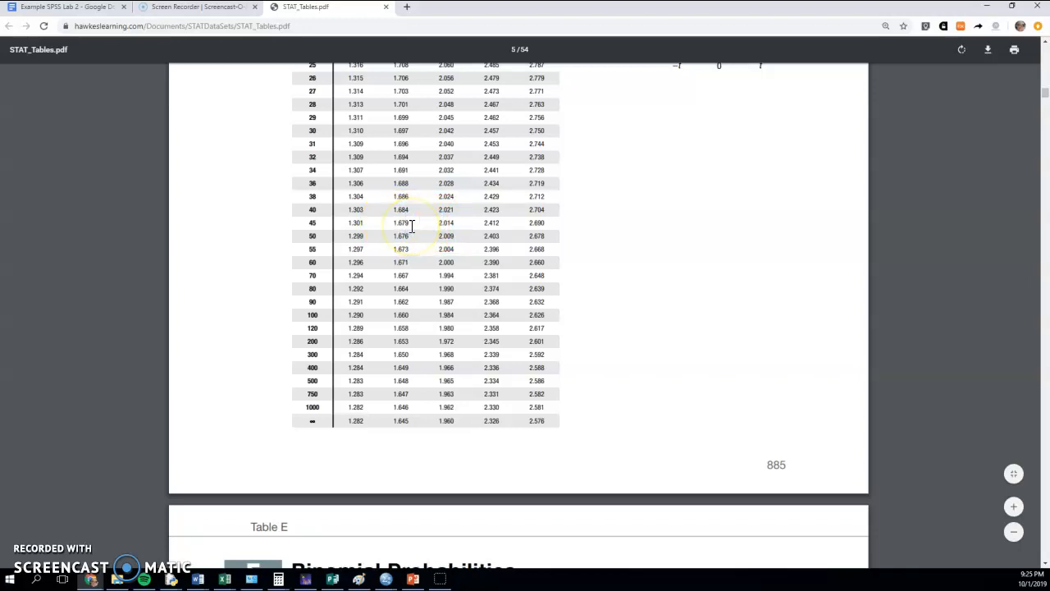
scroll(up, 3)
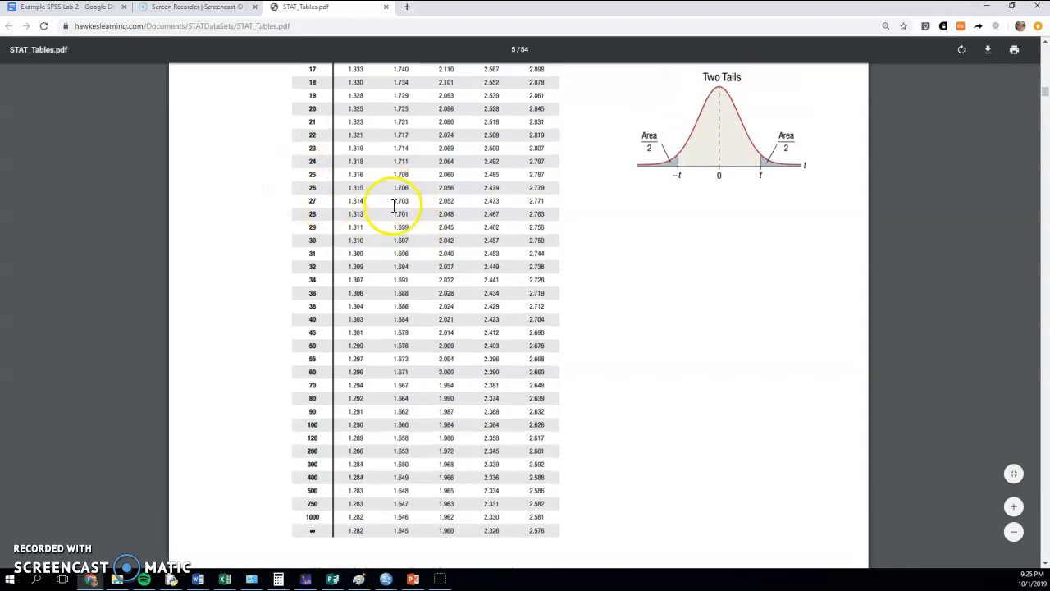
scroll(up, 3)
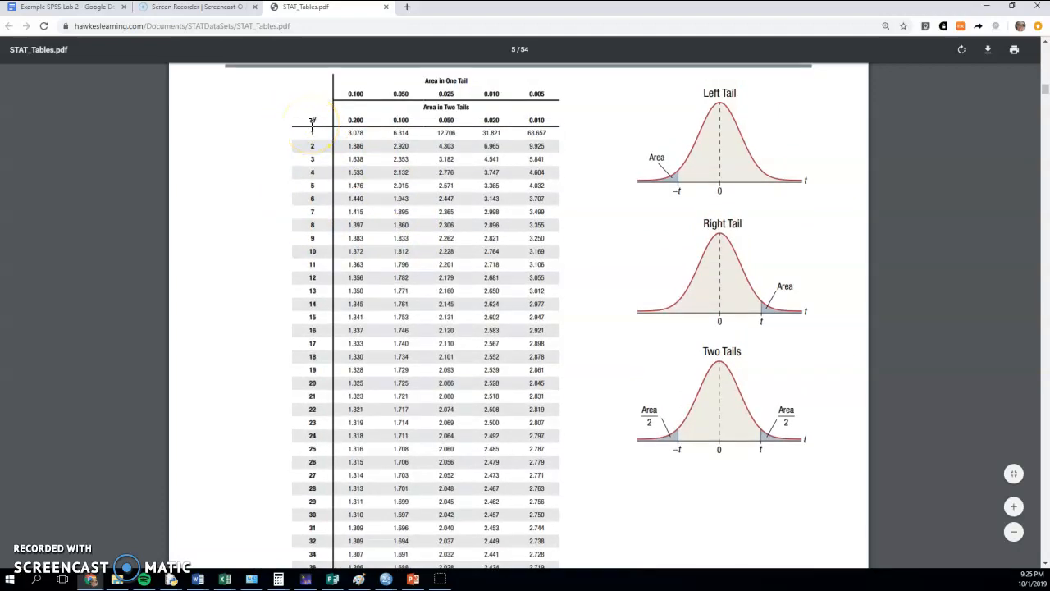
scroll(down, 3)
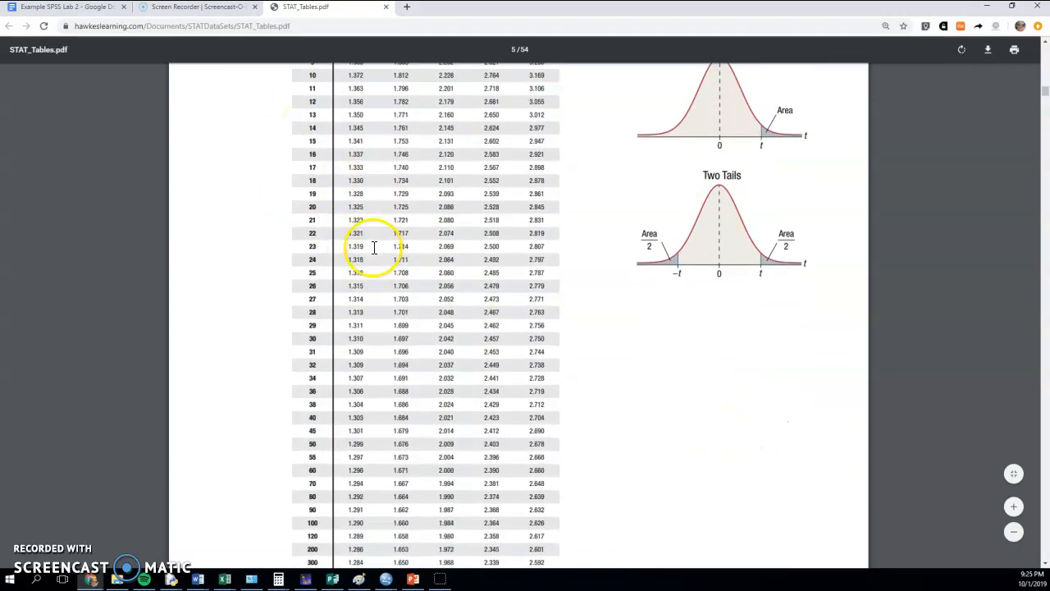
scroll(down, 3)
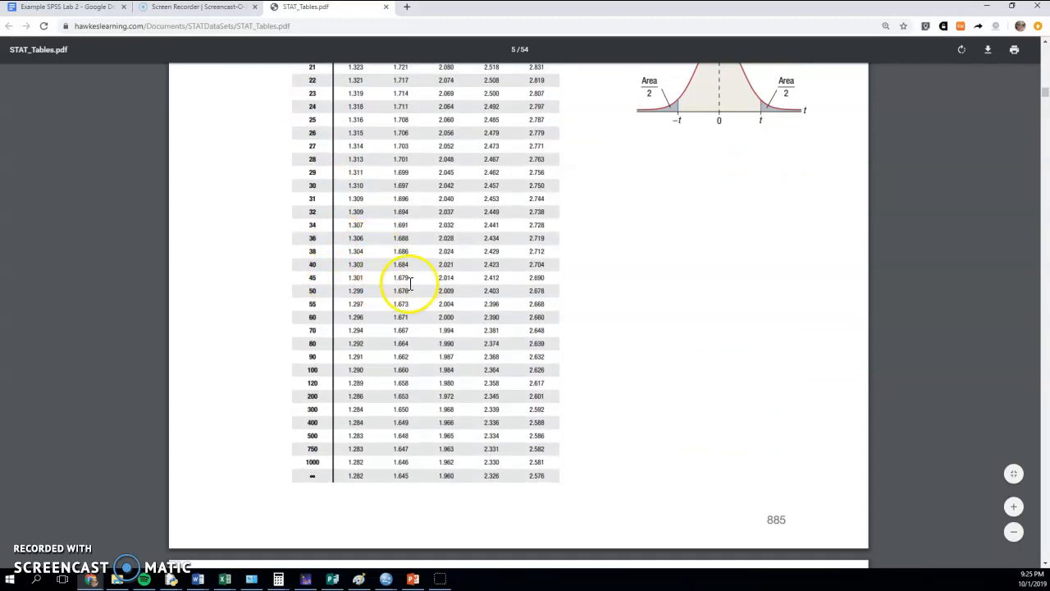
click(66, 7)
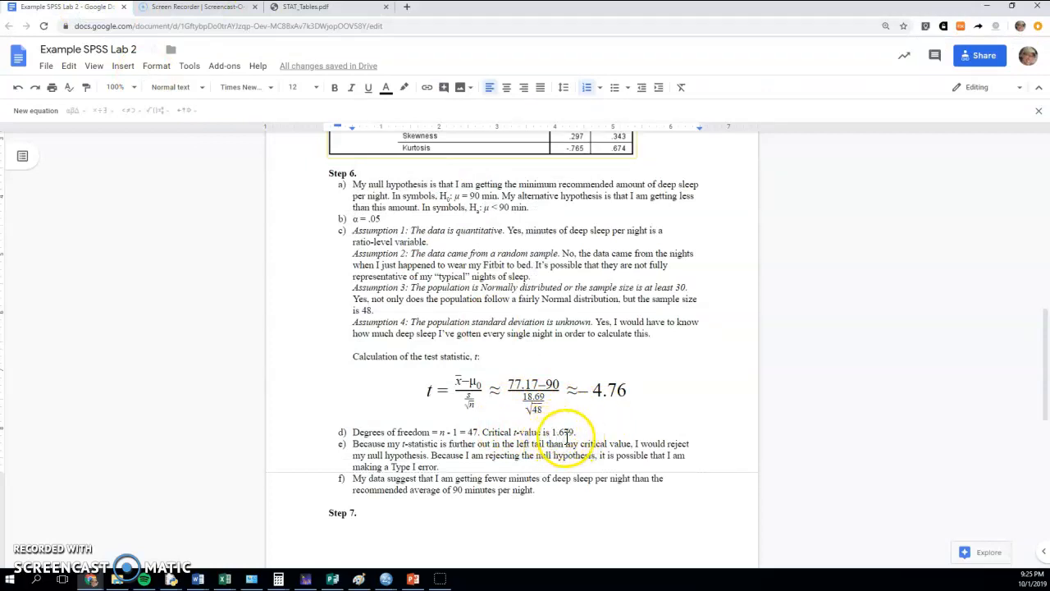
mouse_move(584, 383)
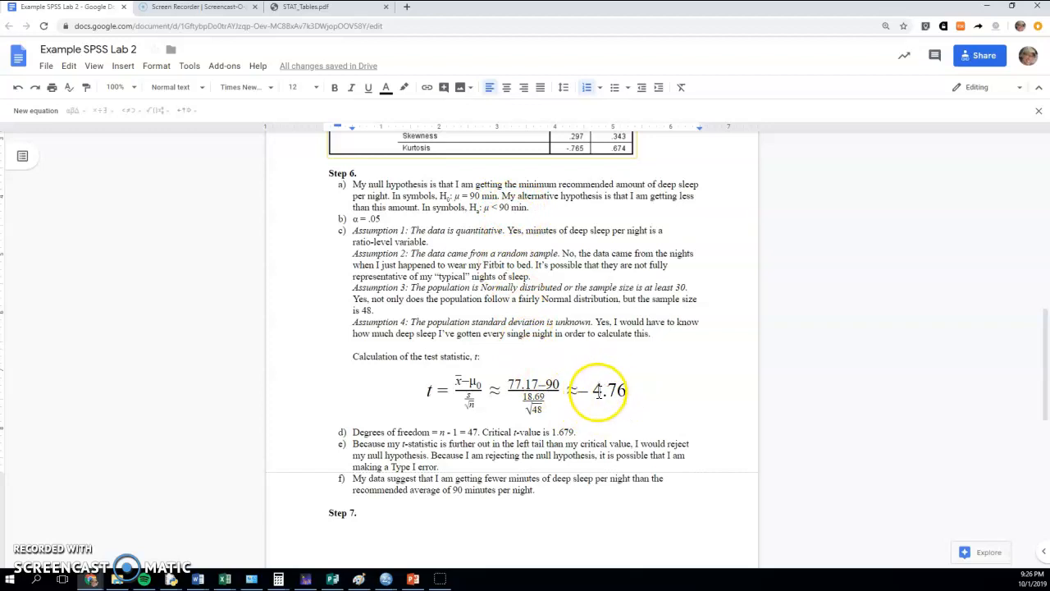
mouse_move(543, 421)
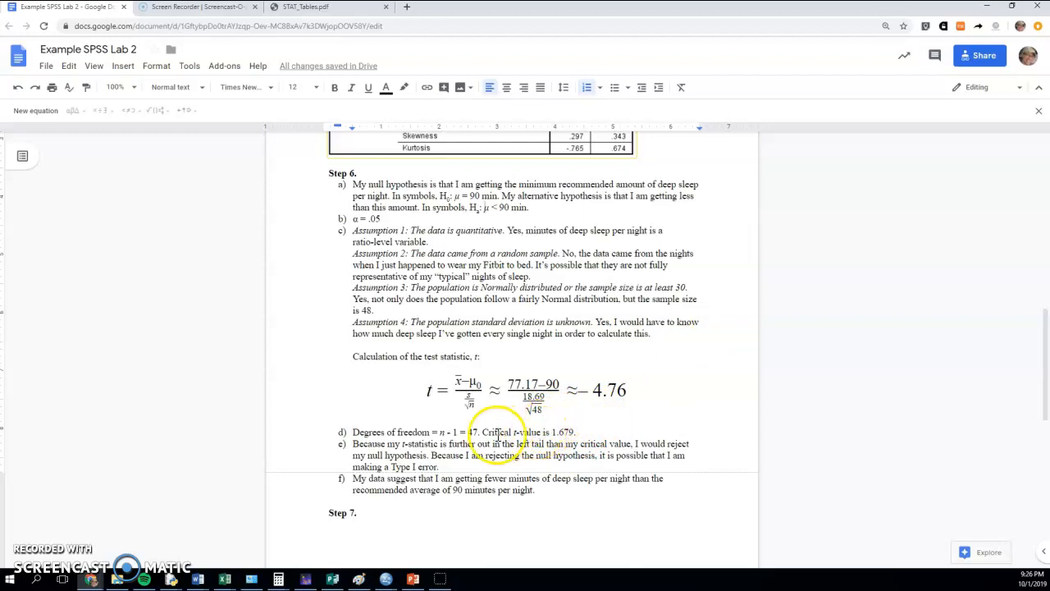
mouse_move(525, 432)
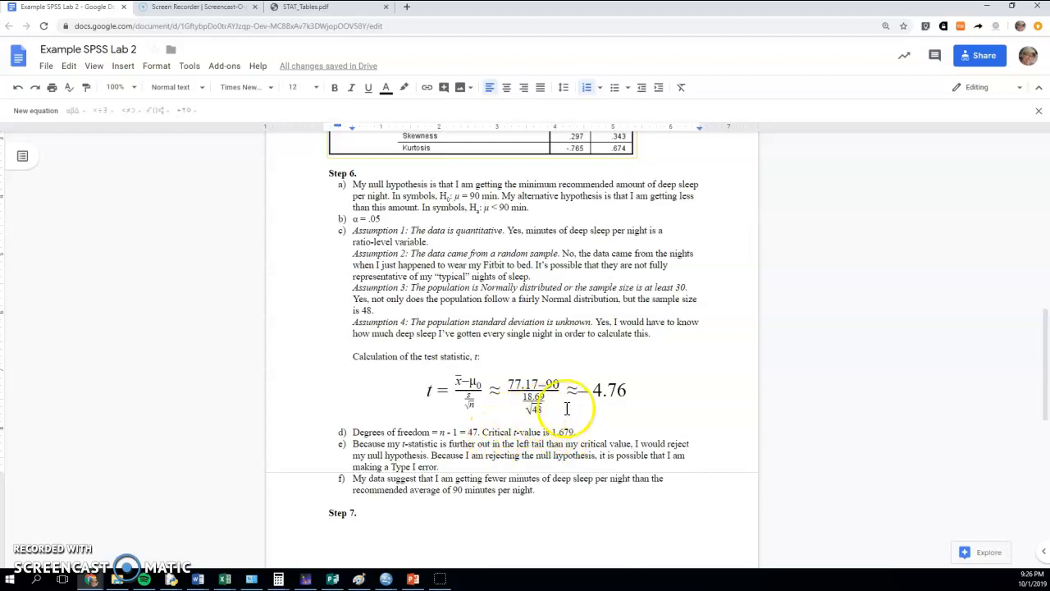
mouse_move(638, 435)
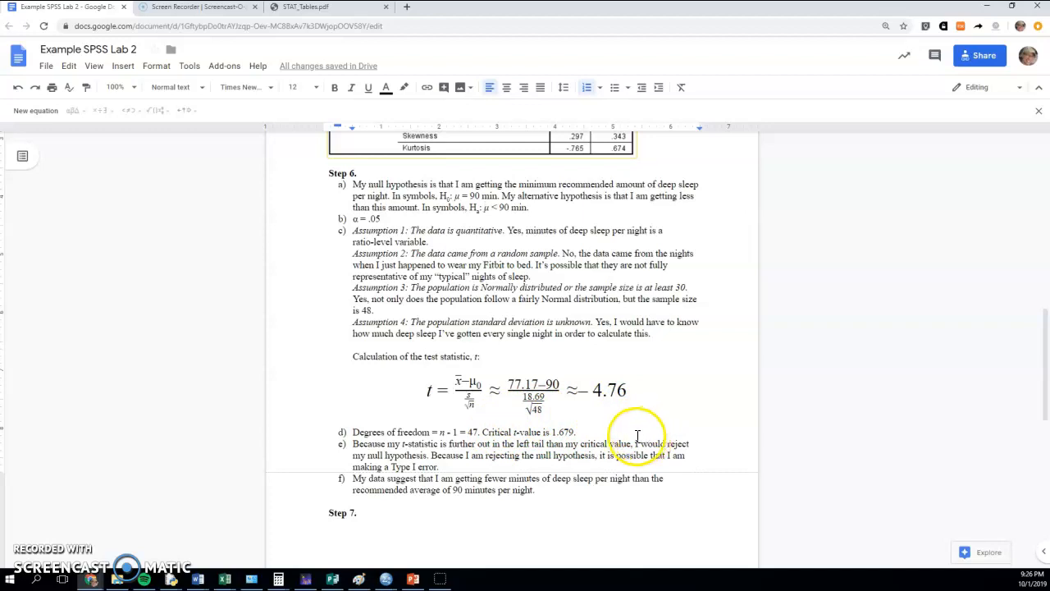
mouse_move(552, 421)
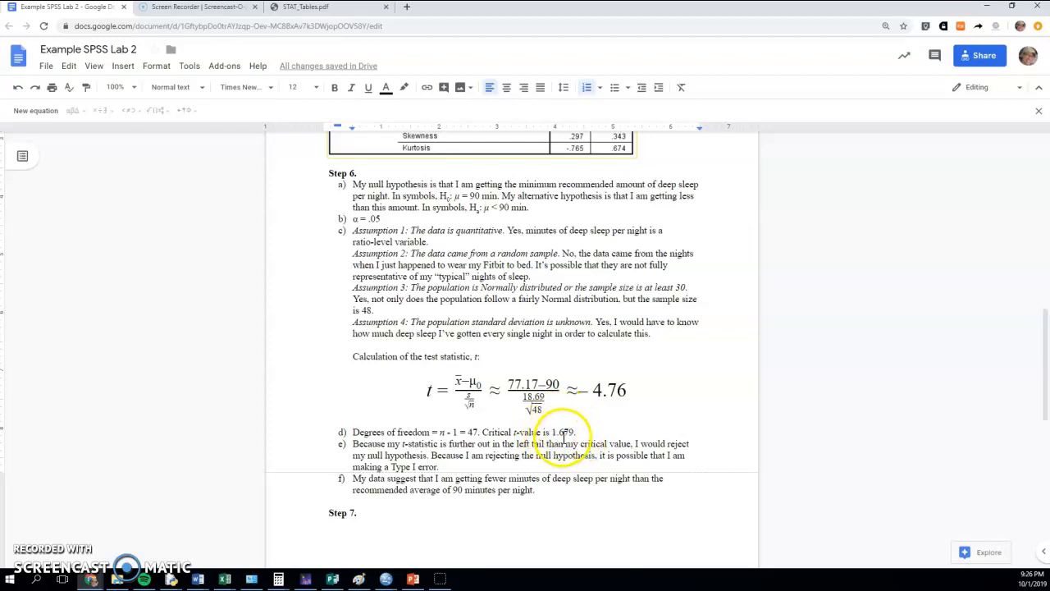
mouse_move(472, 433)
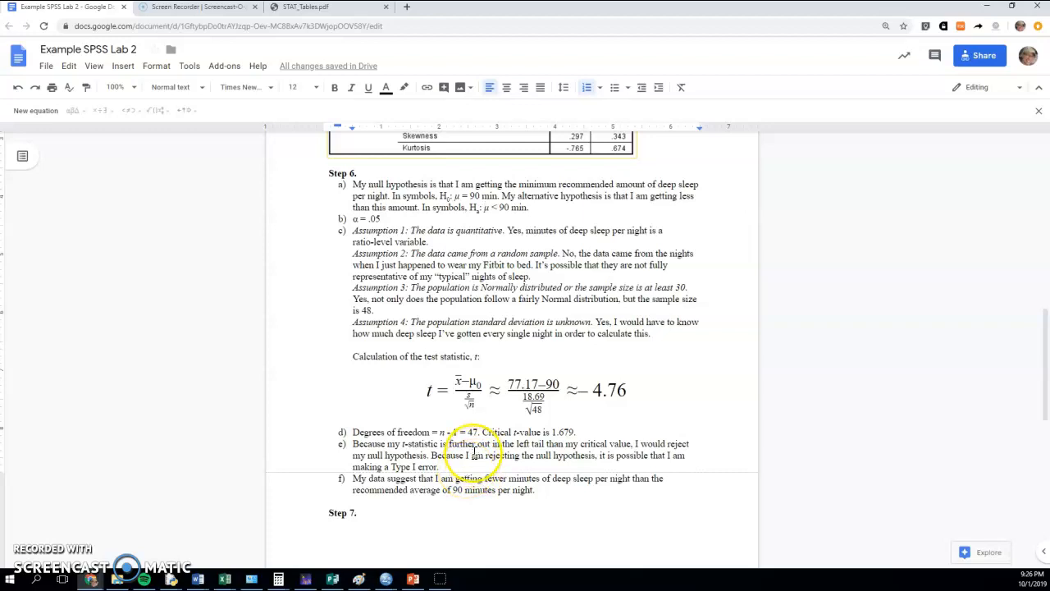
mouse_move(569, 421)
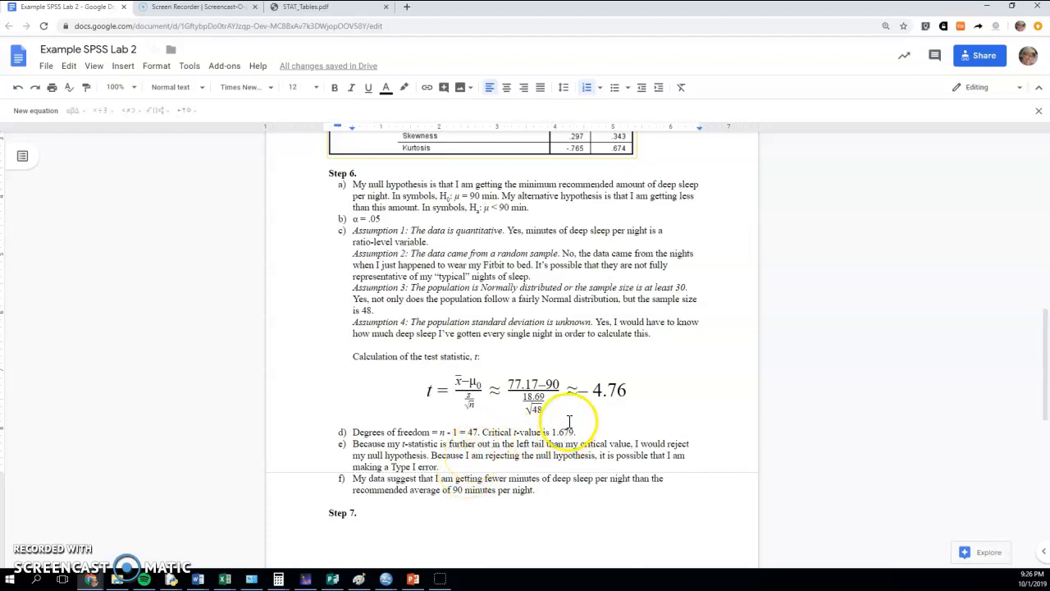